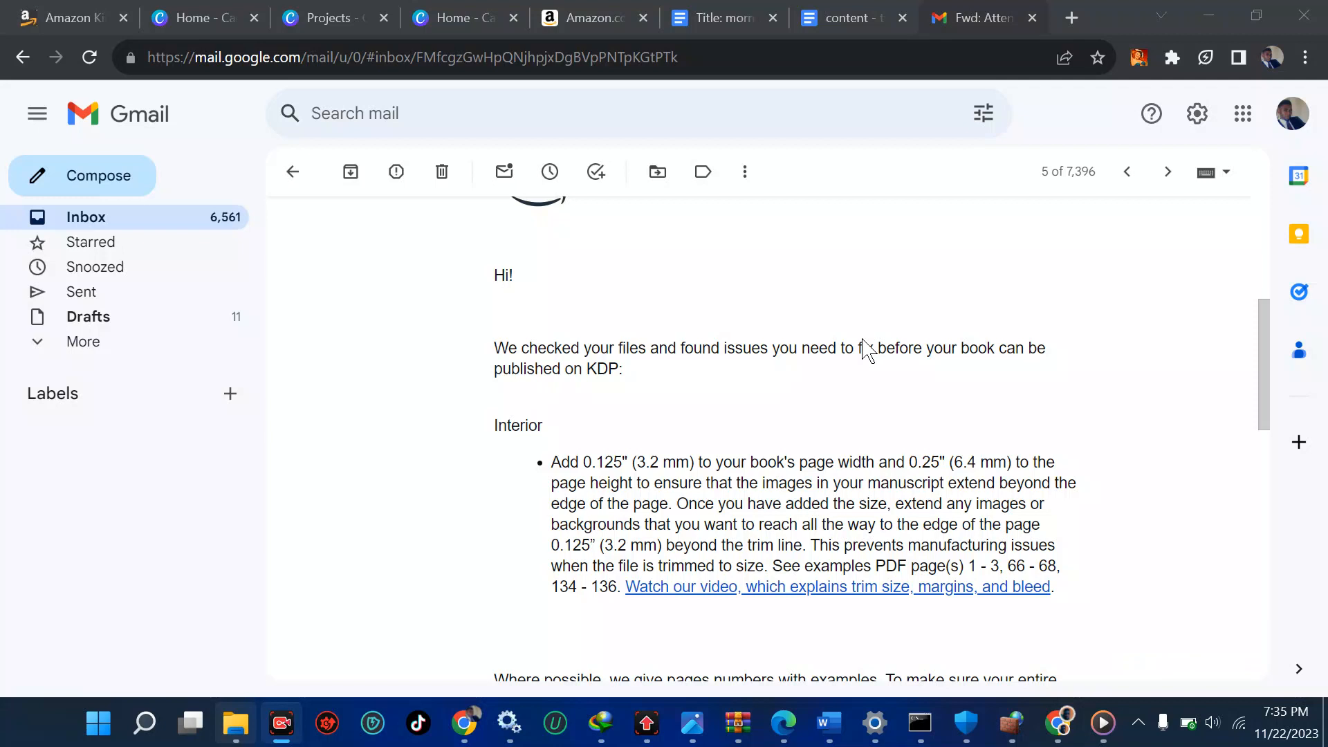
# Check the tween devotion document's Google Docs page setup: A5 paper, 1-inch margins
pyautogui.scroll(-3)
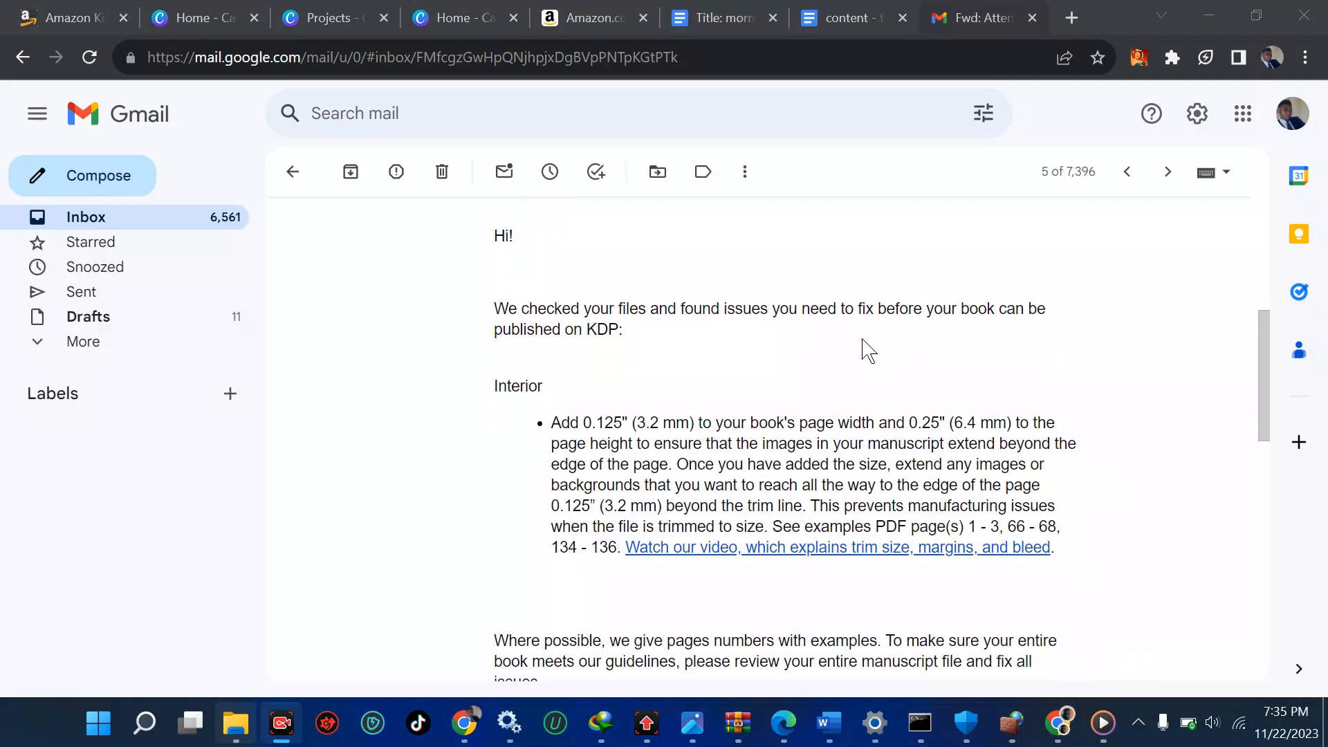
pyautogui.scroll(-3)
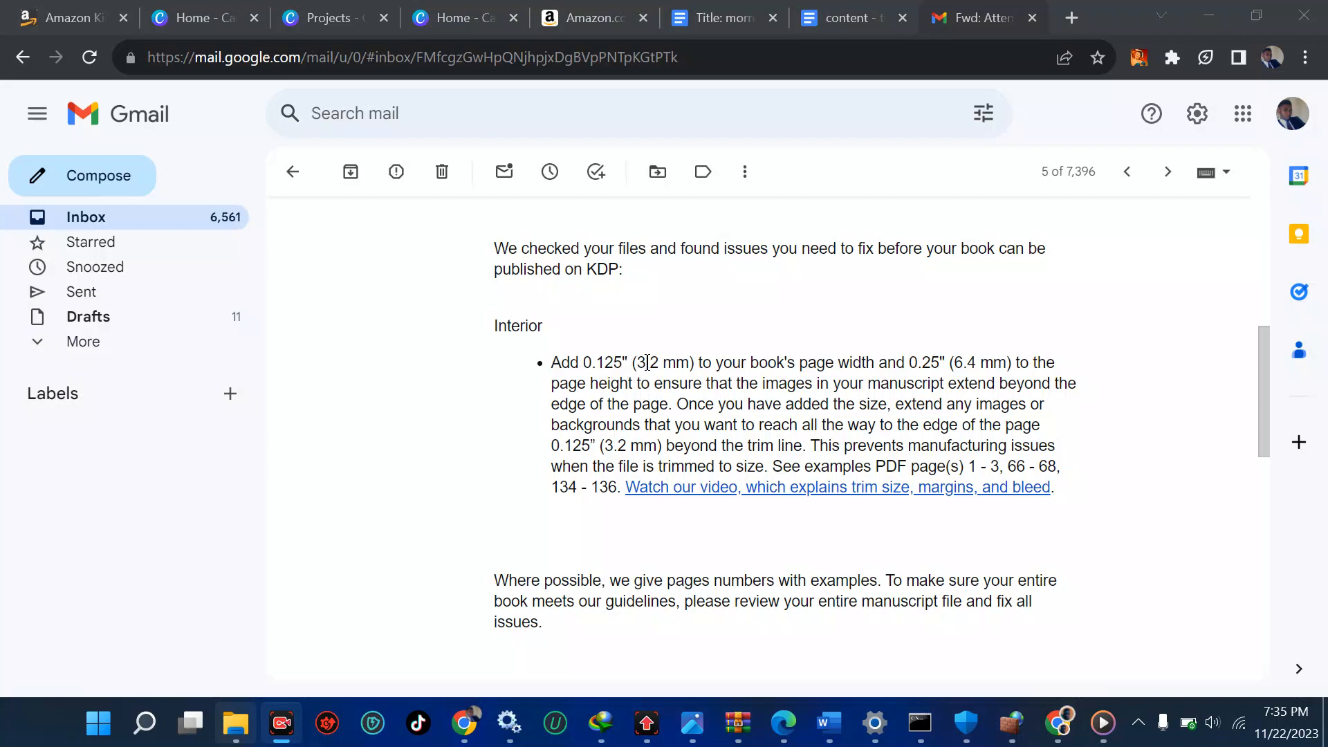
pyautogui.moveTo(673, 385)
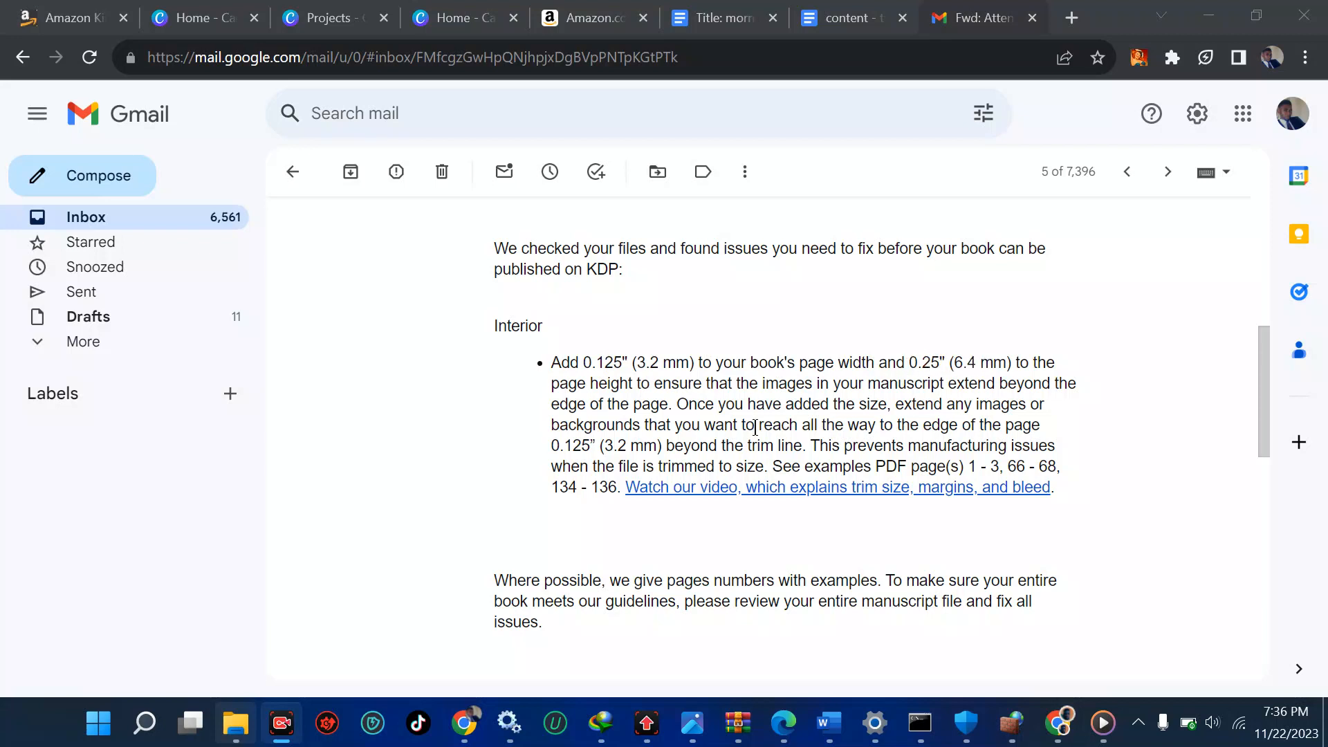
pyautogui.moveTo(781, 386)
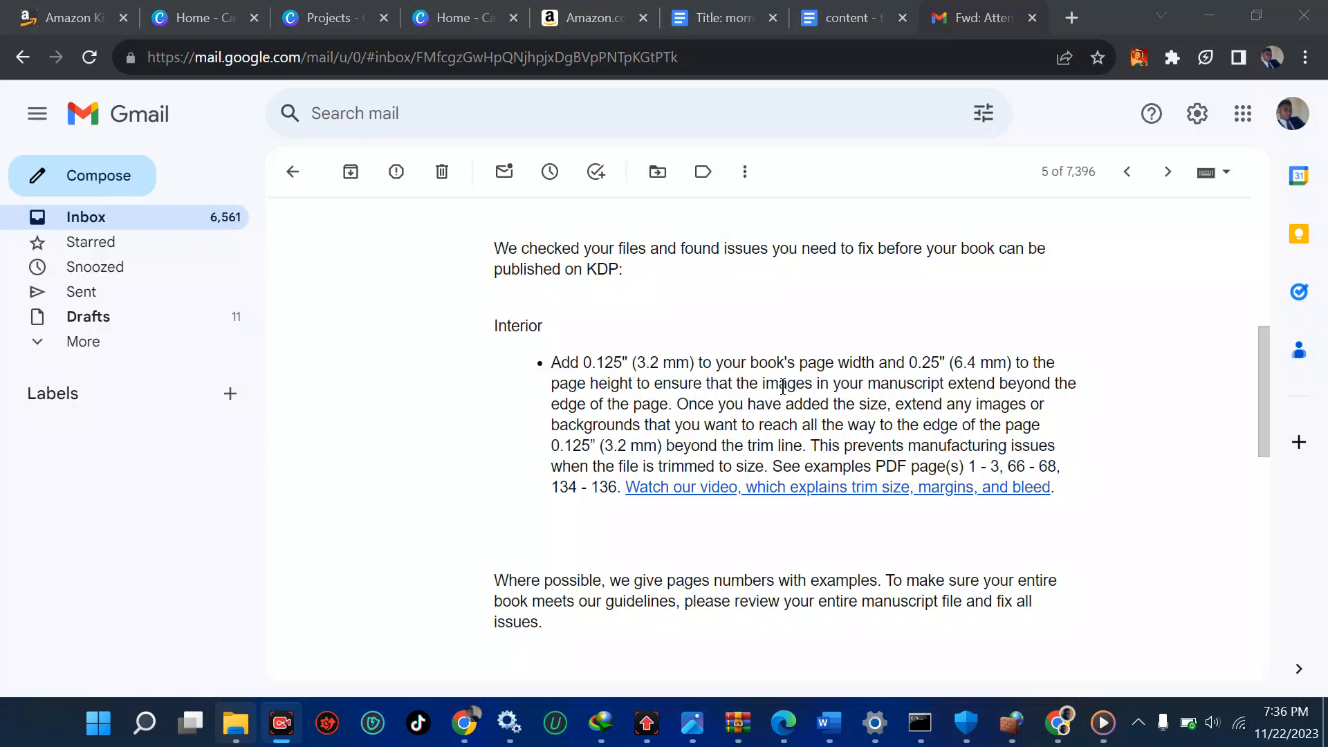
pyautogui.moveTo(961, 385)
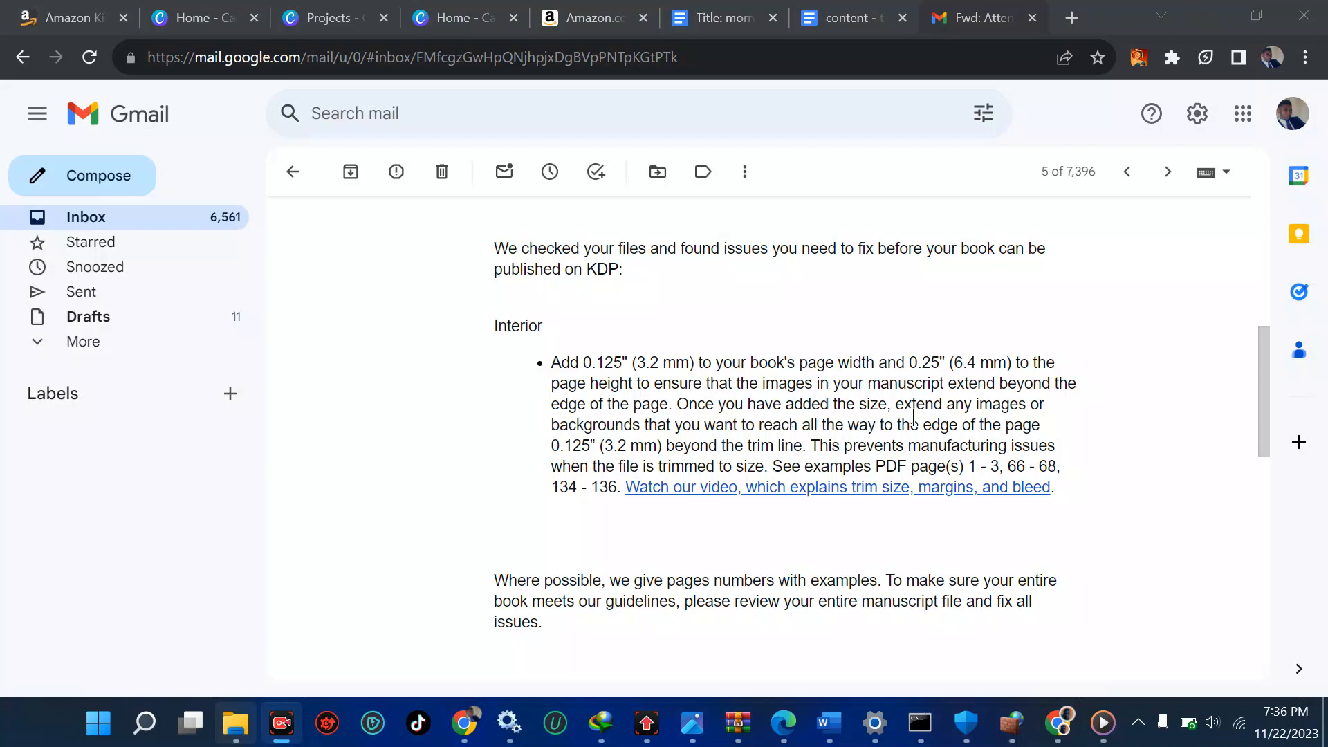
pyautogui.moveTo(792, 448)
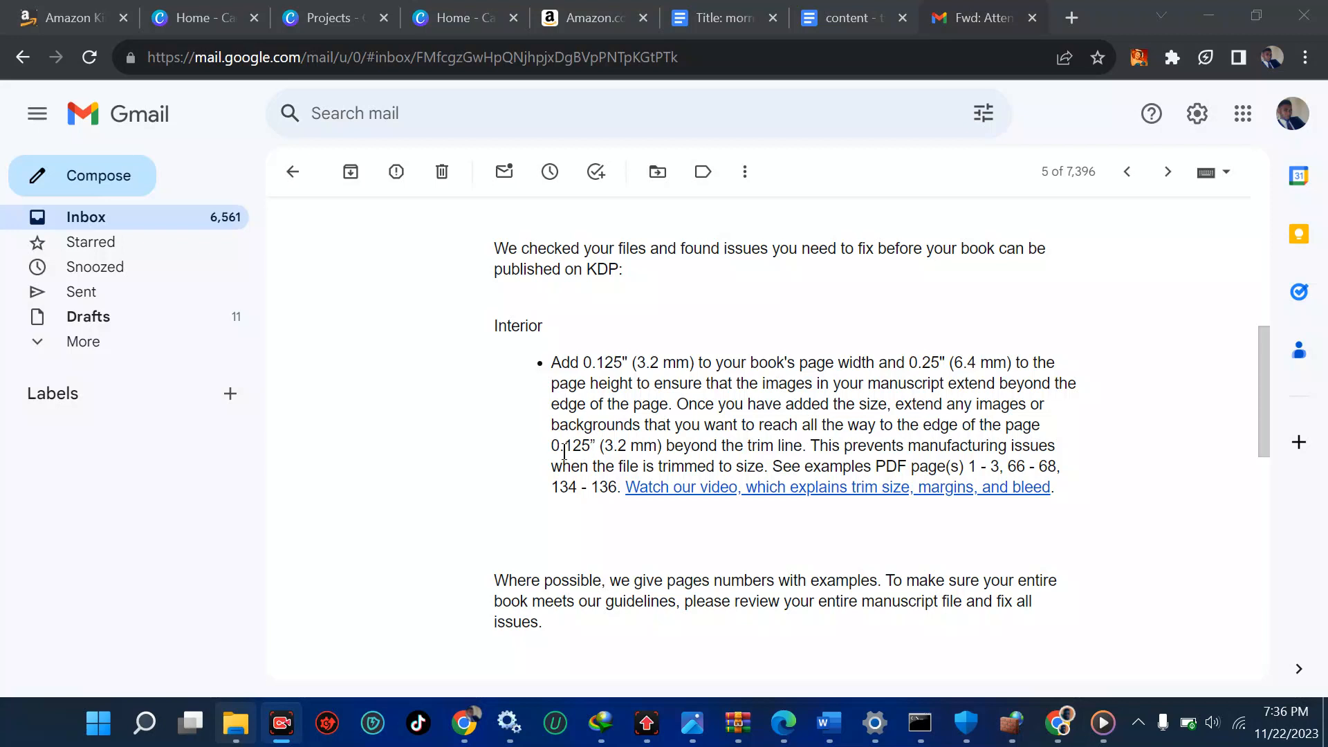
pyautogui.moveTo(849, 473)
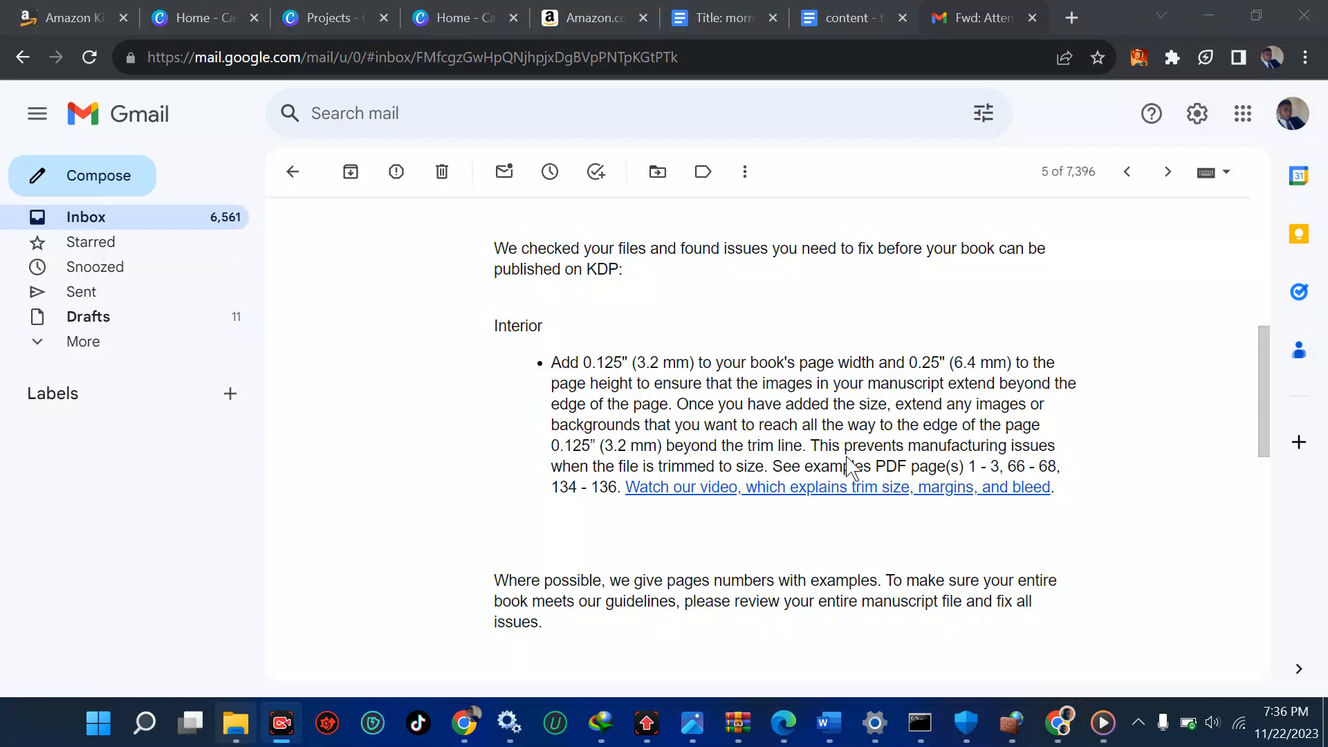
pyautogui.moveTo(908, 472)
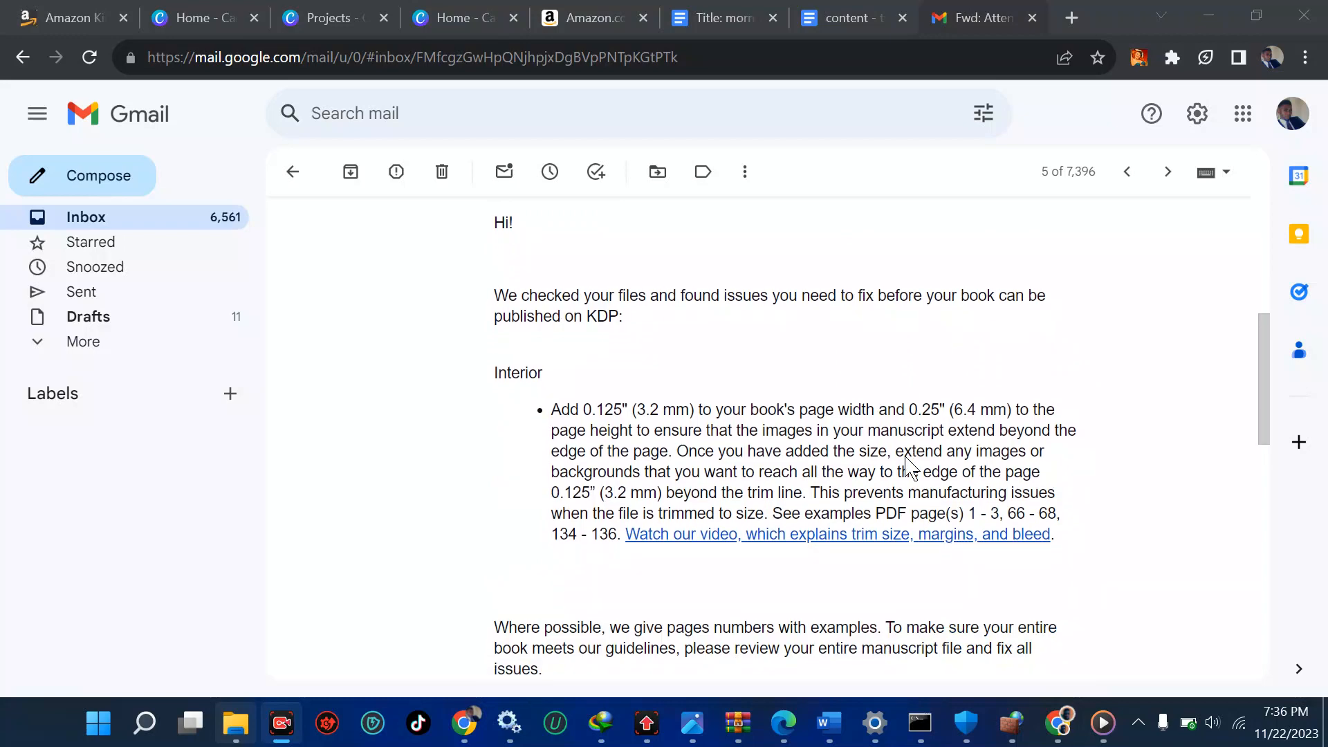
pyautogui.scroll(-3)
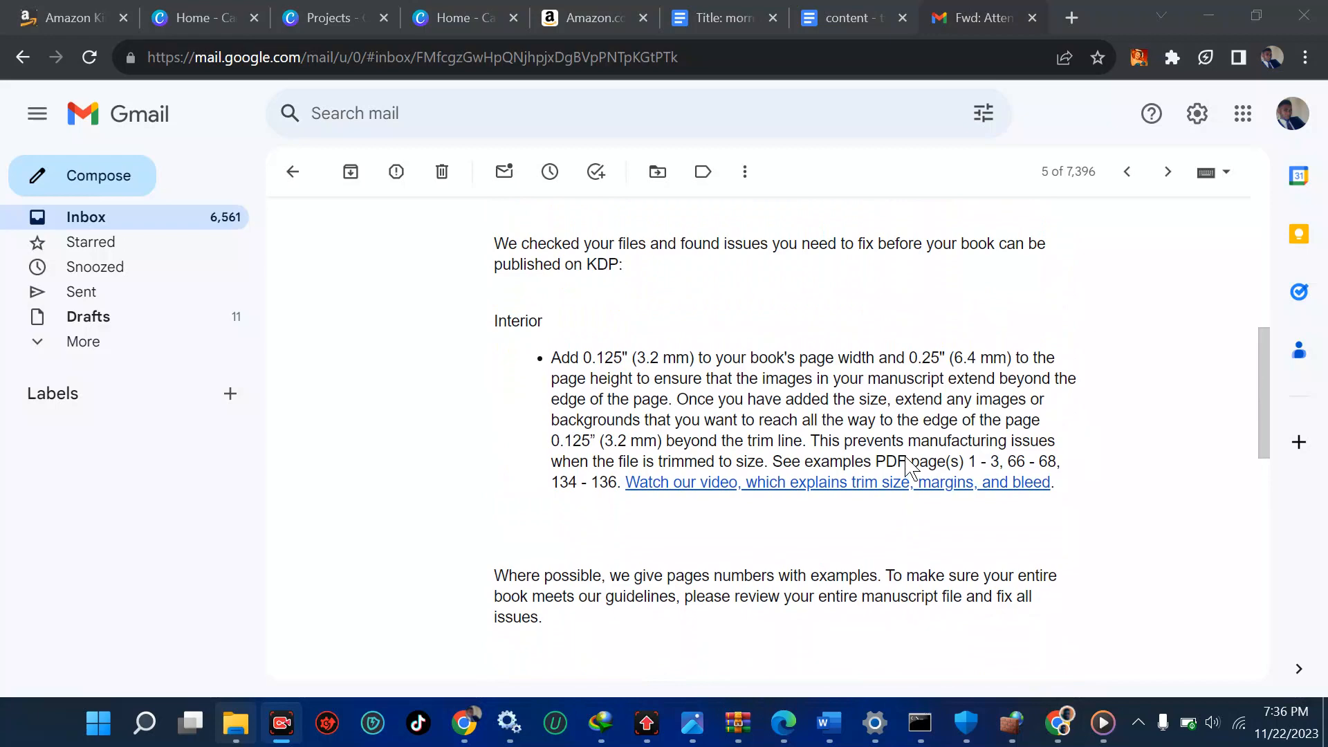
pyautogui.scroll(-3)
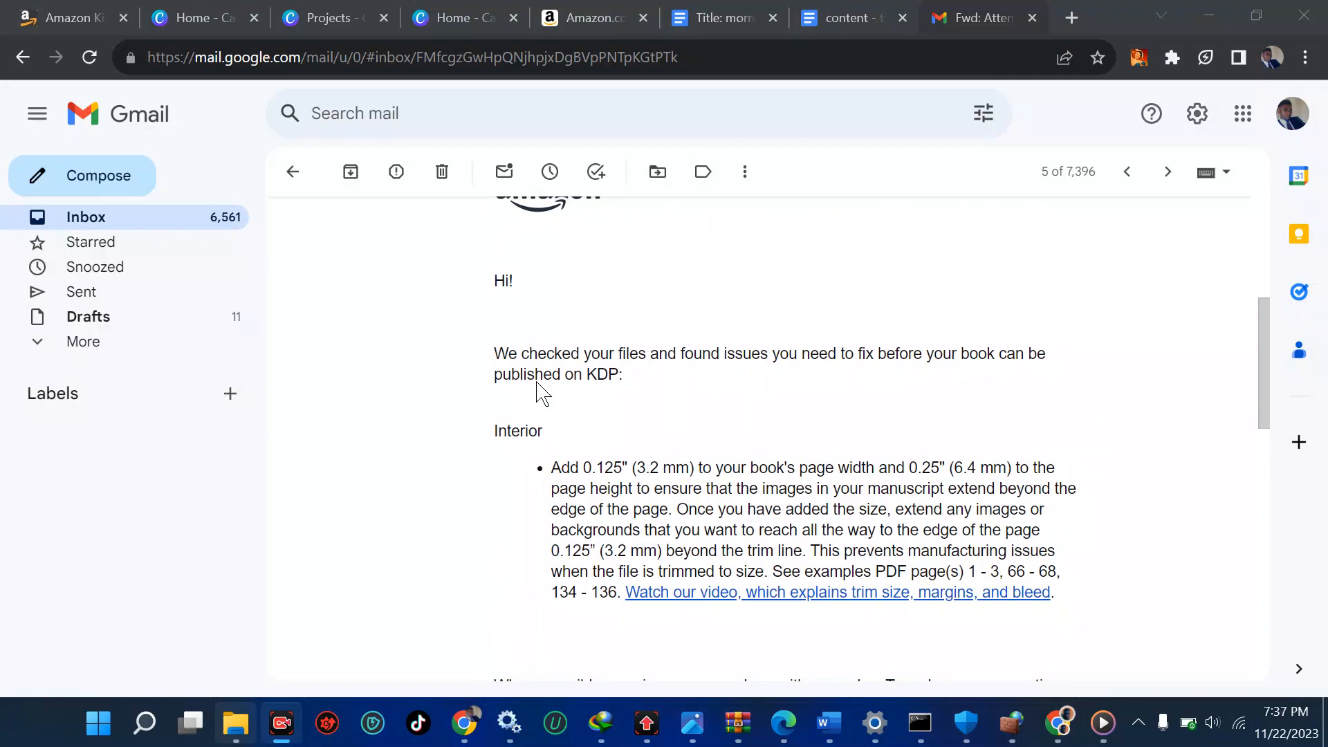
pyautogui.moveTo(596, 488)
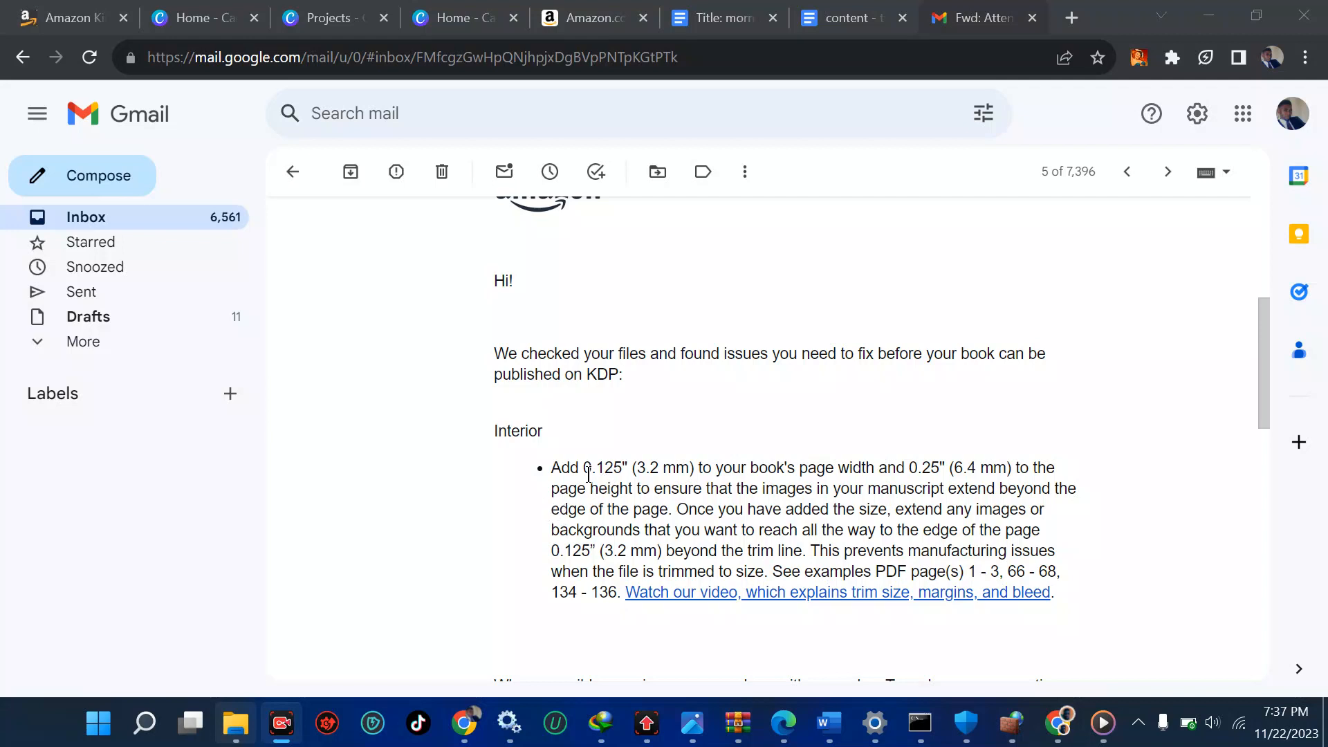
pyautogui.moveTo(609, 140)
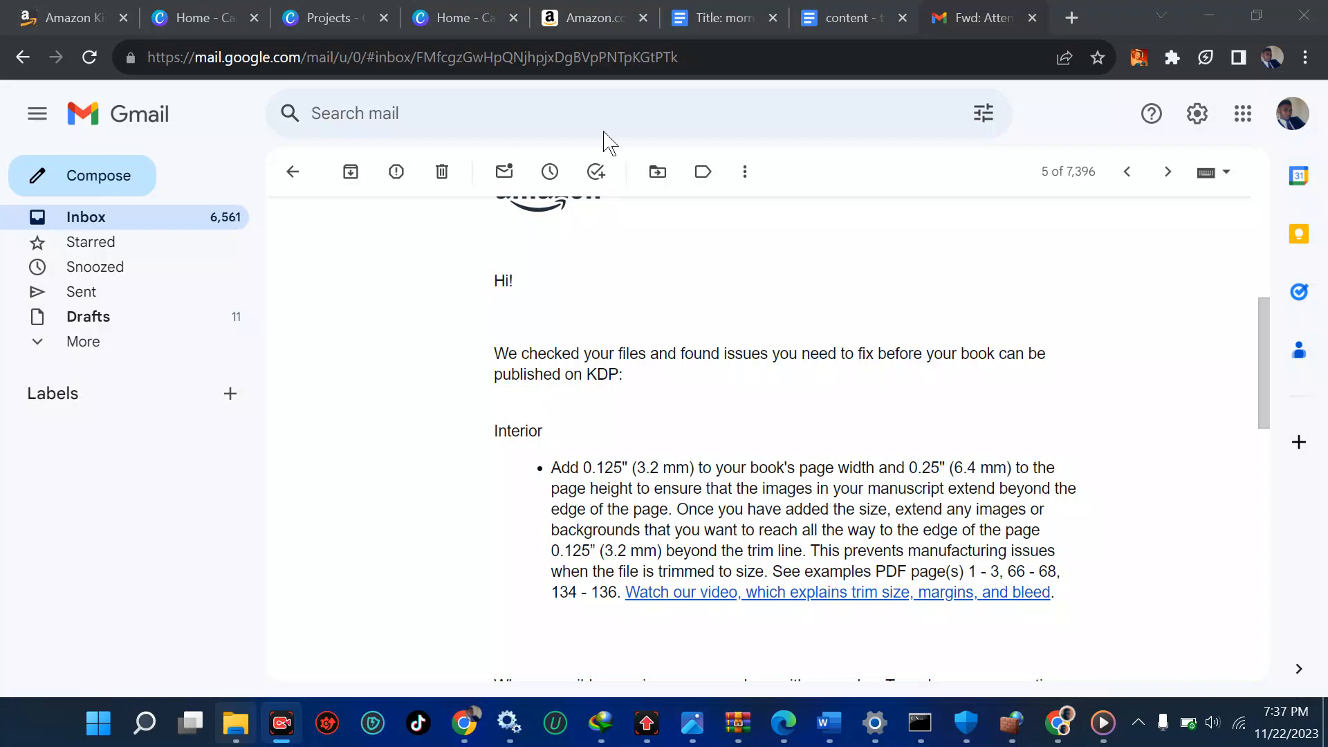
pyautogui.click(847, 17)
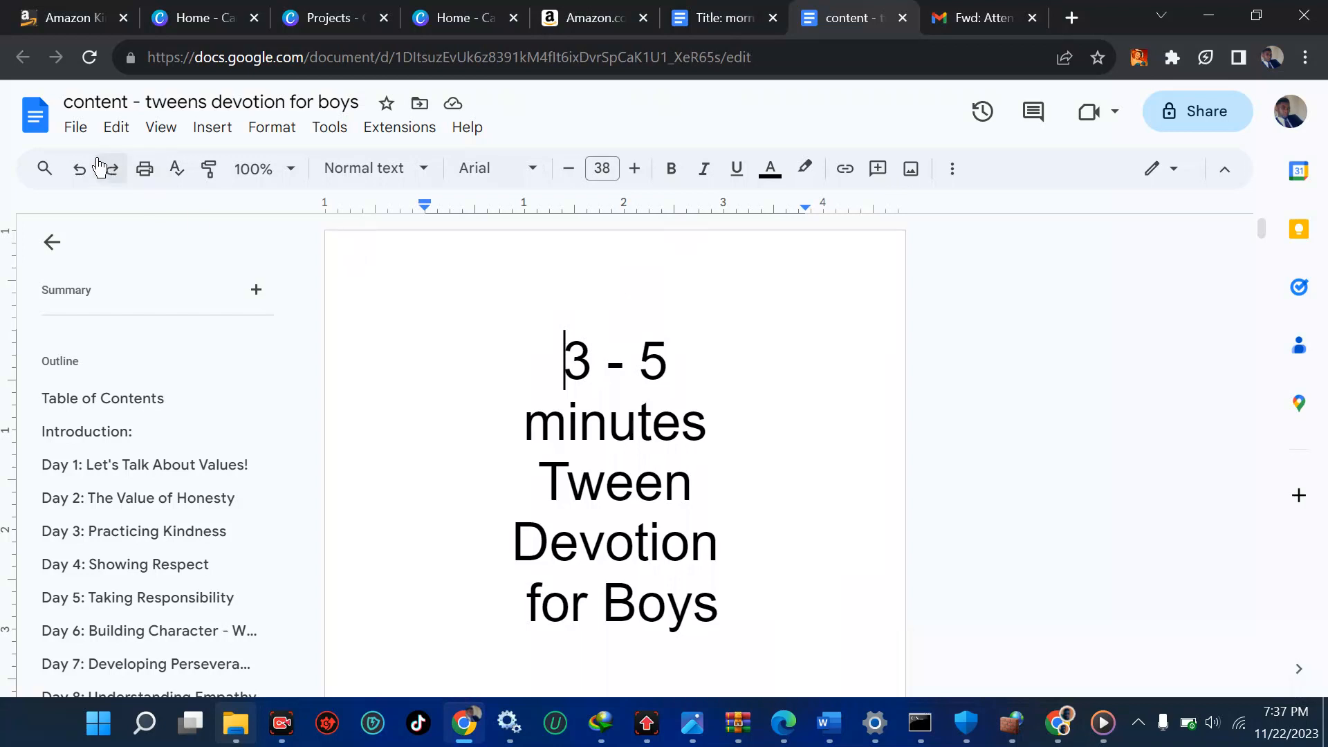
pyautogui.click(76, 128)
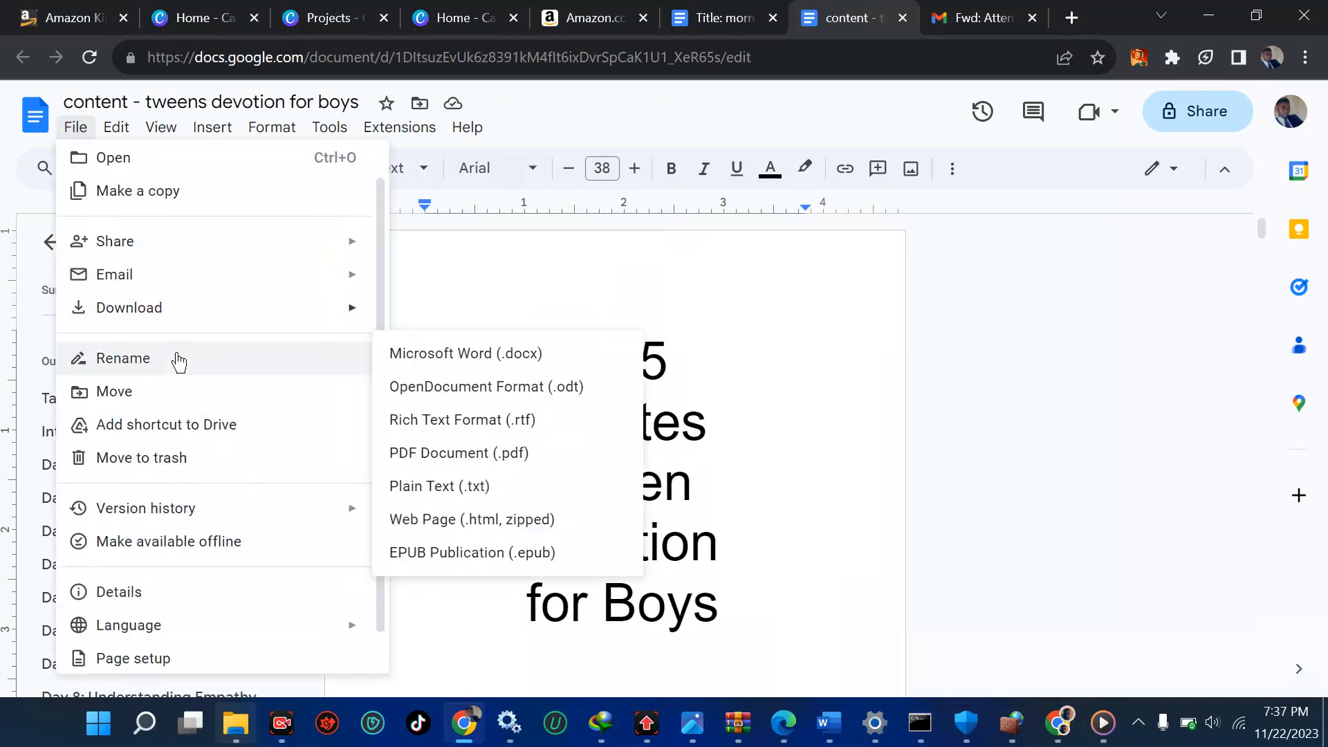
pyautogui.click(133, 658)
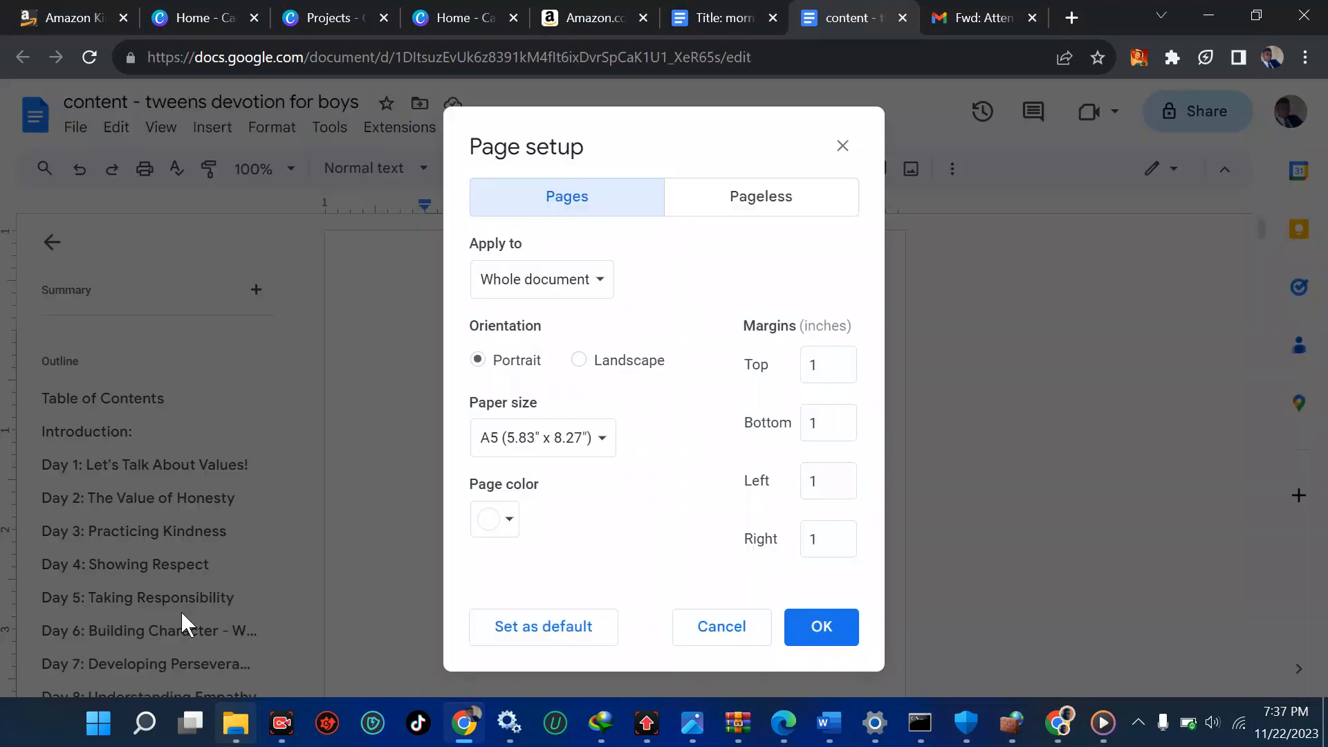
pyautogui.moveTo(538, 456)
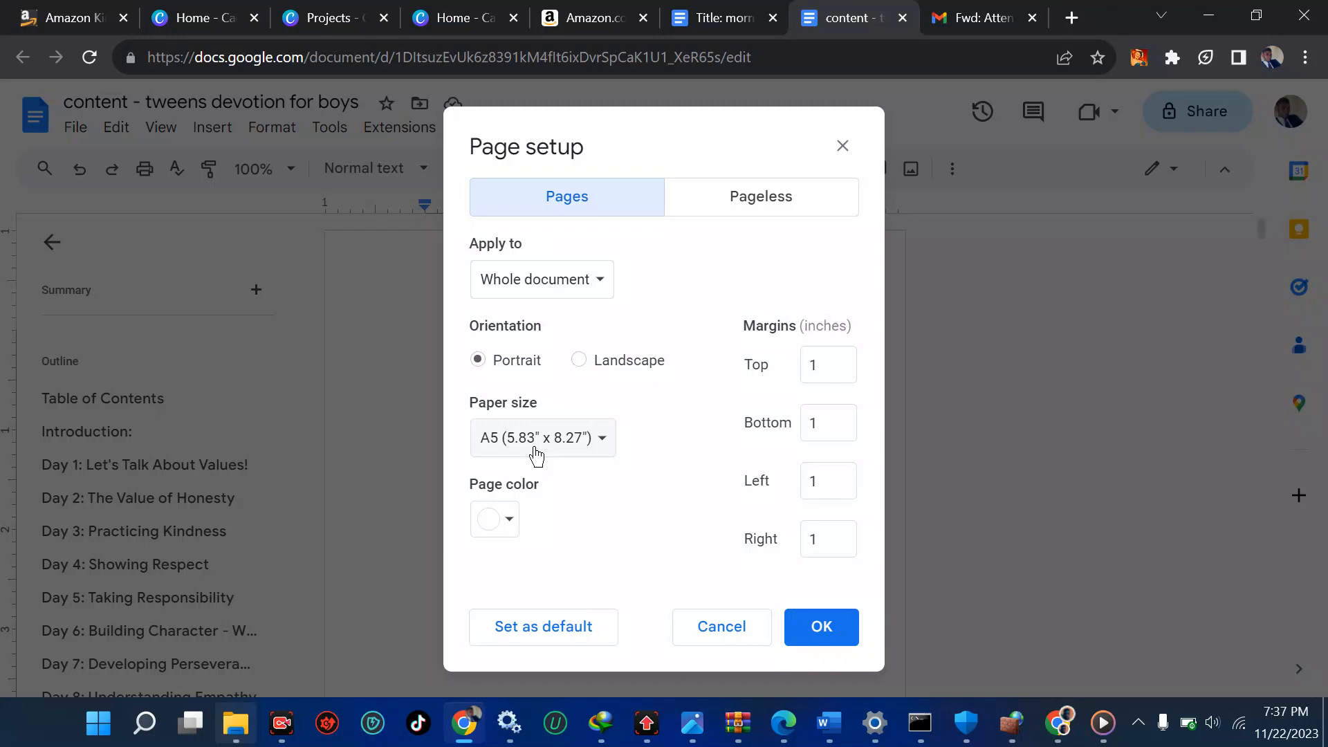
pyautogui.moveTo(1107, 458)
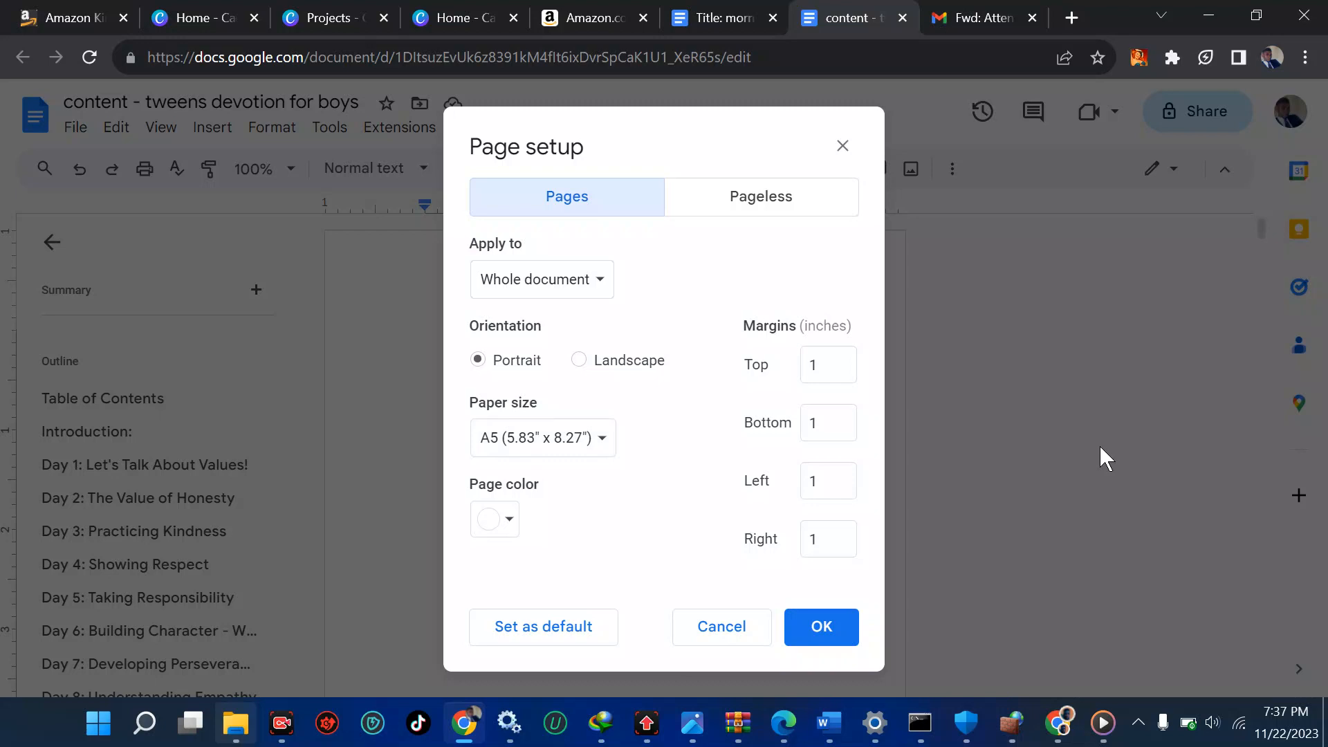
pyautogui.moveTo(540, 447)
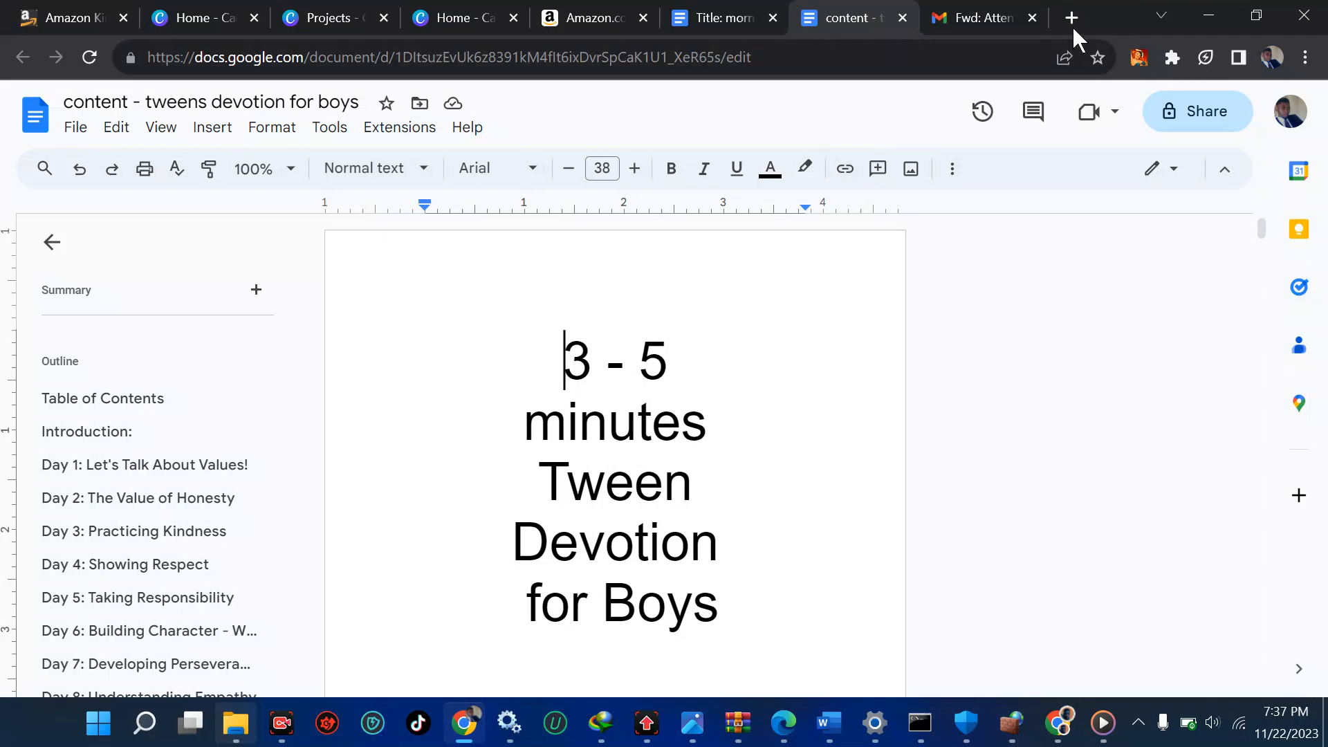
# Search 'amazon book cover calculator' in a new tab and open the KDP Cover Calculator
pyautogui.click(1071, 16)
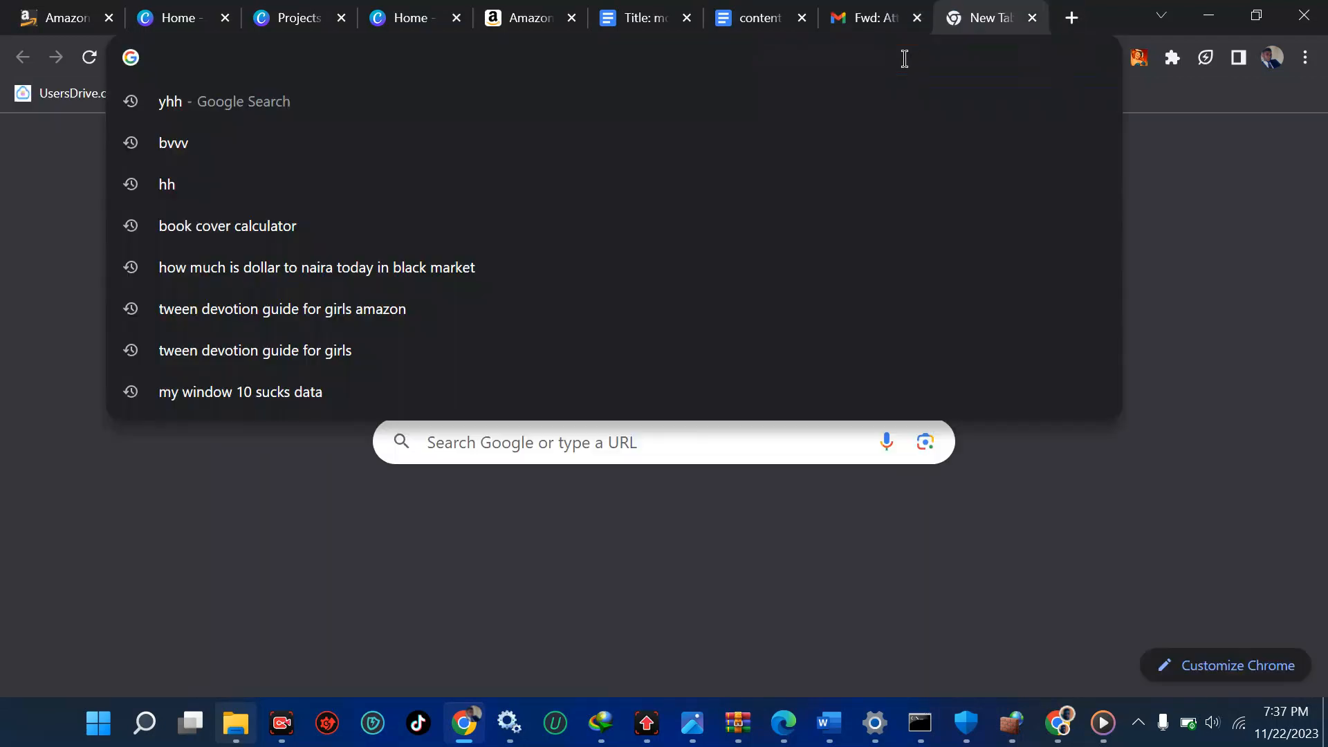
pyautogui.write('AMAZON+BOOK+COVER+CALCUL&gs_lcrp=EgZjaHJvbWUqB...')
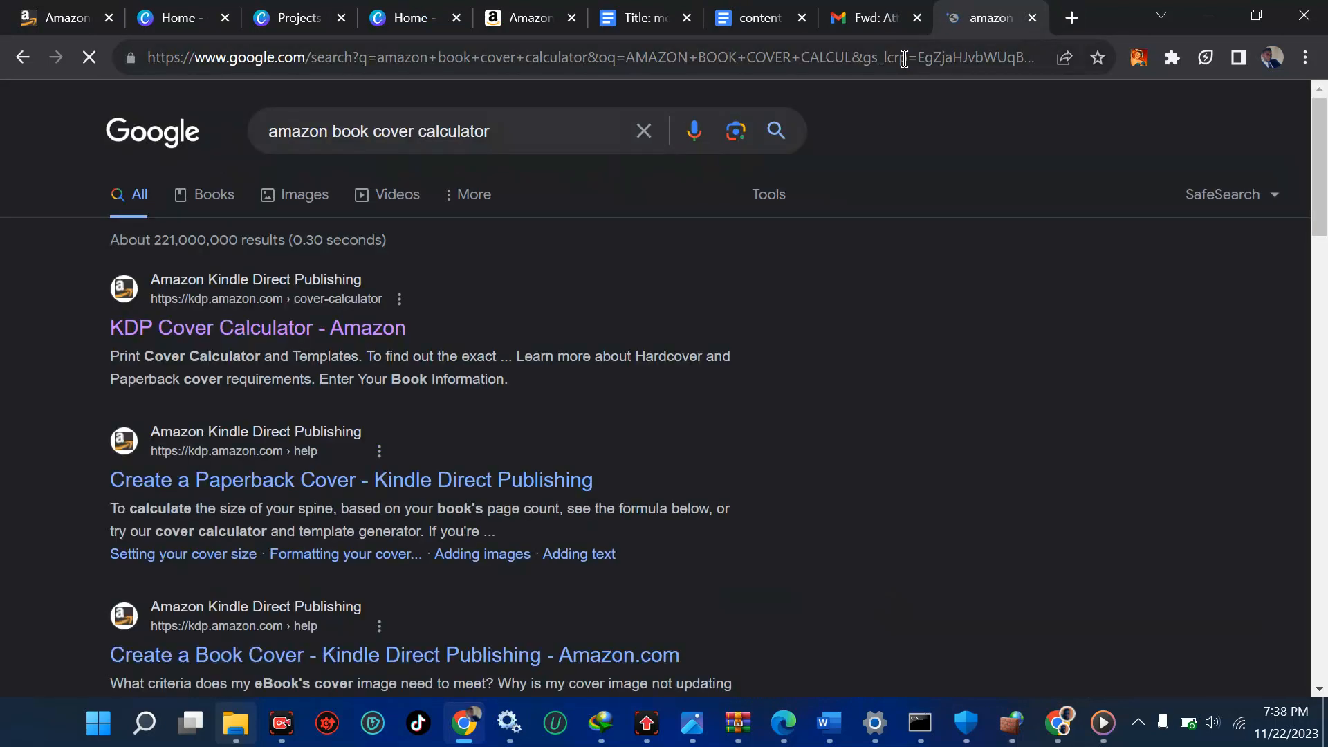
pyautogui.click(257, 328)
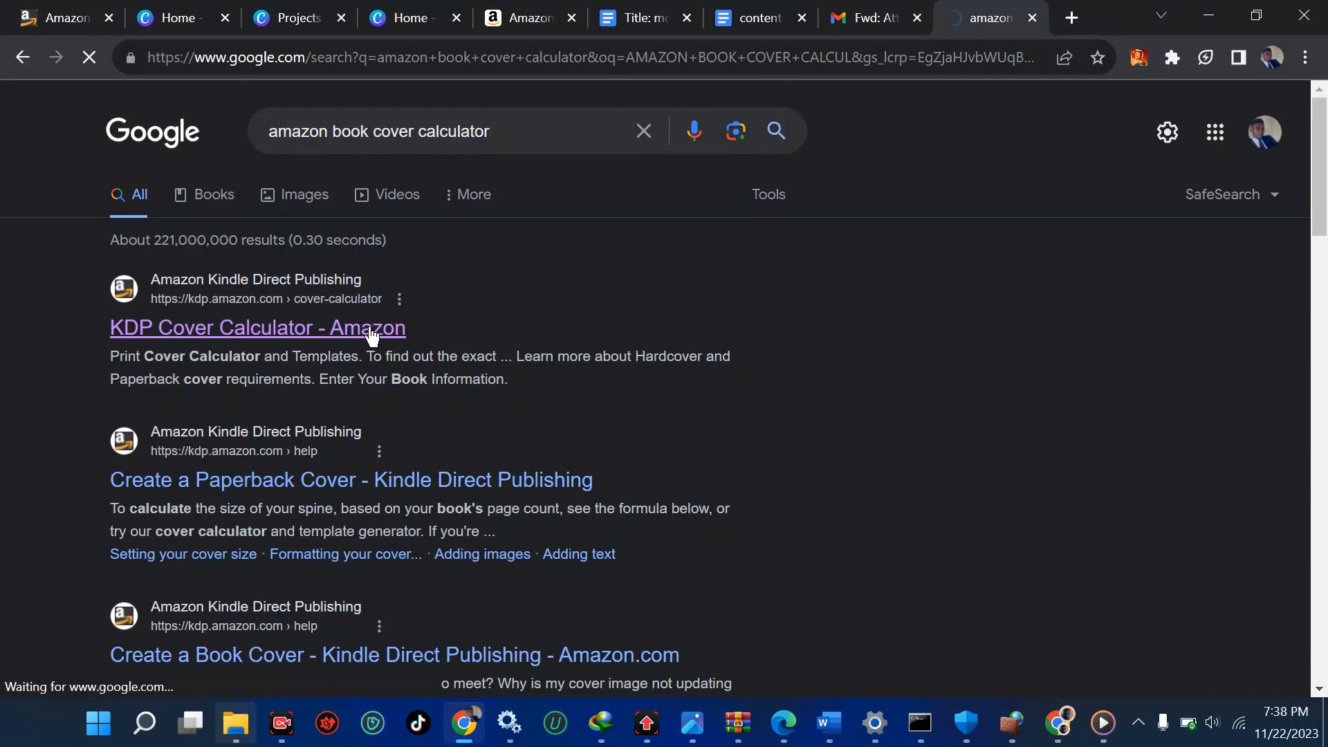
pyautogui.click(256, 328)
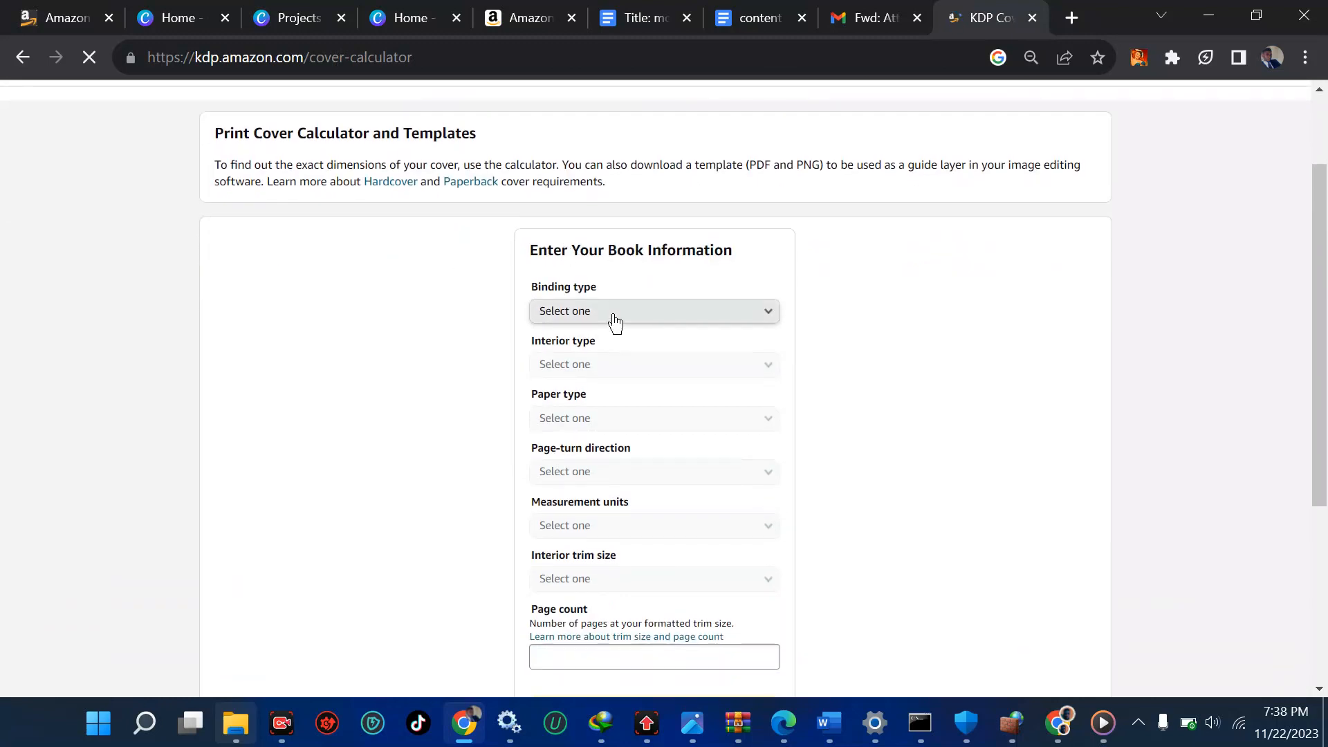
# Choose paperback binding, white paper, left-to-right page turn and inches in the calculator
pyautogui.click(652, 310)
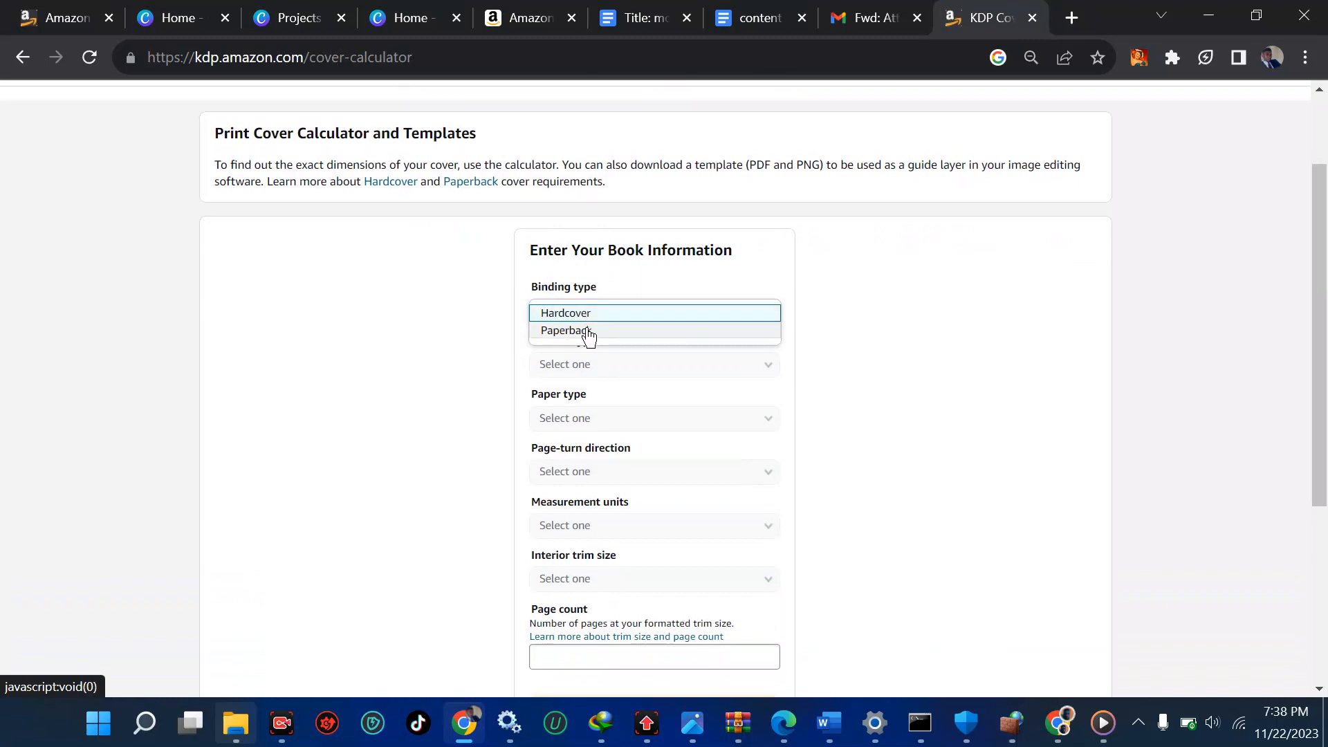
pyautogui.click(566, 331)
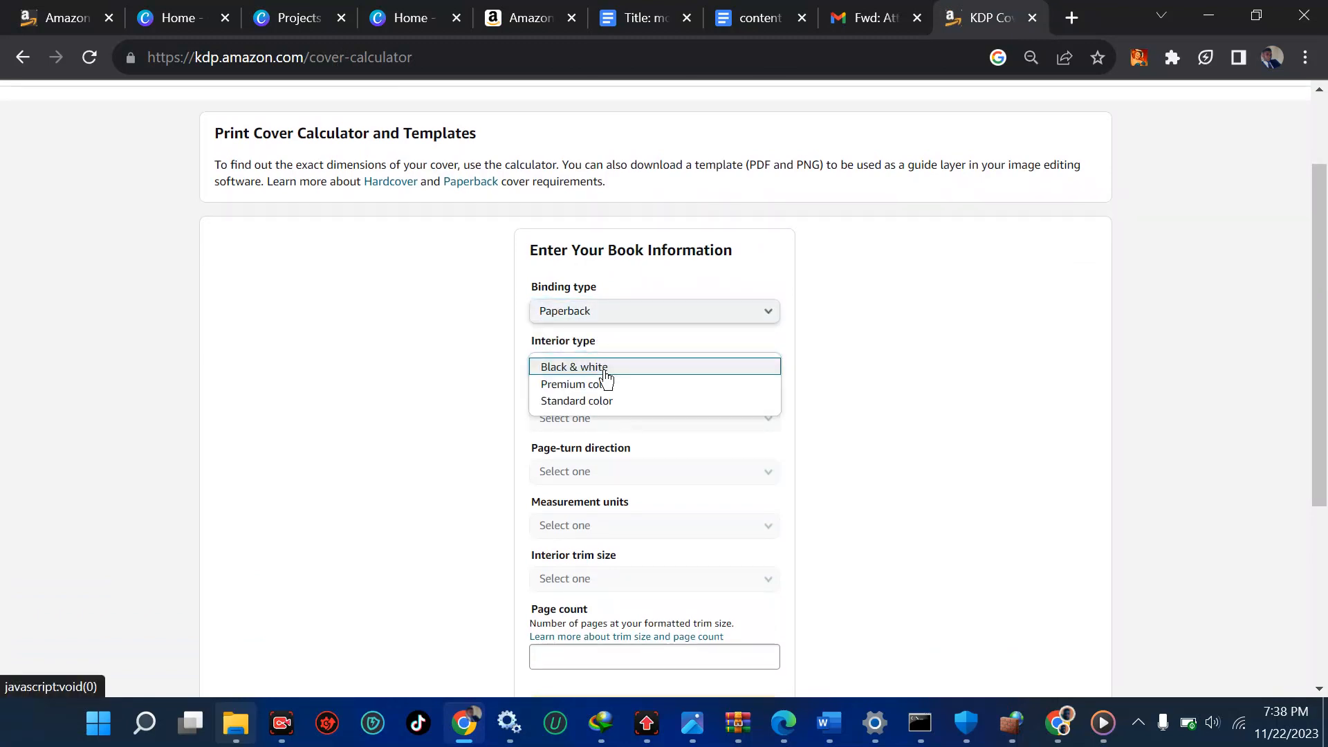
pyautogui.moveTo(603, 389)
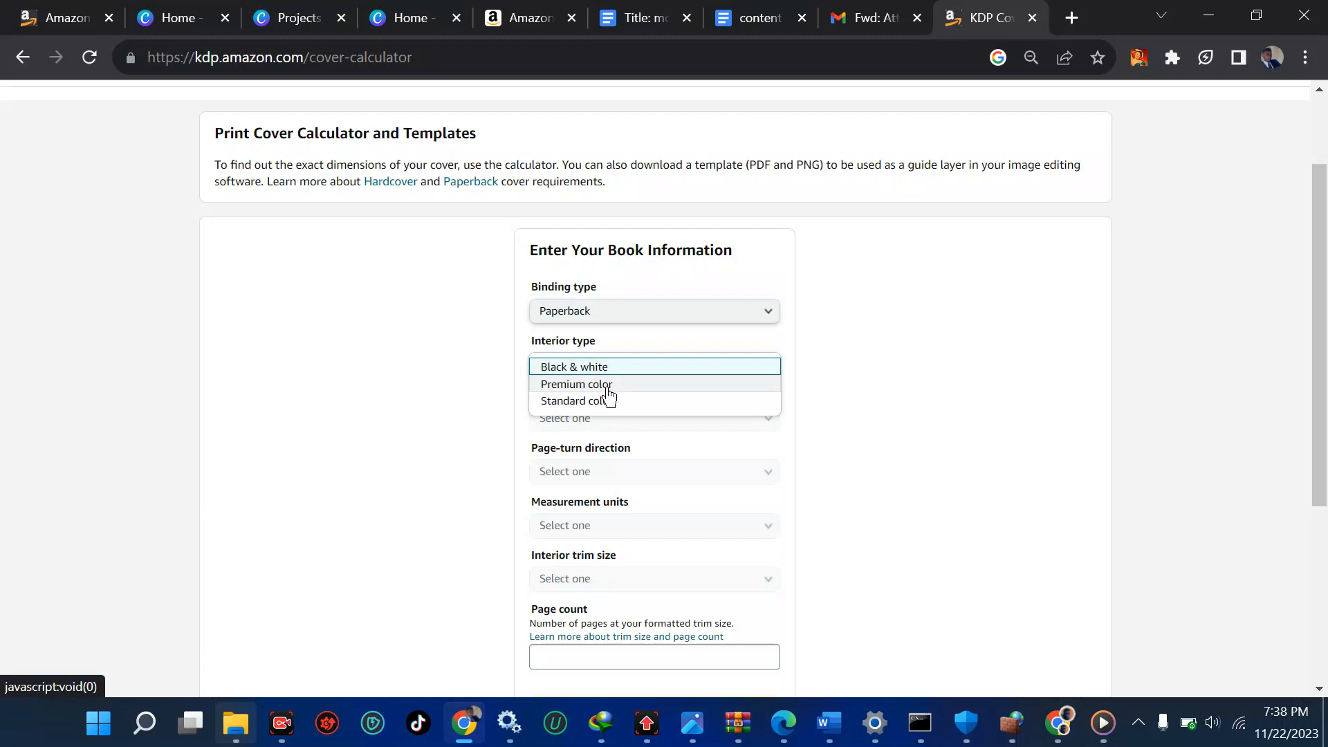
pyautogui.moveTo(604, 398)
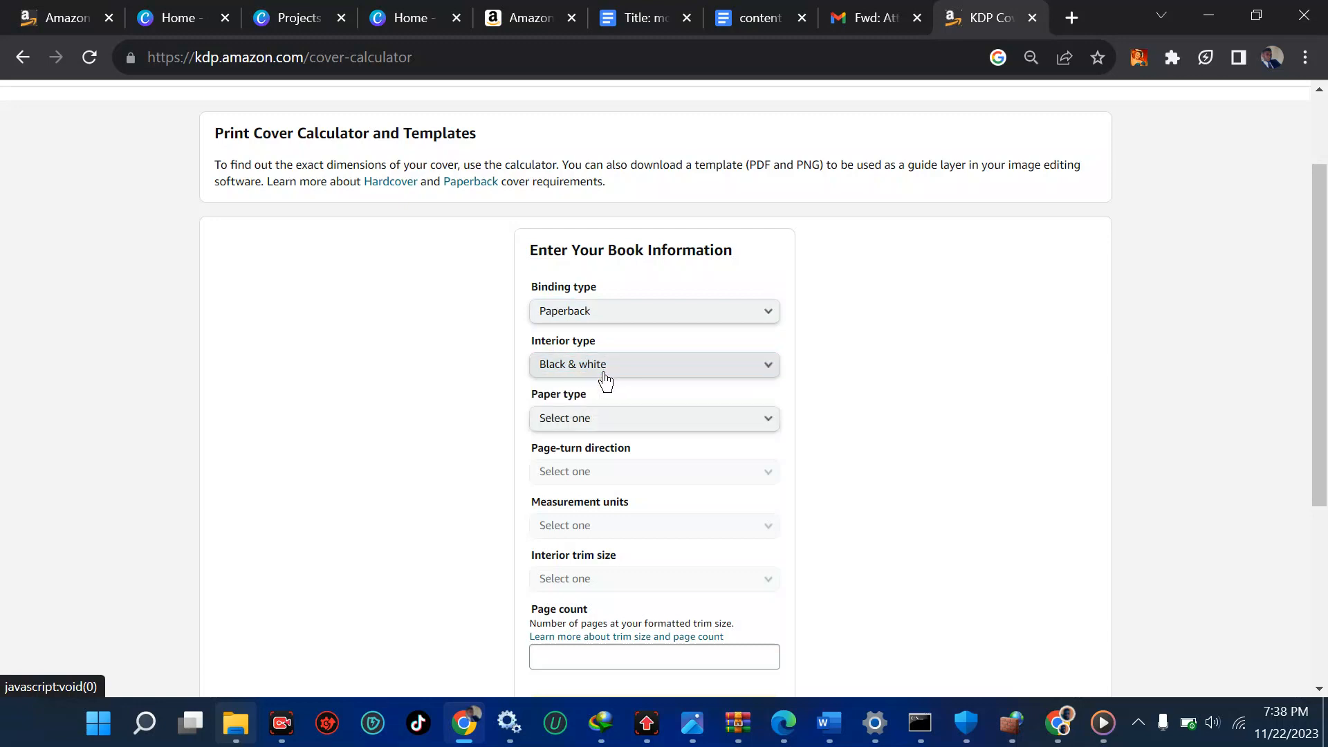
pyautogui.click(653, 417)
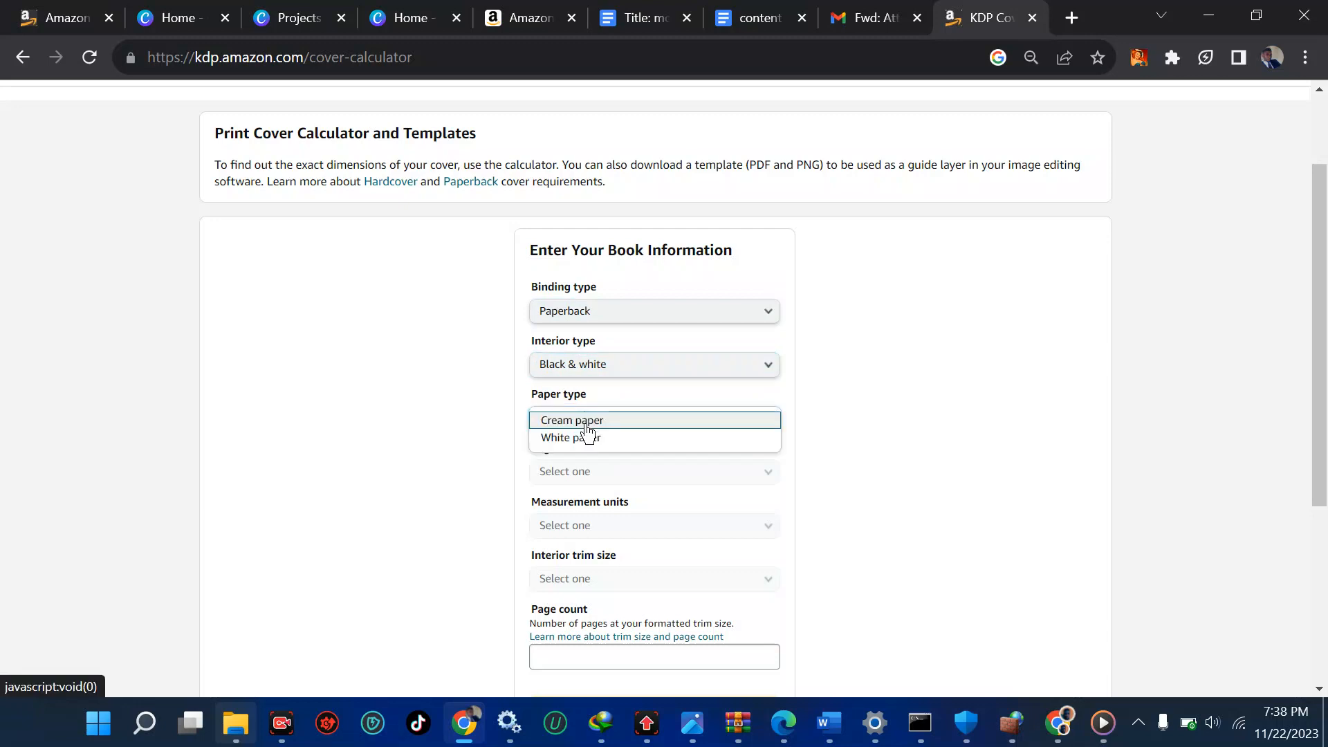
pyautogui.click(569, 437)
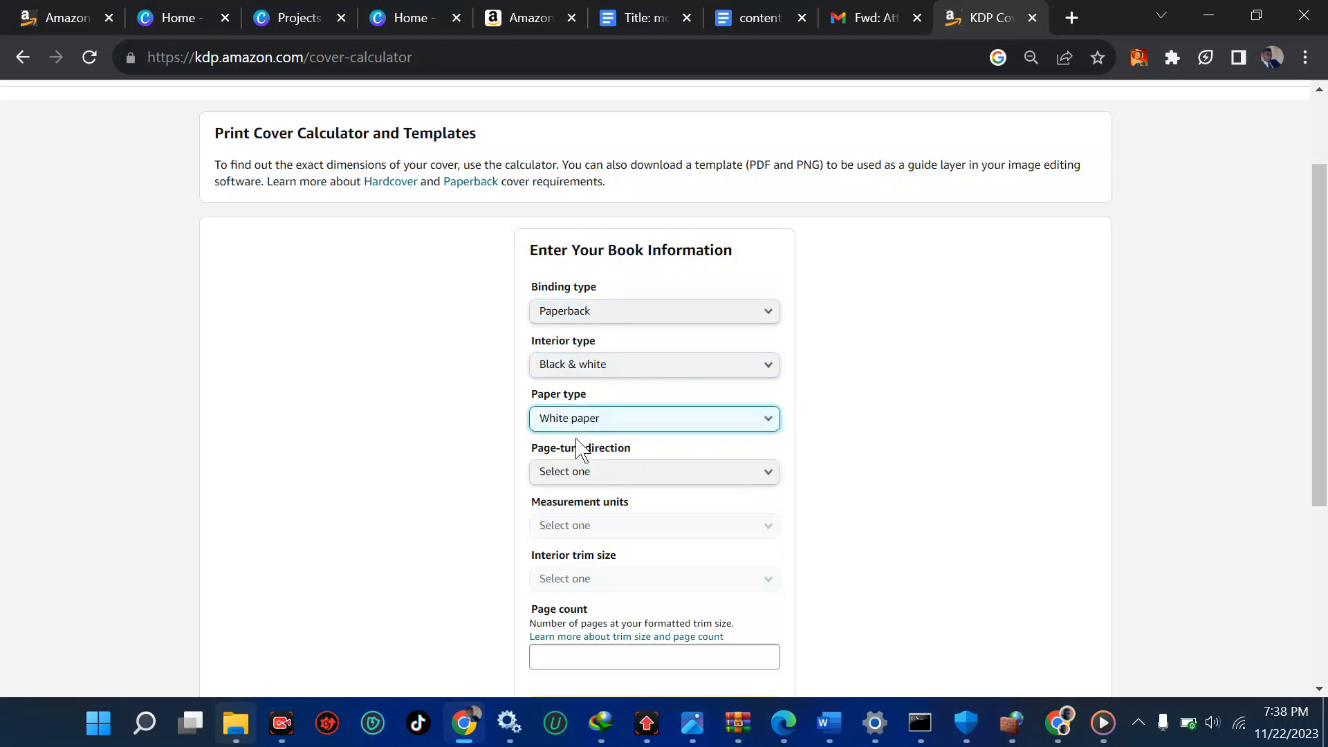
pyautogui.click(653, 471)
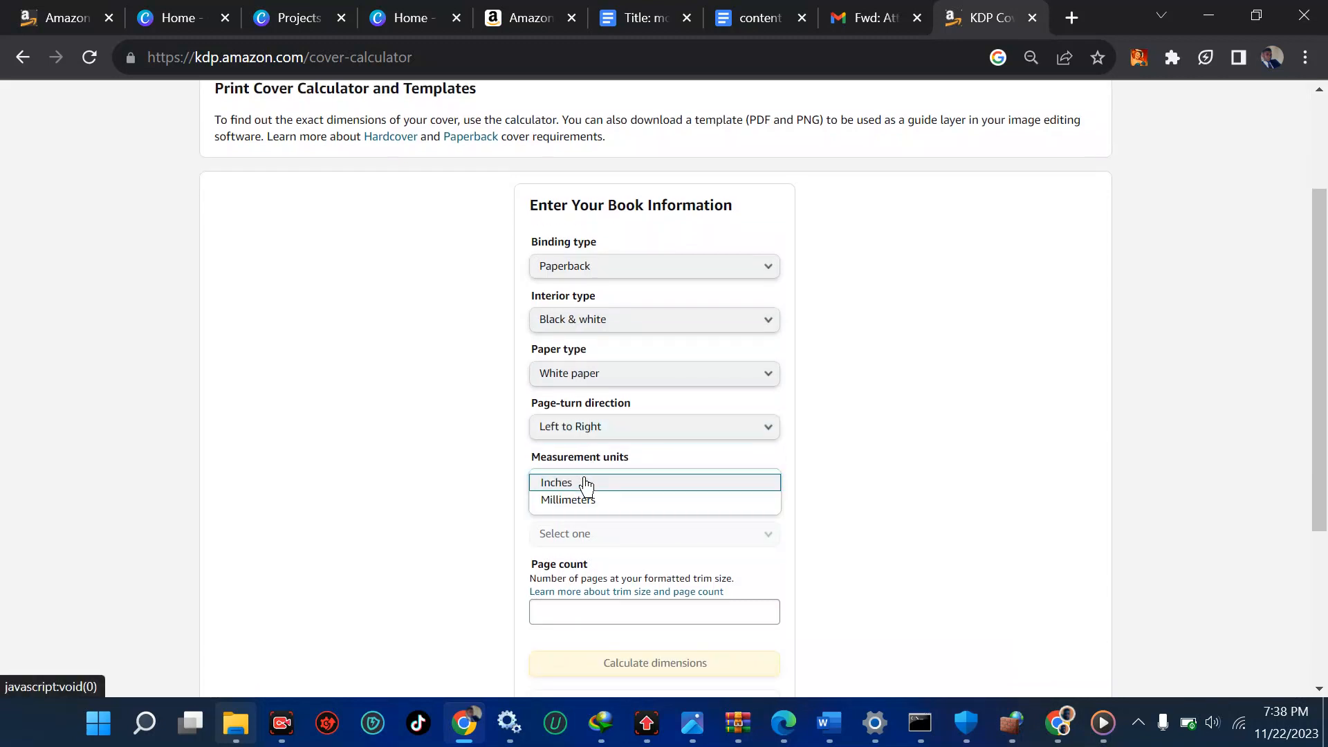
pyautogui.click(556, 482)
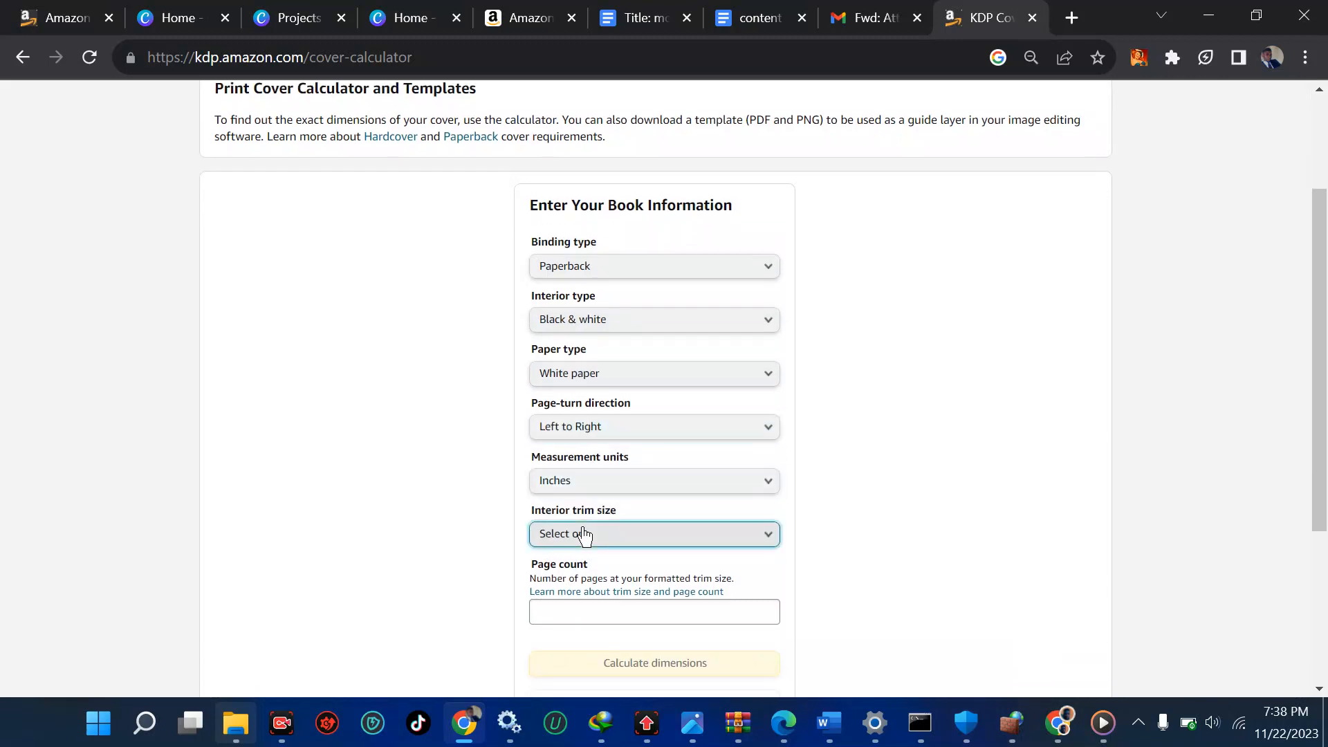
# Set the trim size to 6 x 9 in and enter a 140-page count
pyautogui.click(654, 534)
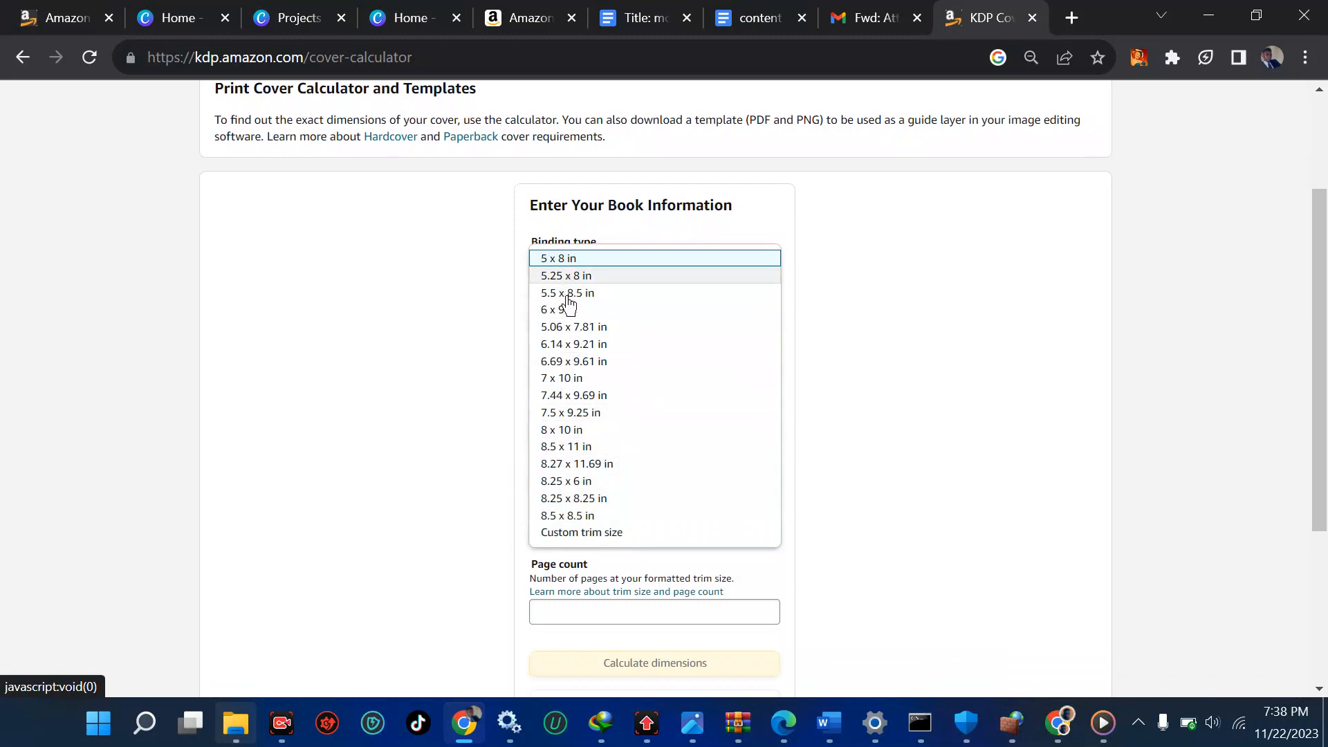
pyautogui.moveTo(584, 447)
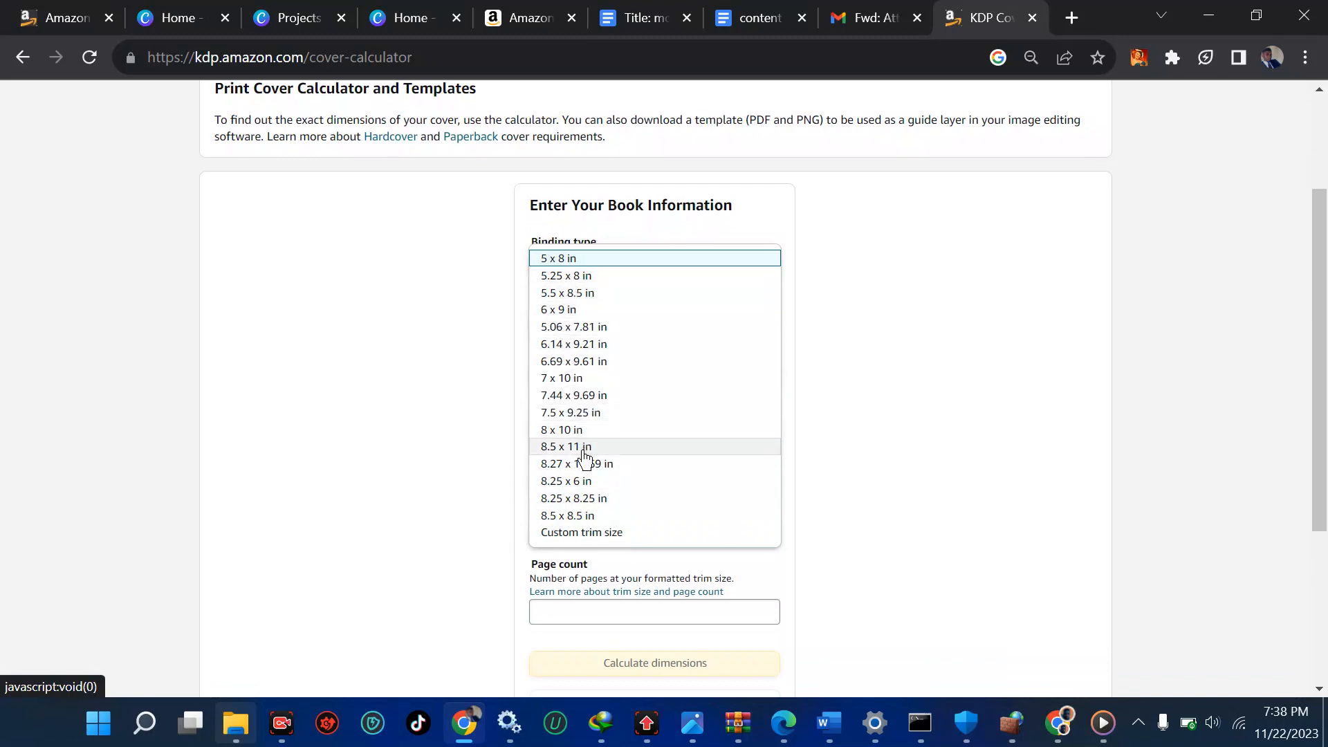
pyautogui.moveTo(607, 328)
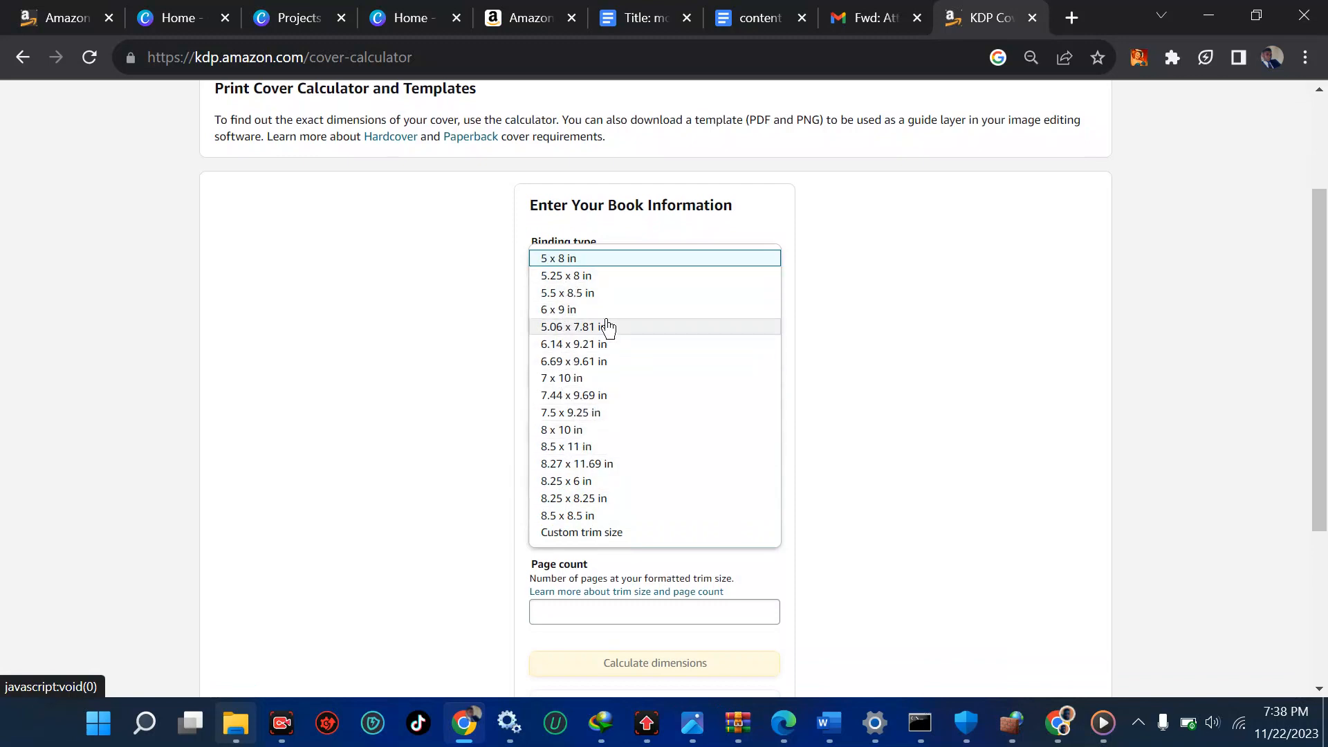
pyautogui.moveTo(606, 309)
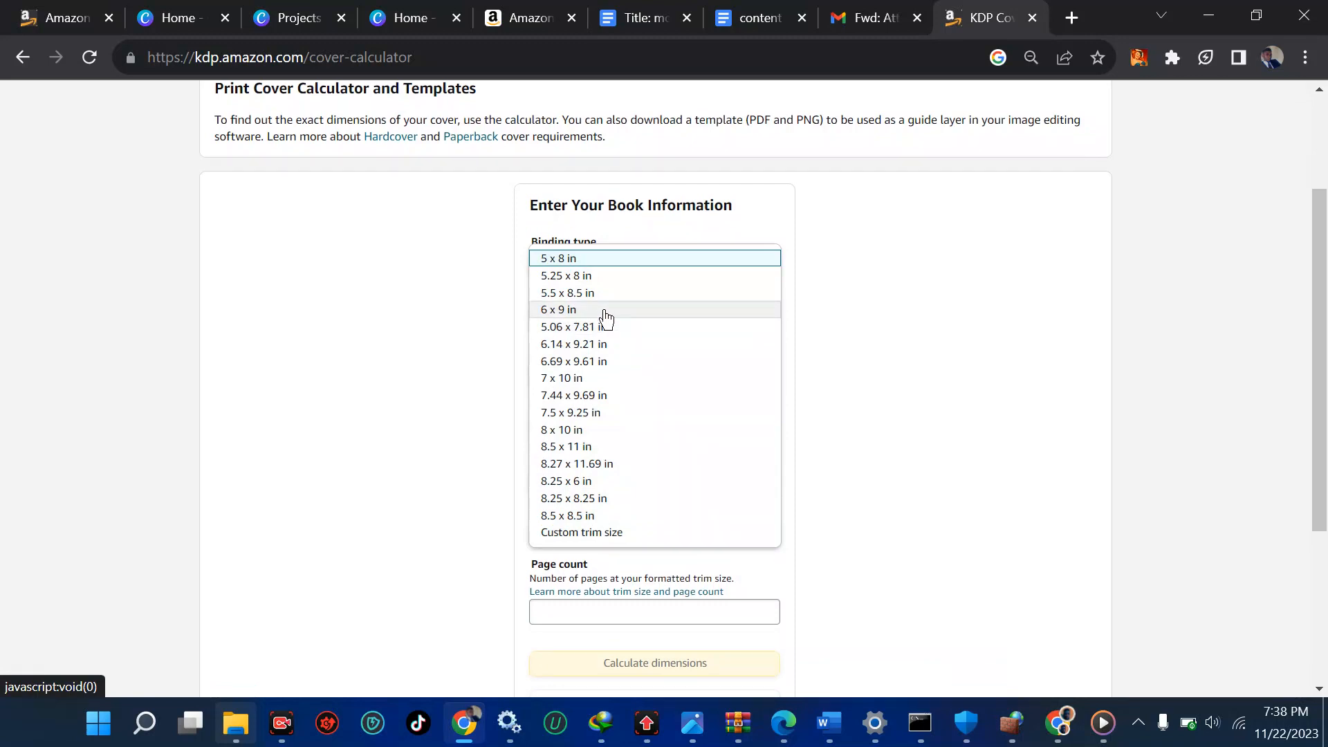
pyautogui.click(558, 309)
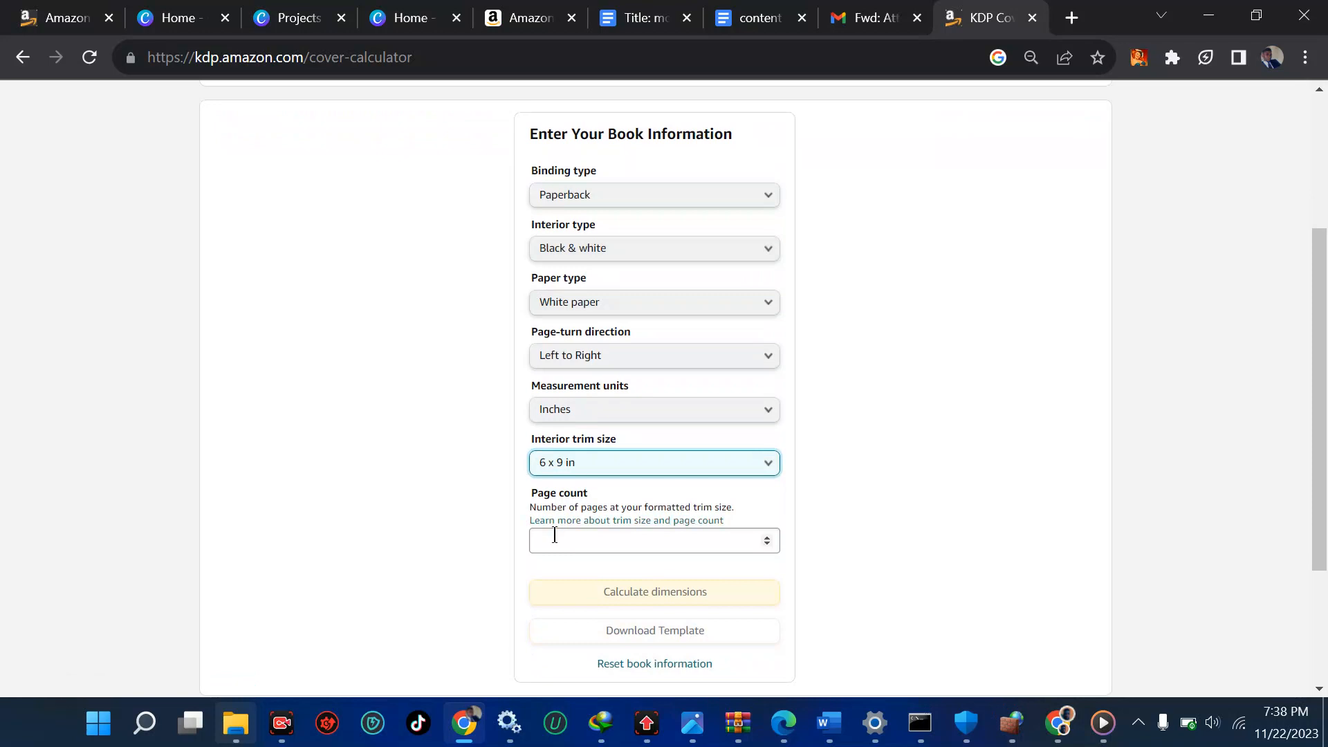
pyautogui.click(754, 17)
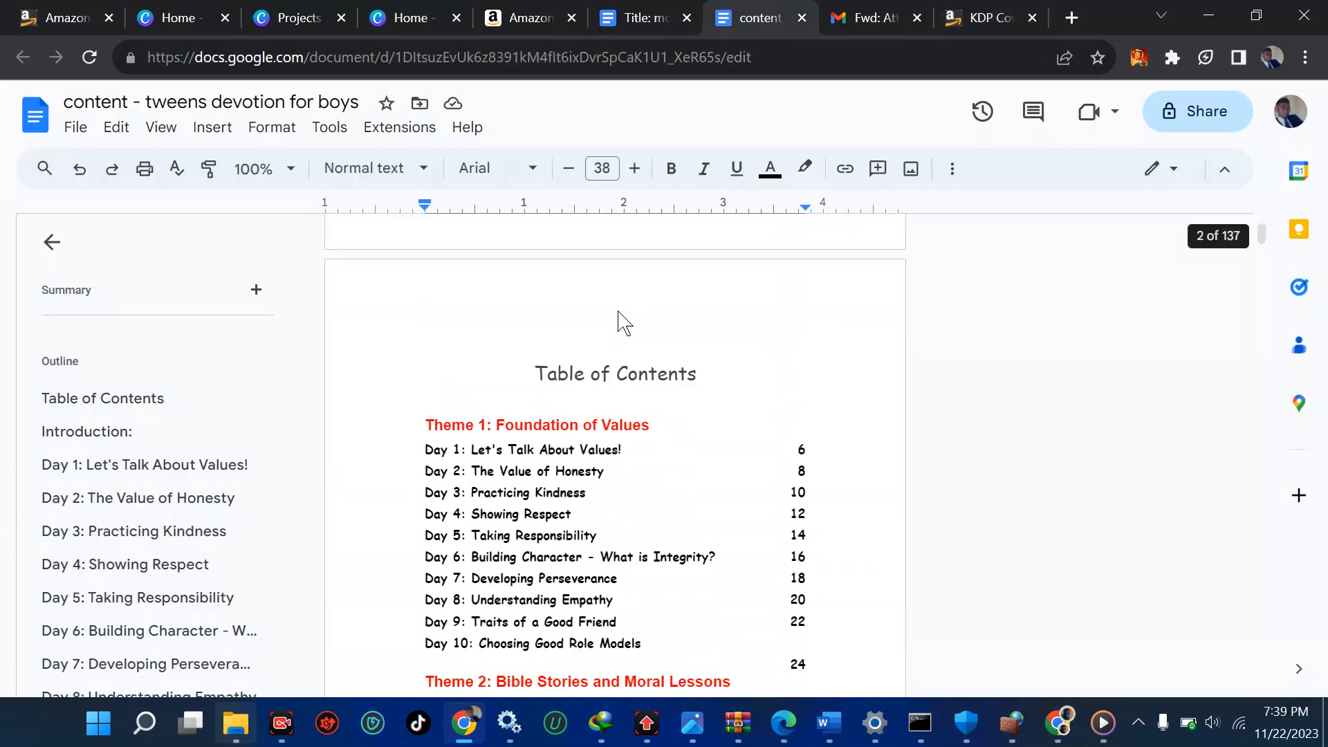
pyautogui.scroll(-3)
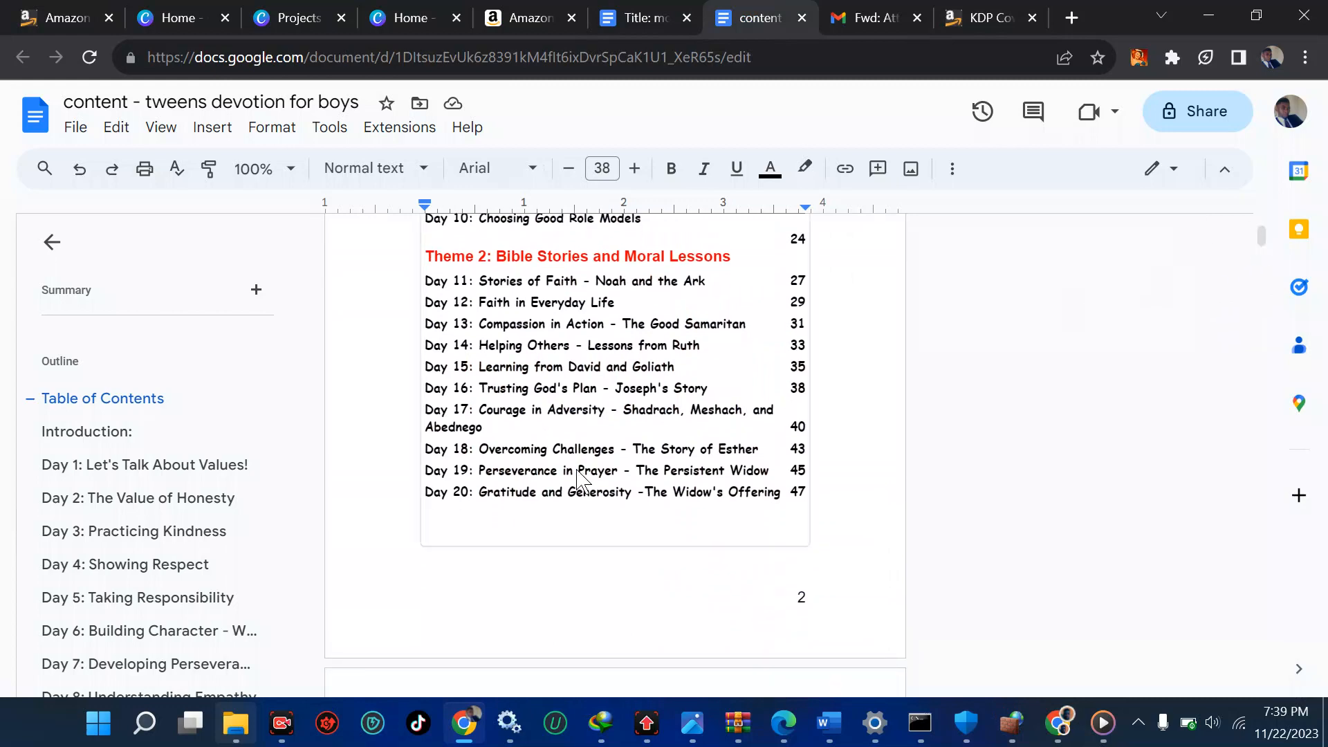
pyautogui.scroll(-3)
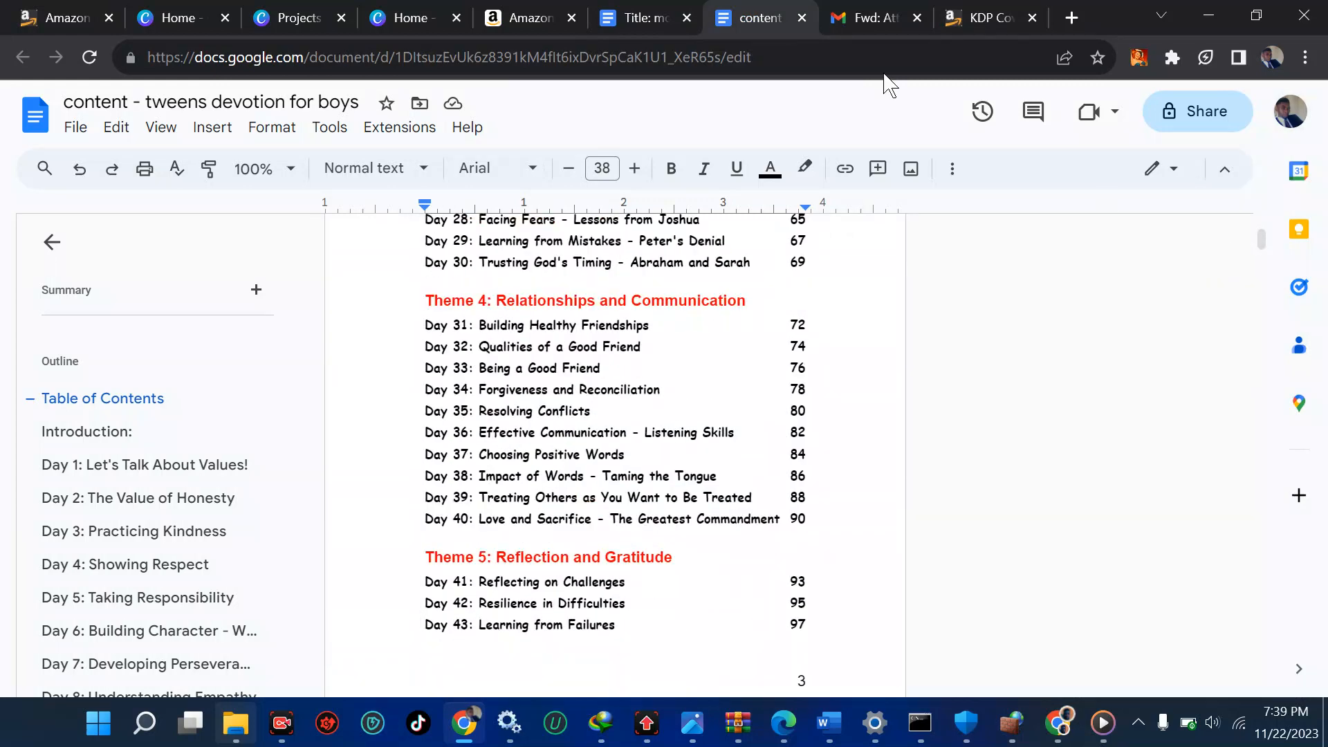
pyautogui.click(989, 17)
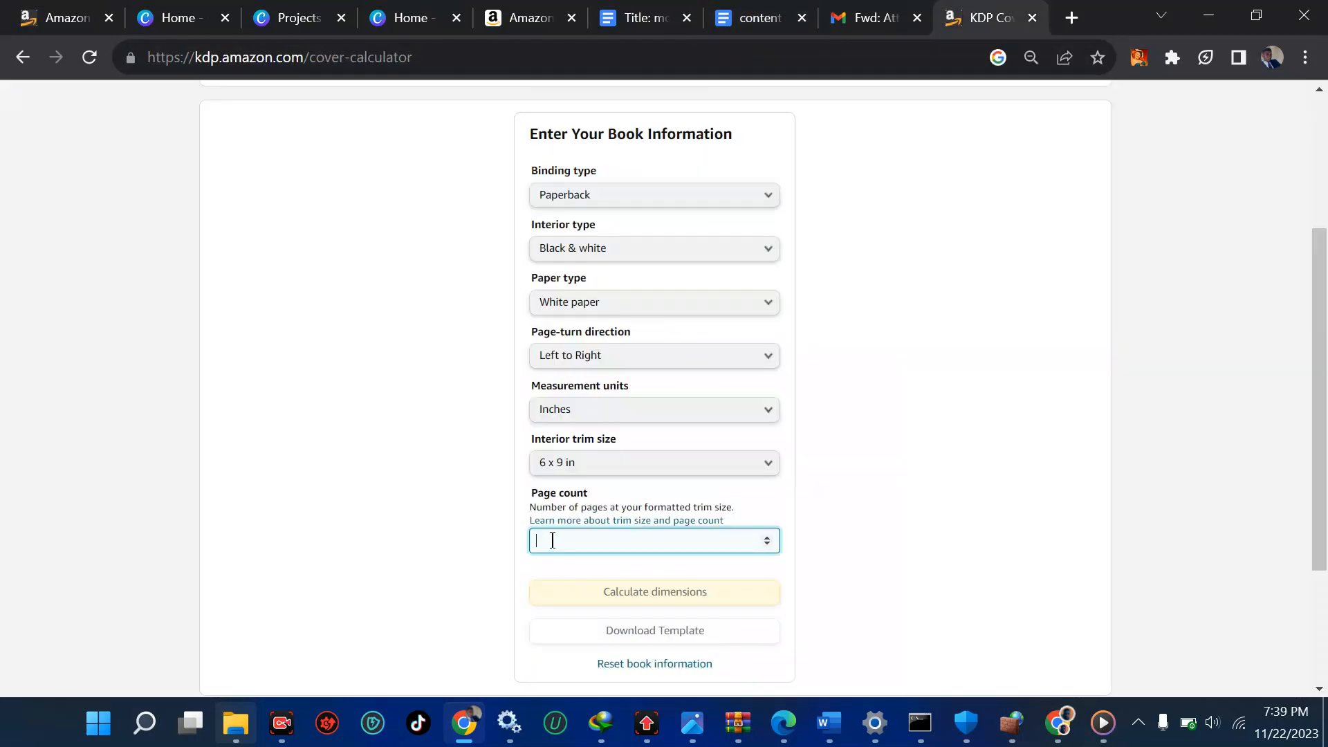
pyautogui.write('140')
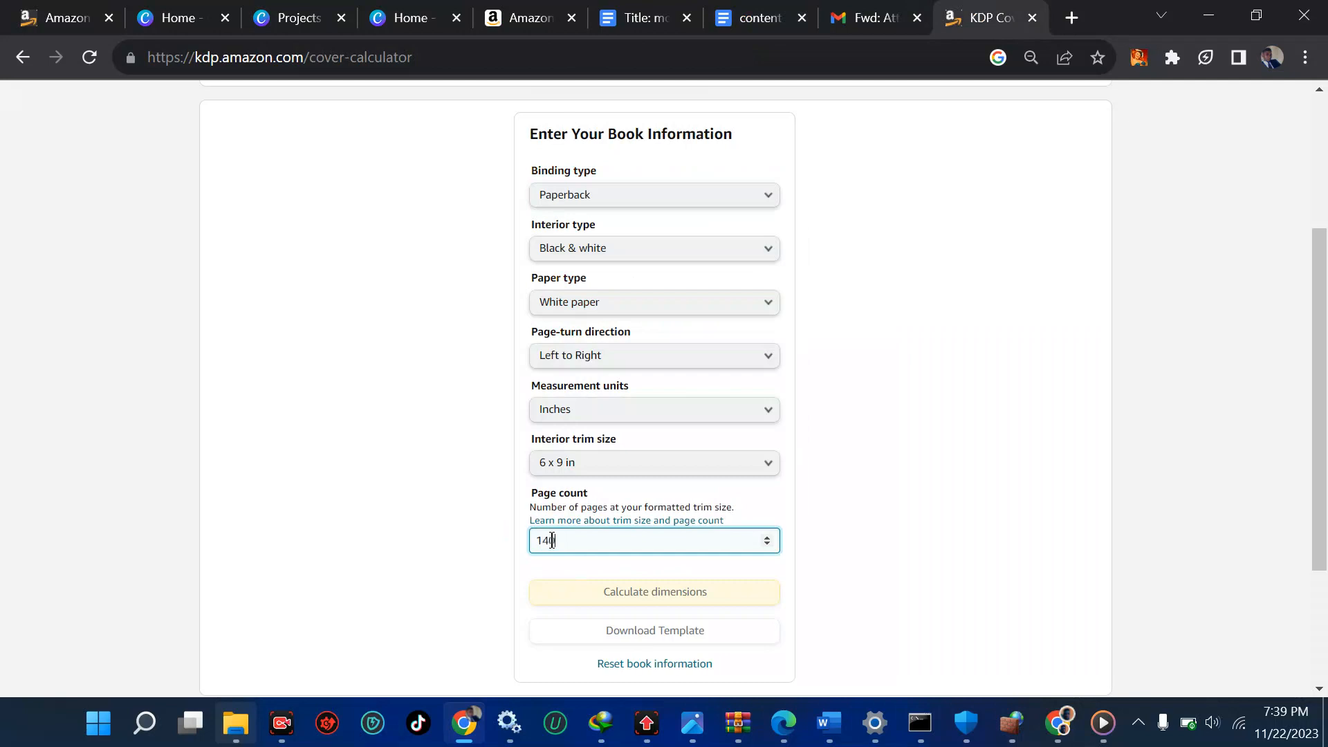
pyautogui.scroll(-3)
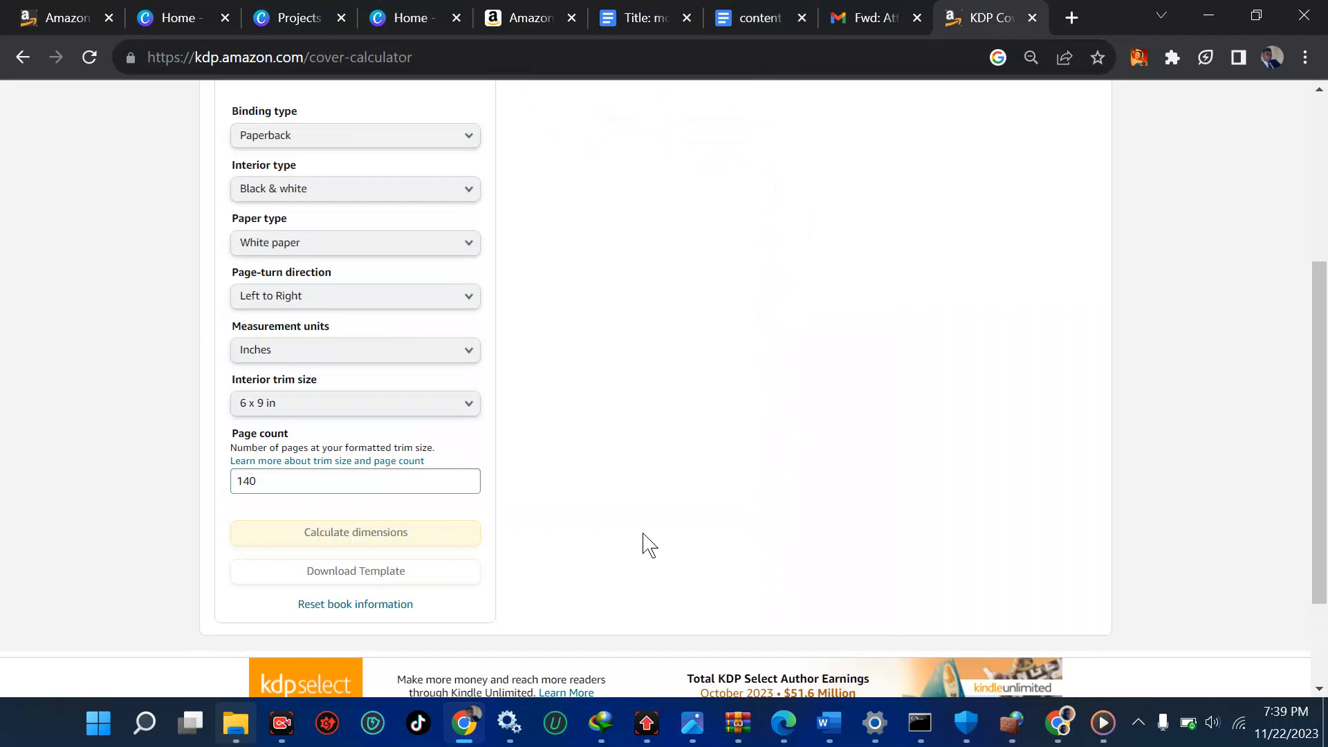
# Calculate the cover dimensions and select the 12.565 in full cover width value
pyautogui.click(355, 532)
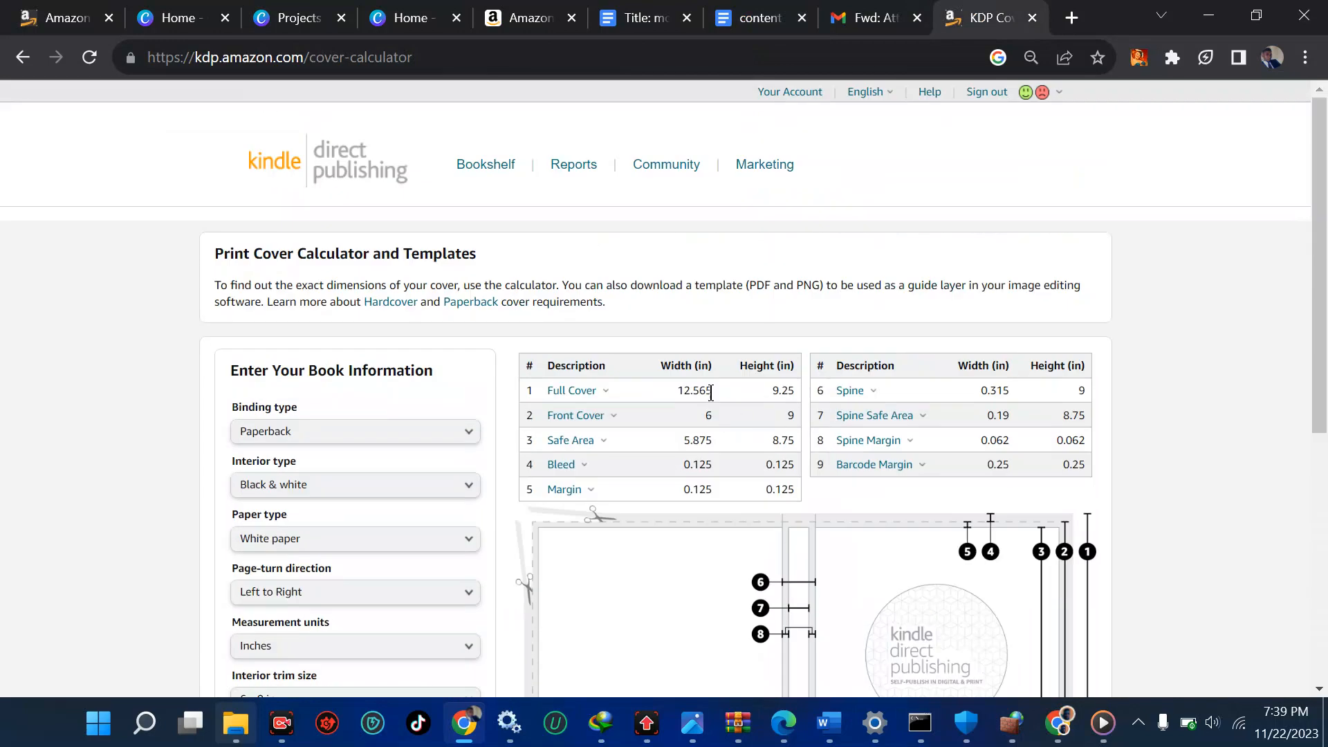
pyautogui.doubleClick(777, 391)
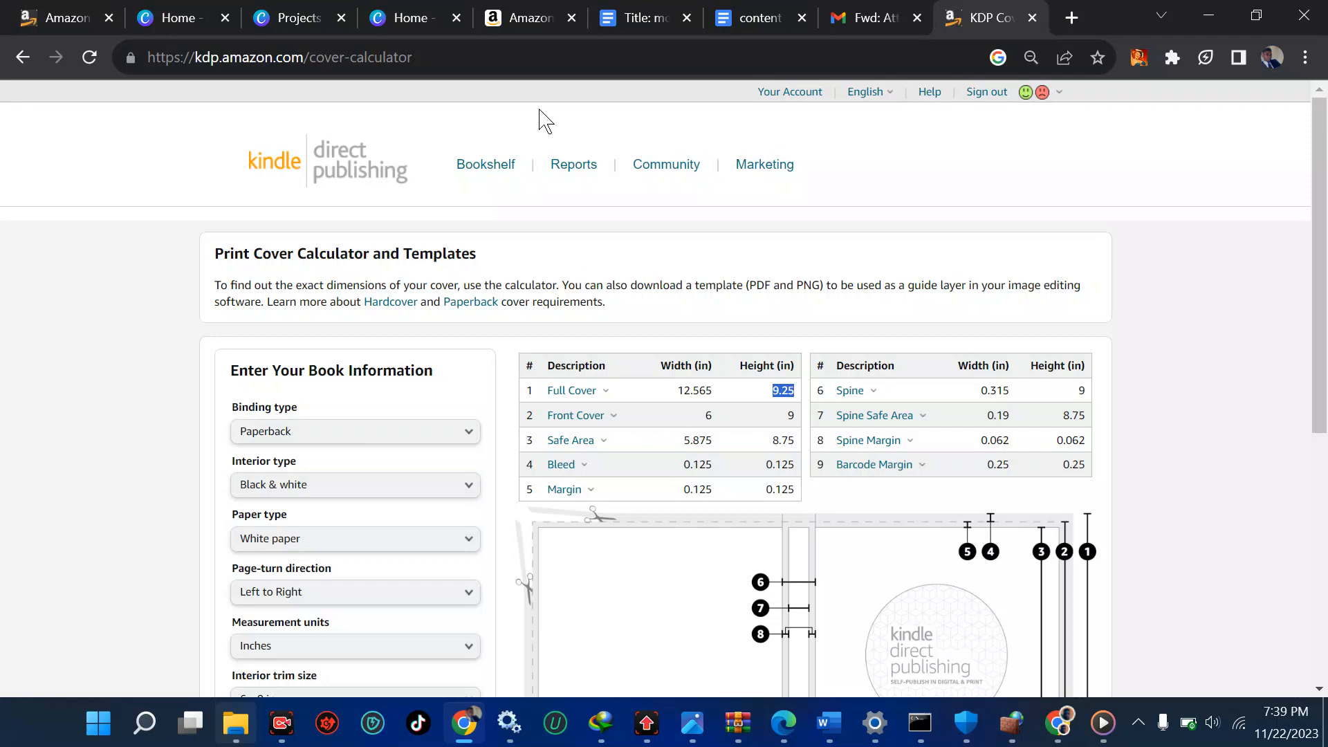
# Open the 'content - tweens devotion for boys.pdf' design from Canva Home
pyautogui.click(410, 17)
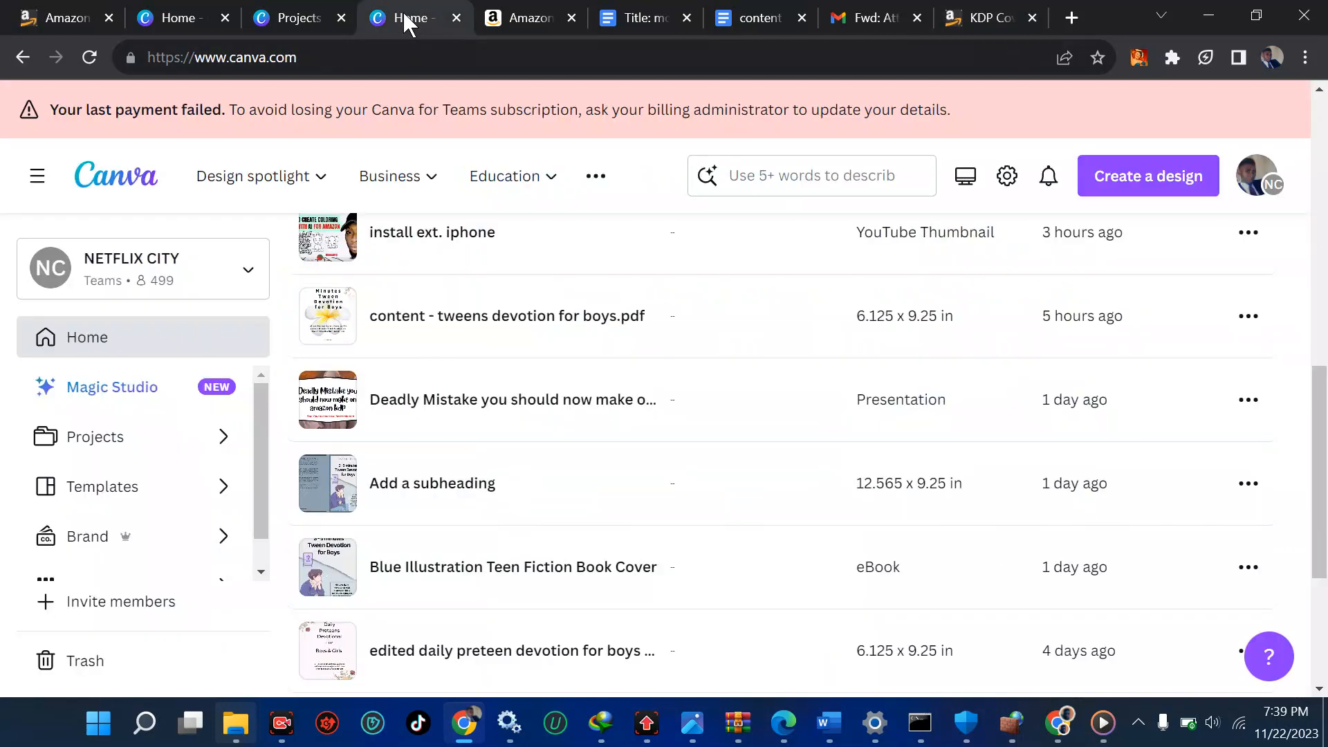
pyautogui.click(253, 176)
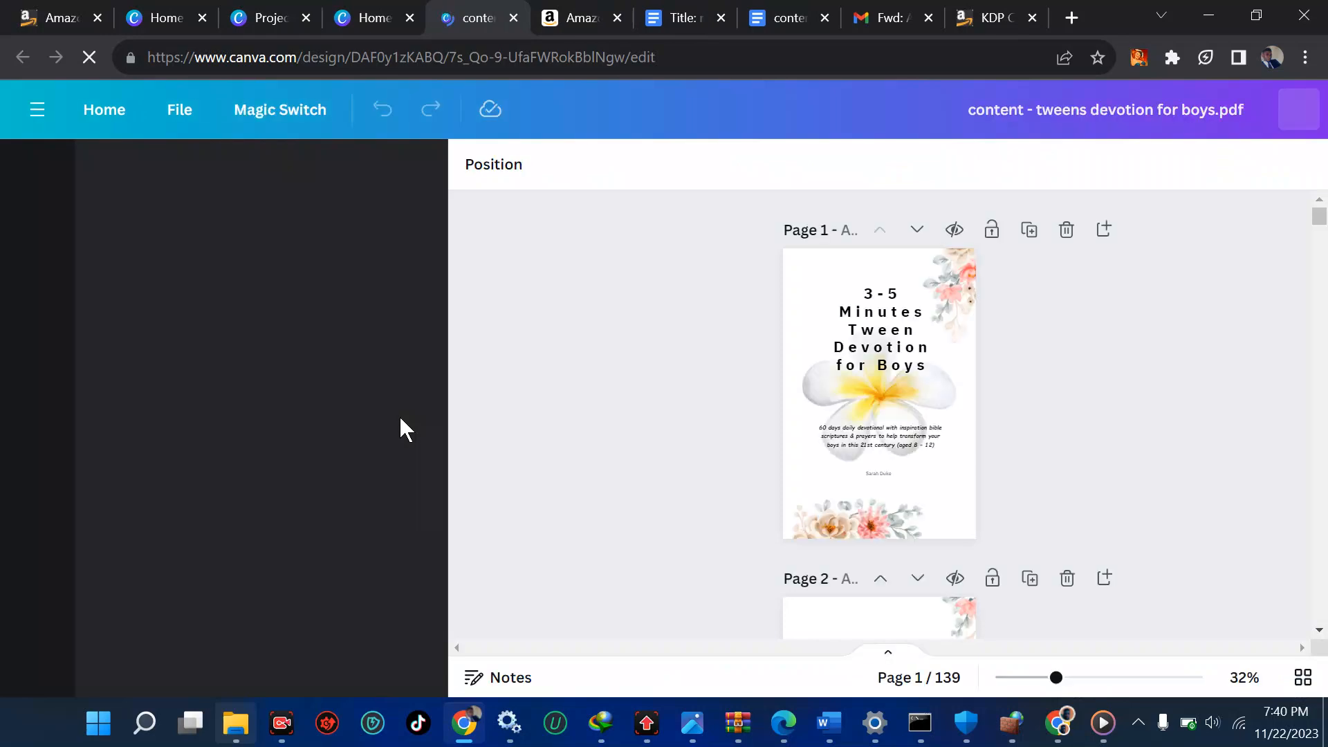
pyautogui.click(36, 167)
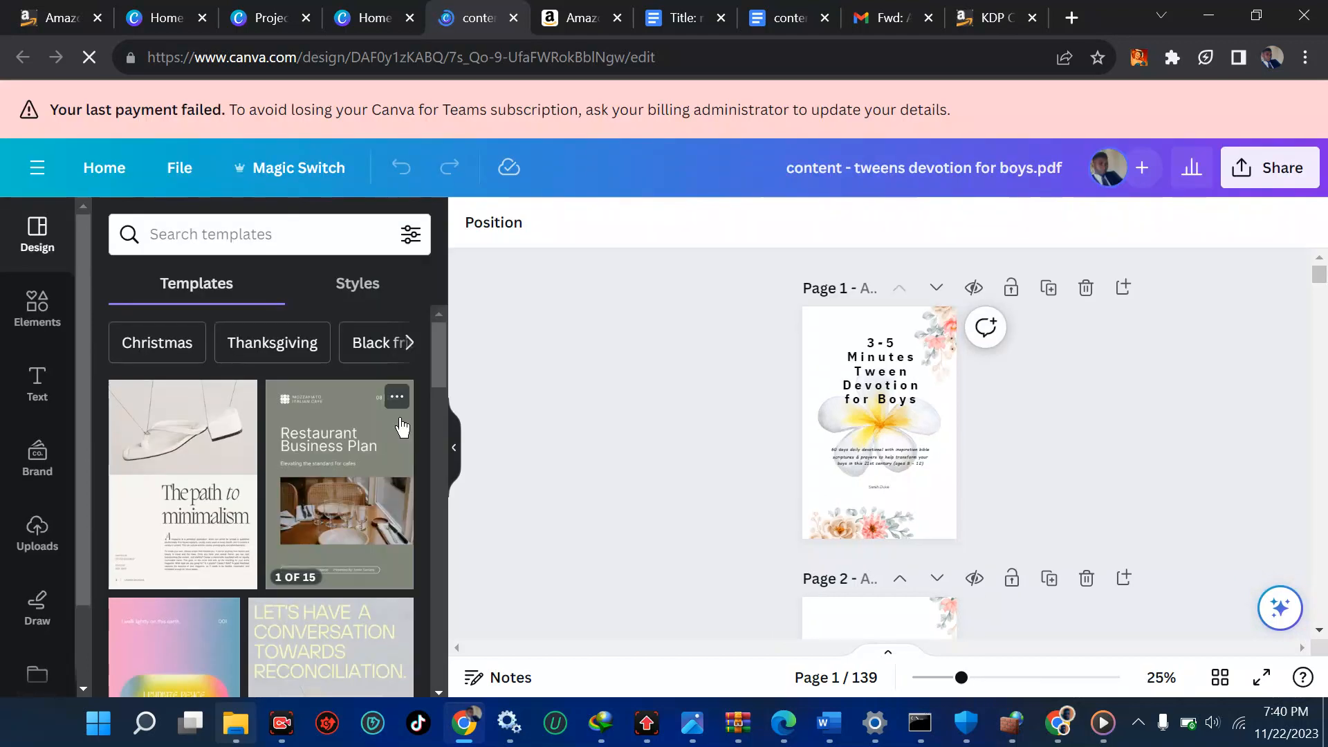
pyautogui.click(877, 424)
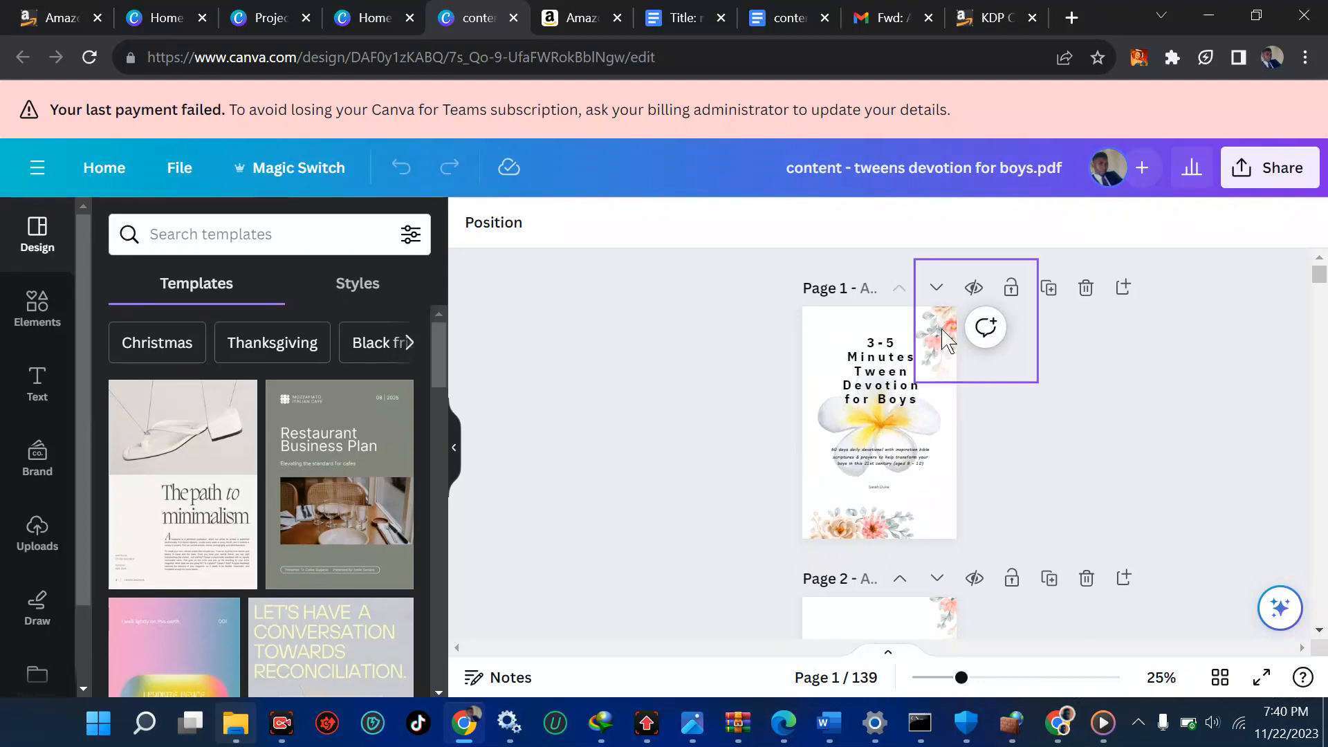
pyautogui.click(944, 339)
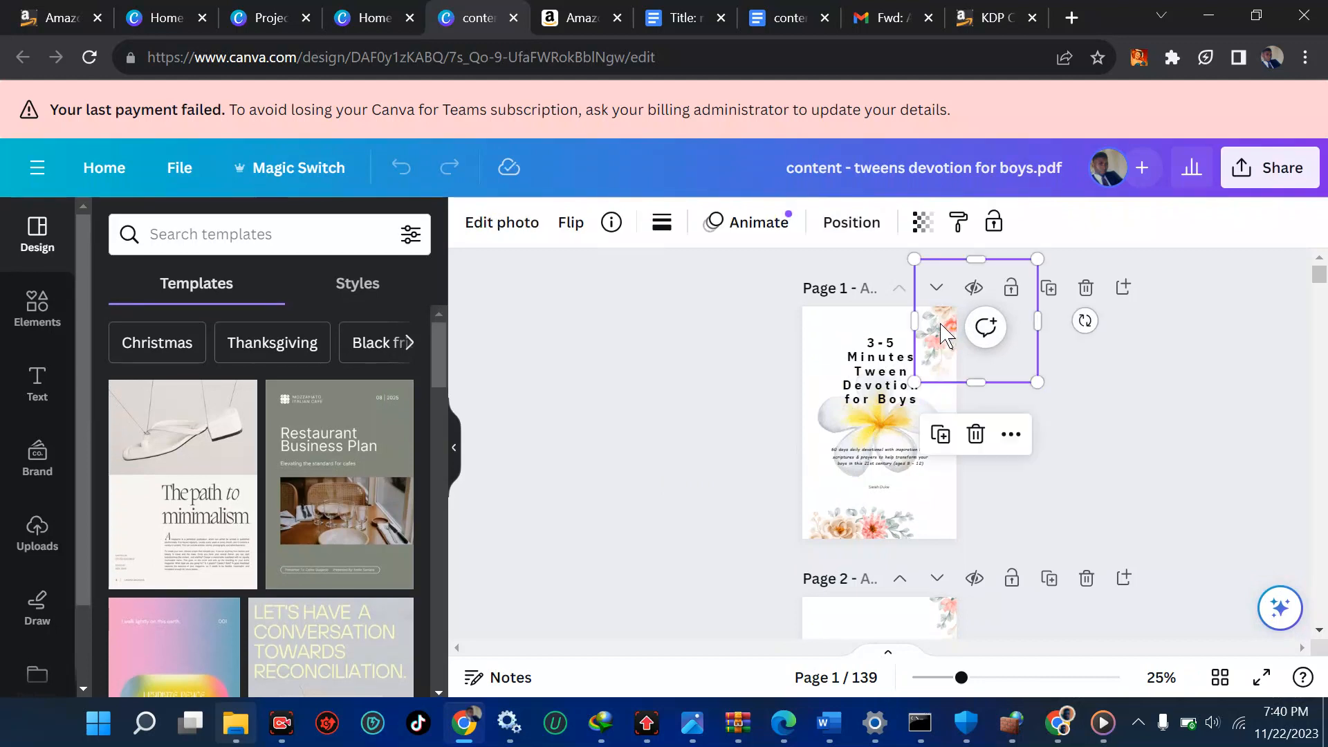
pyautogui.moveTo(932, 368)
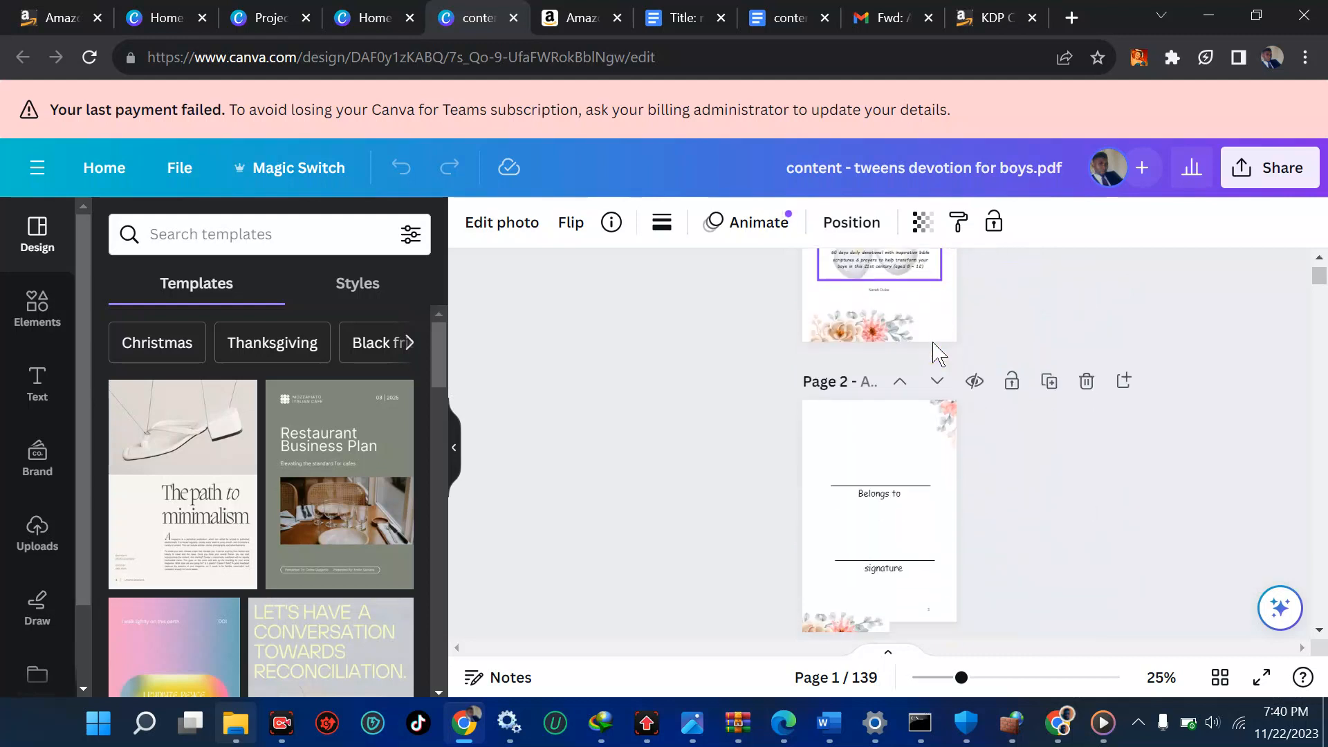
pyautogui.scroll(-3)
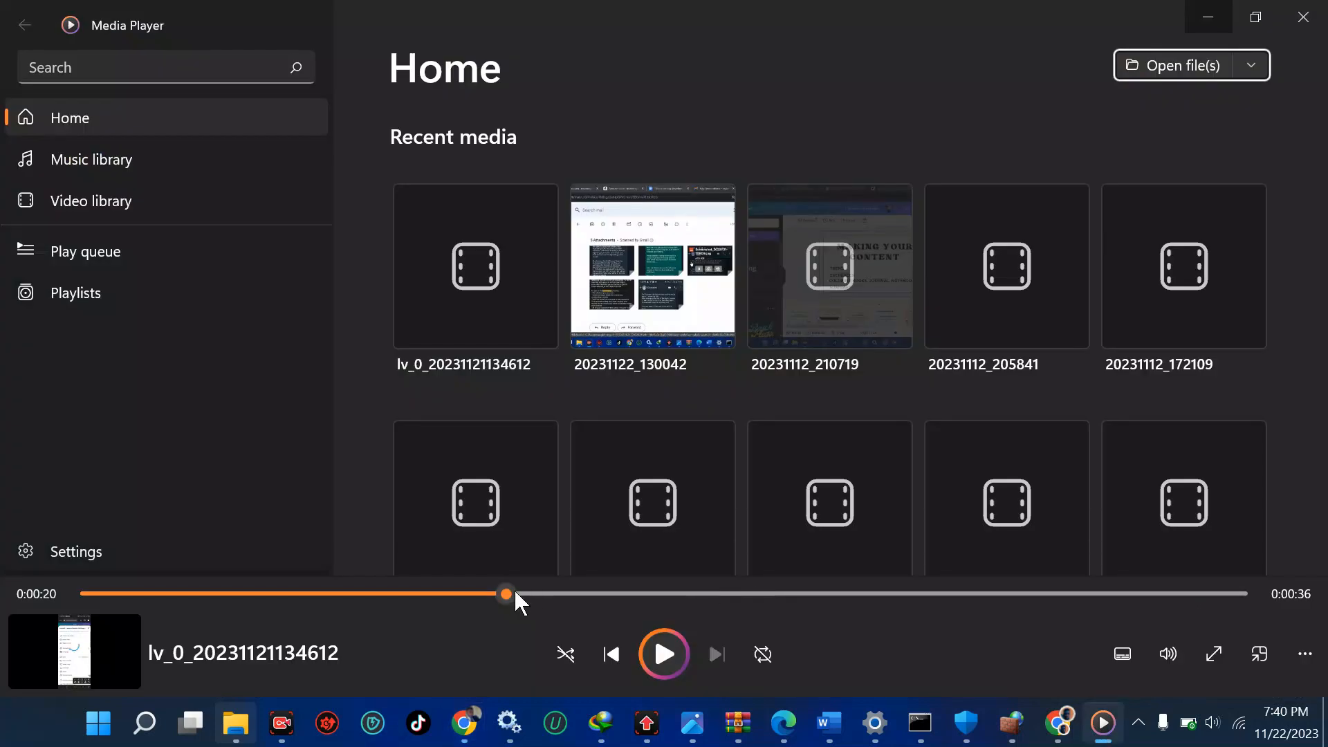
# Rewind and play the phone recording up to Canva's More options menu with Magic Switch
pyautogui.moveTo(506, 593); pyautogui.dragTo(89, 593)
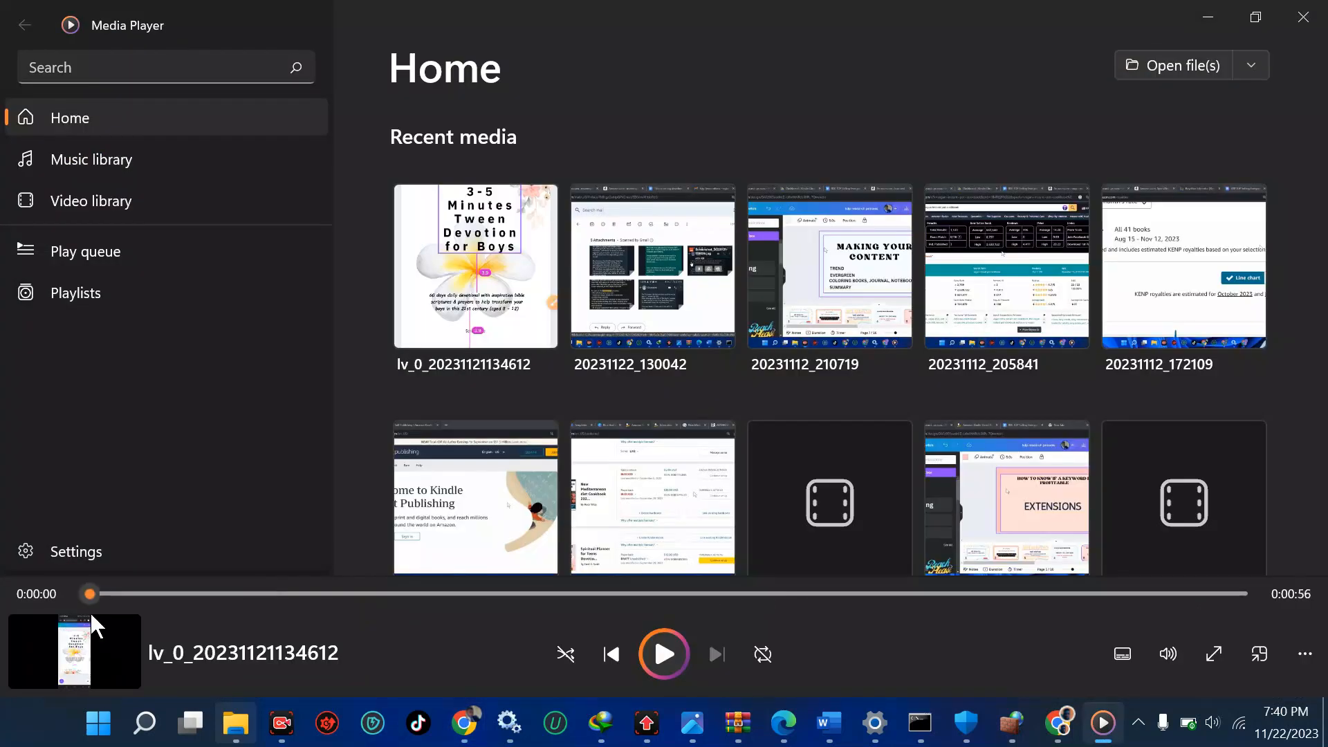
pyautogui.click(663, 653)
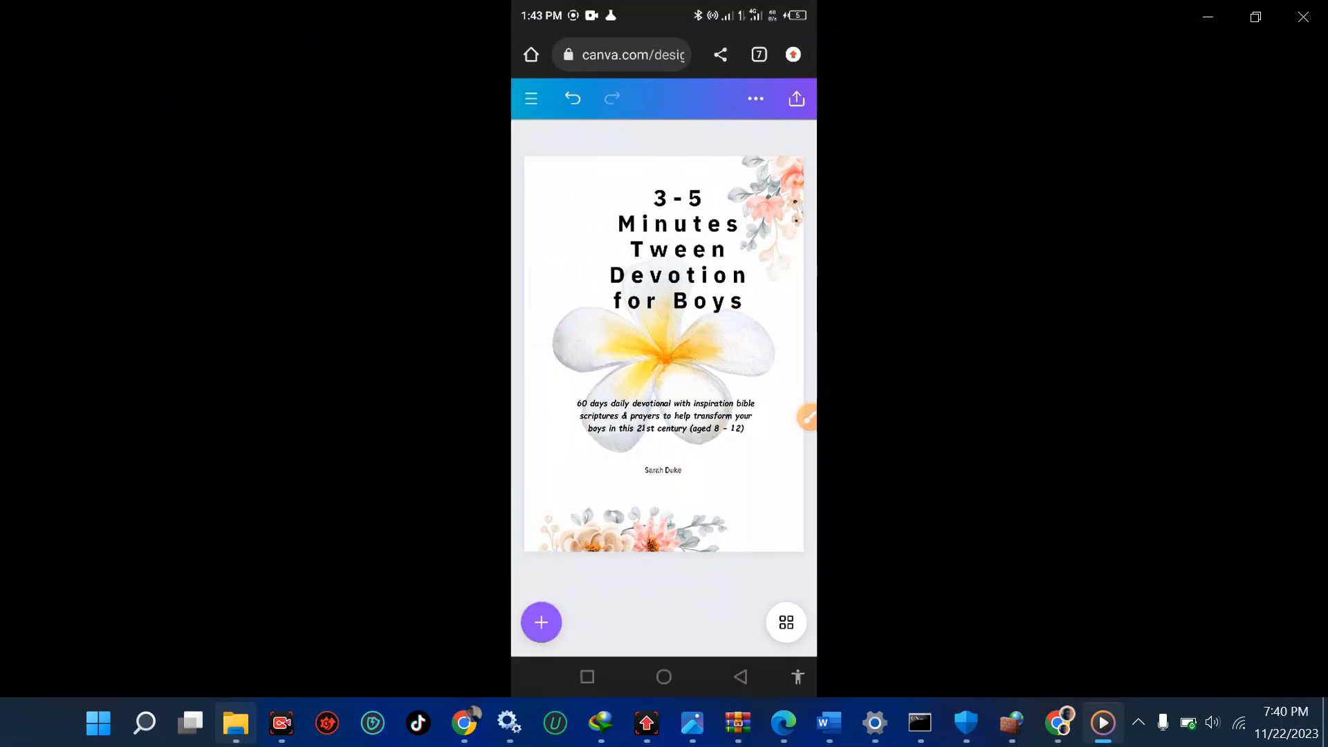
pyautogui.click(678, 249)
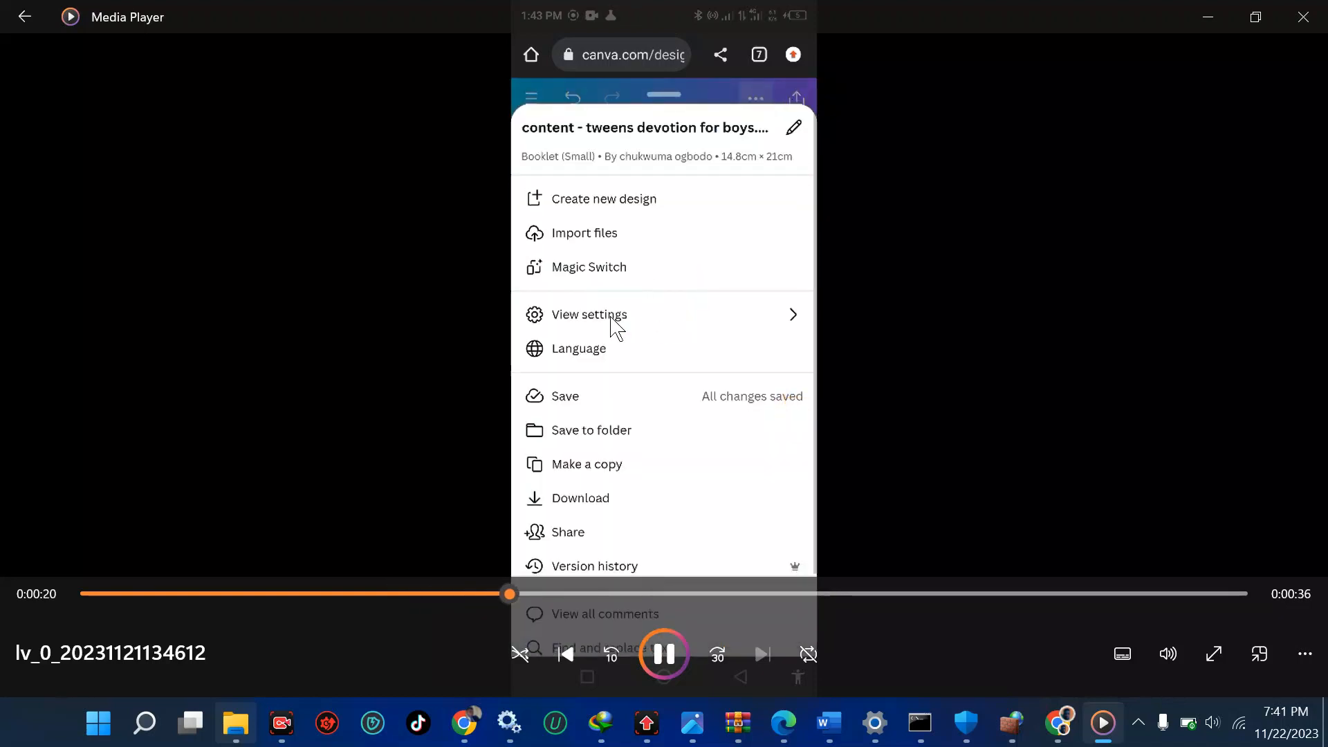
# Play through View settings > Show margins and Show print bleed, pausing on the margin-guide page
pyautogui.click(588, 314)
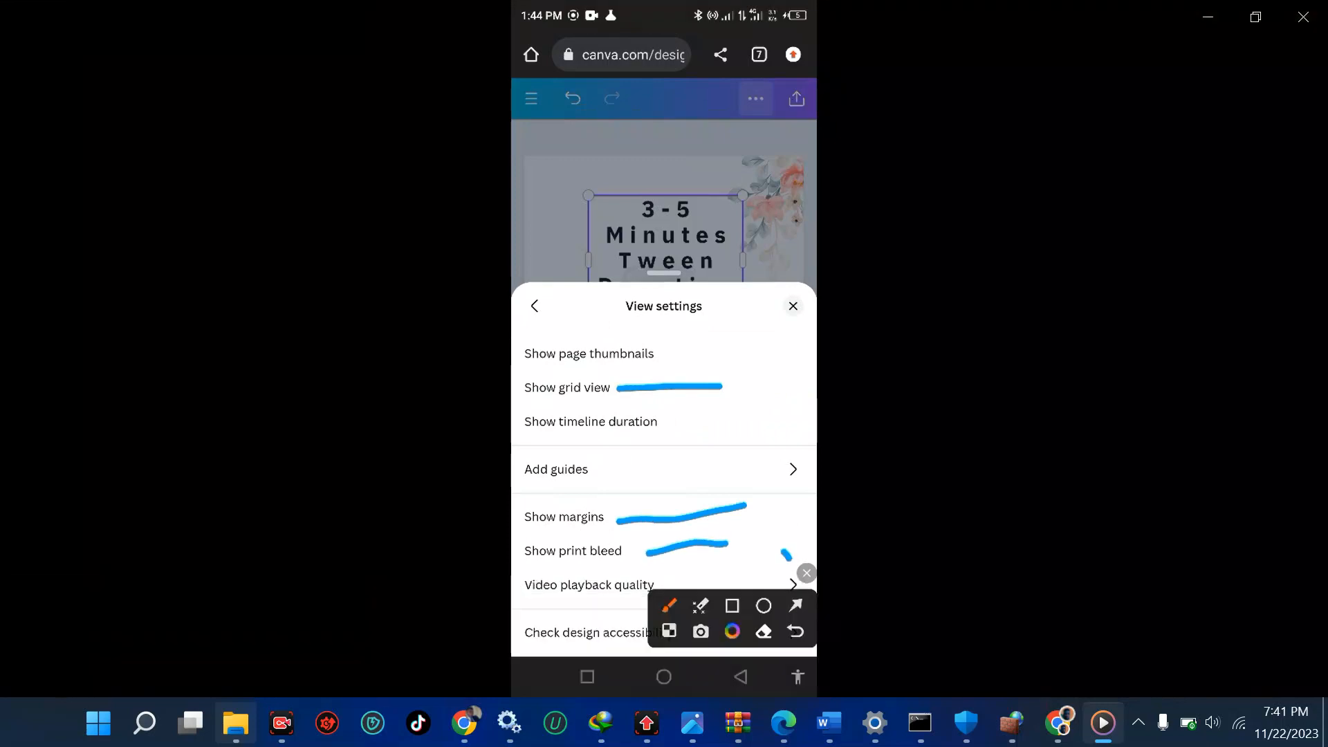
pyautogui.click(793, 306)
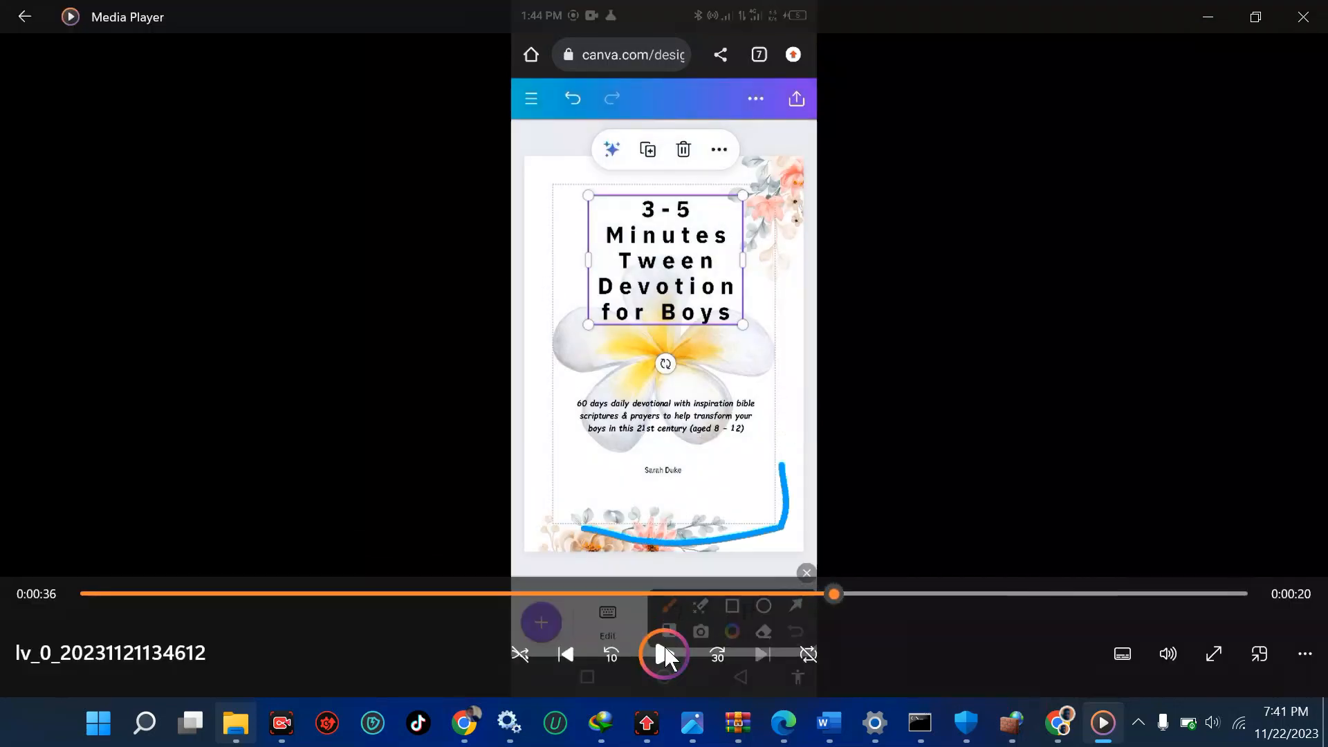
pyautogui.click(664, 654)
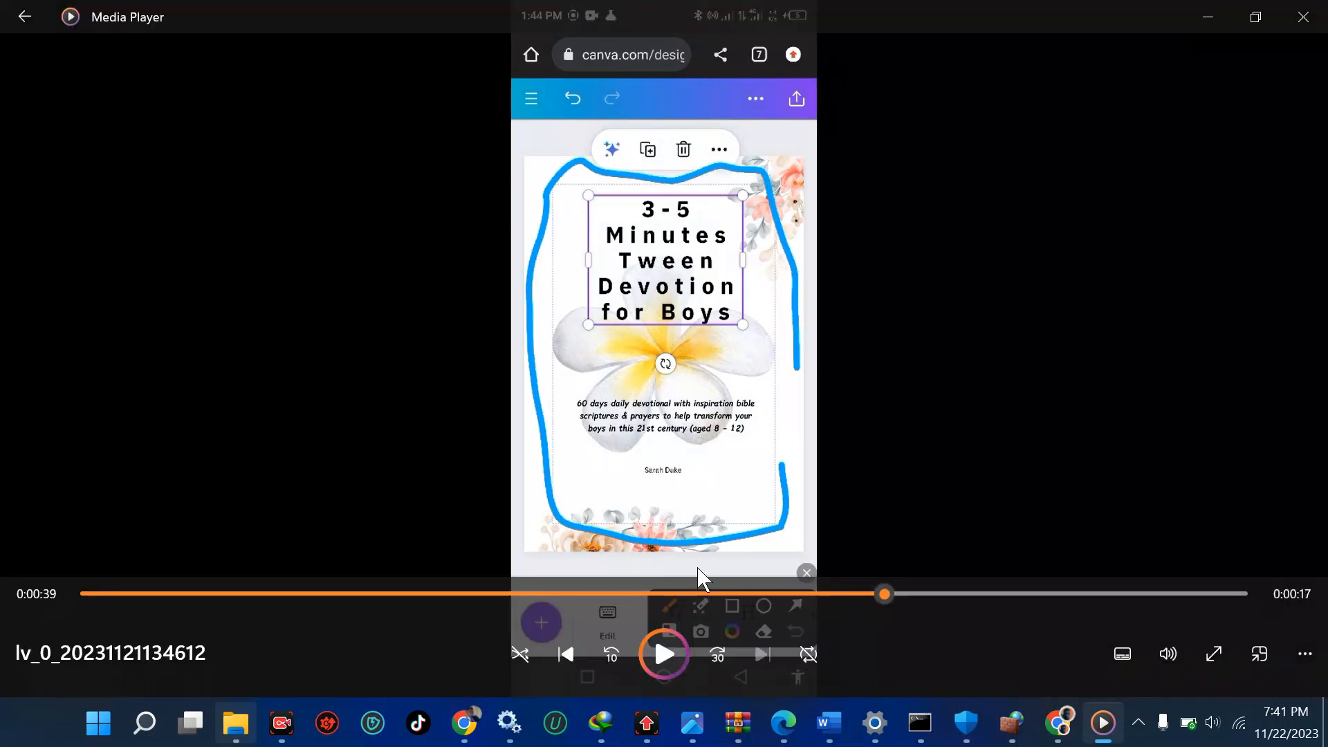
pyautogui.moveTo(730, 468)
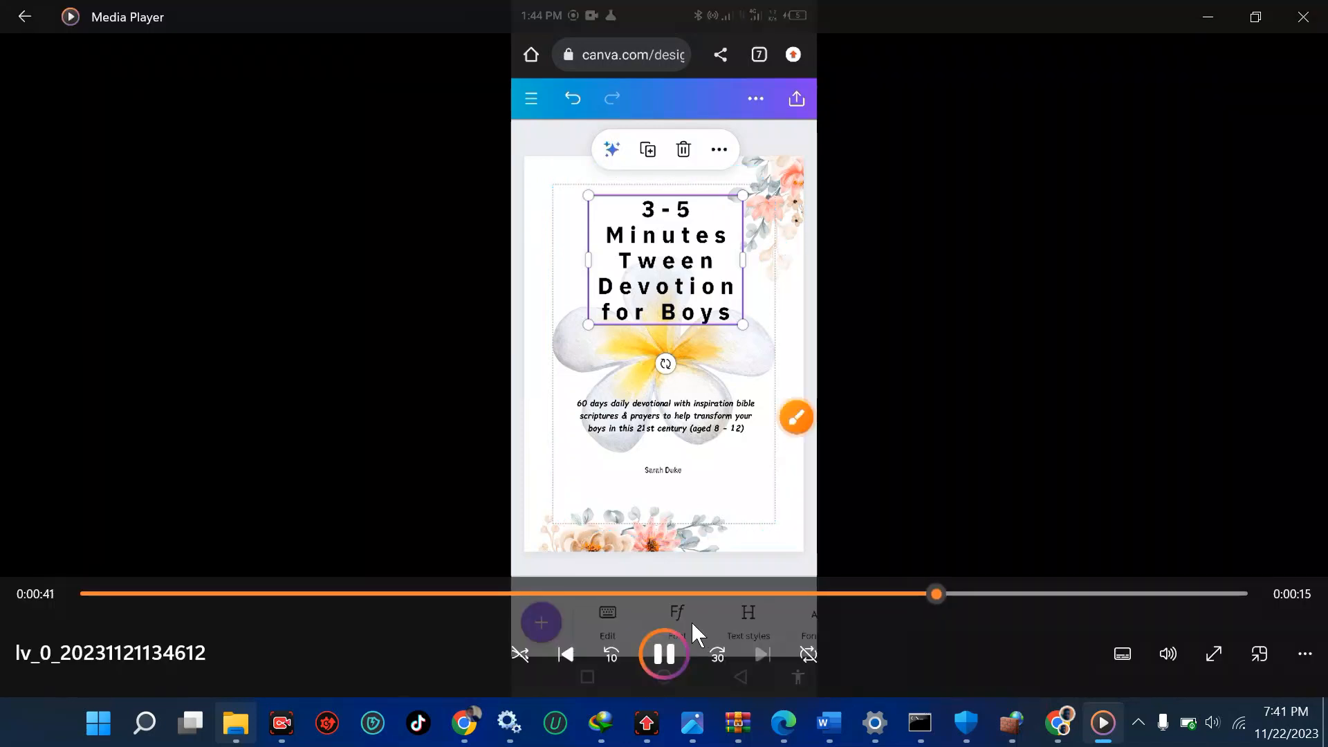
pyautogui.click(531, 98)
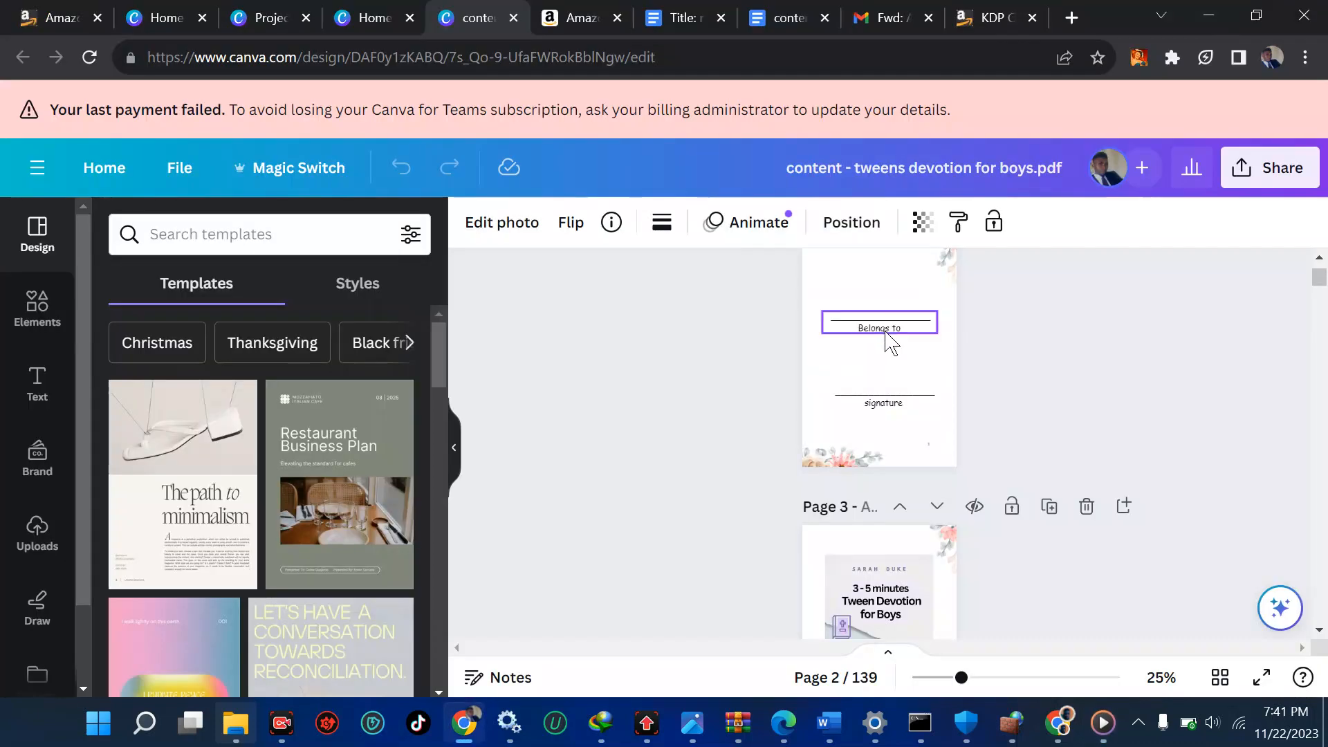
pyautogui.scroll(-3)
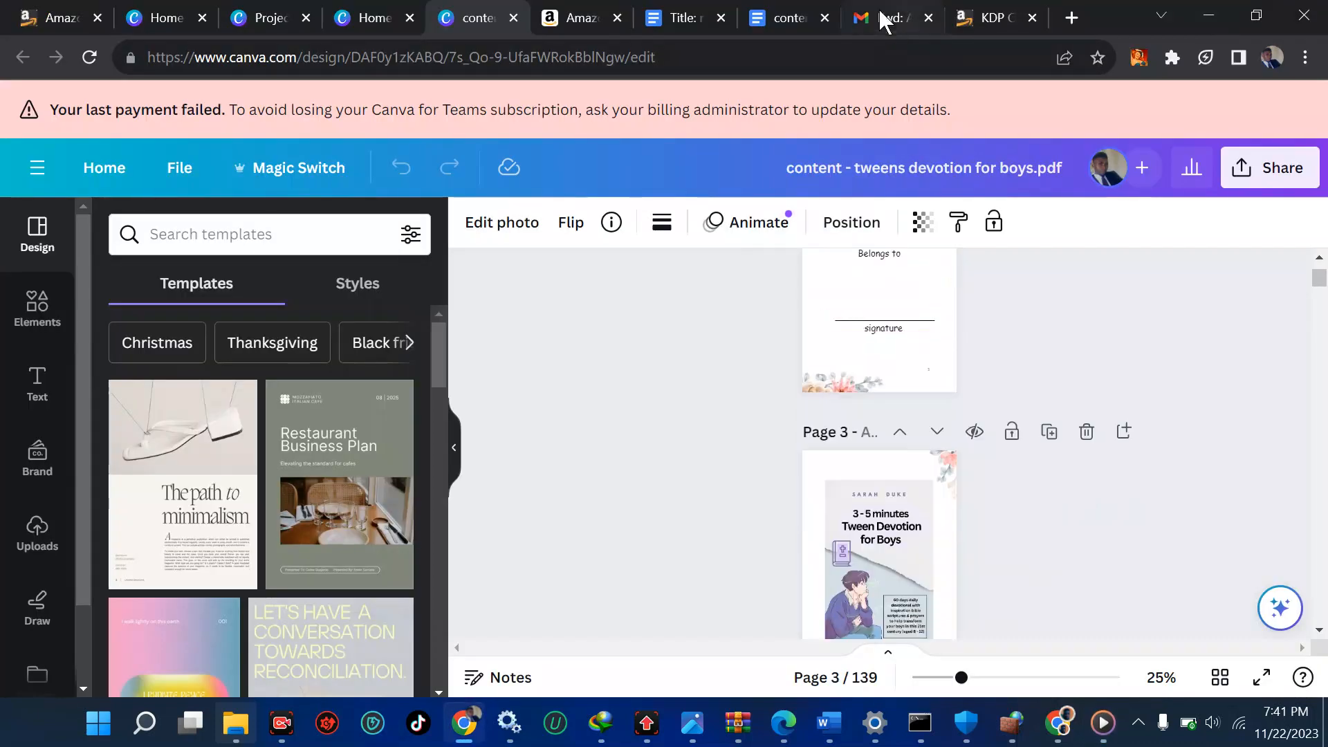
pyautogui.click(884, 16)
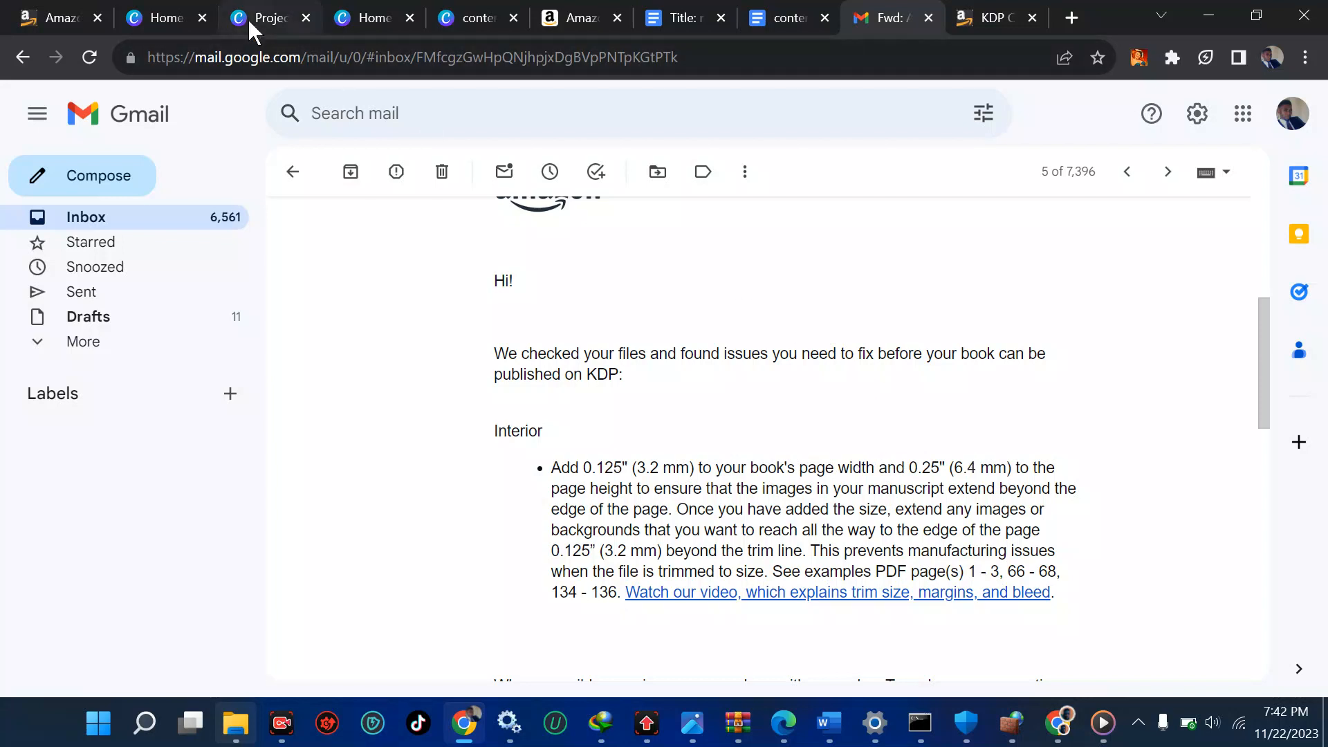
pyautogui.click(368, 17)
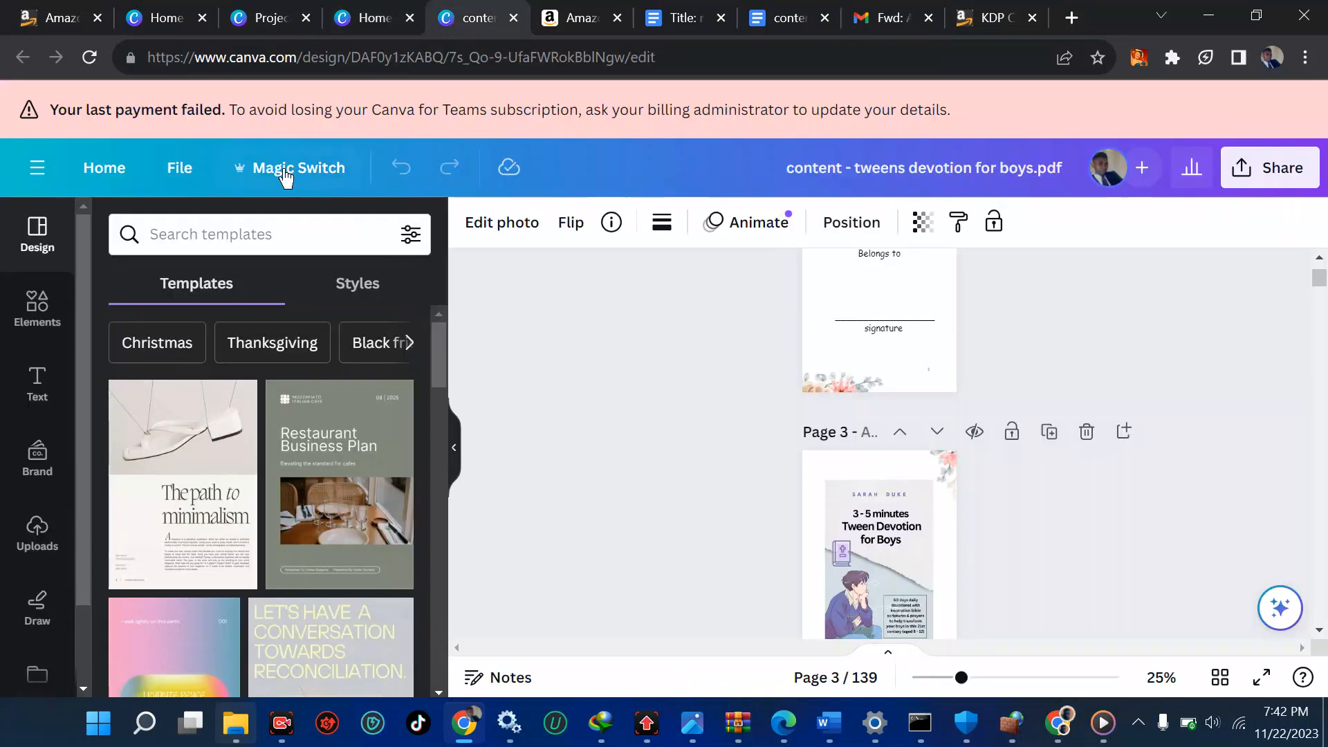
# Start a Magic Switch custom size and look up the 0.125 in bleed in the KDP email
pyautogui.click(298, 168)
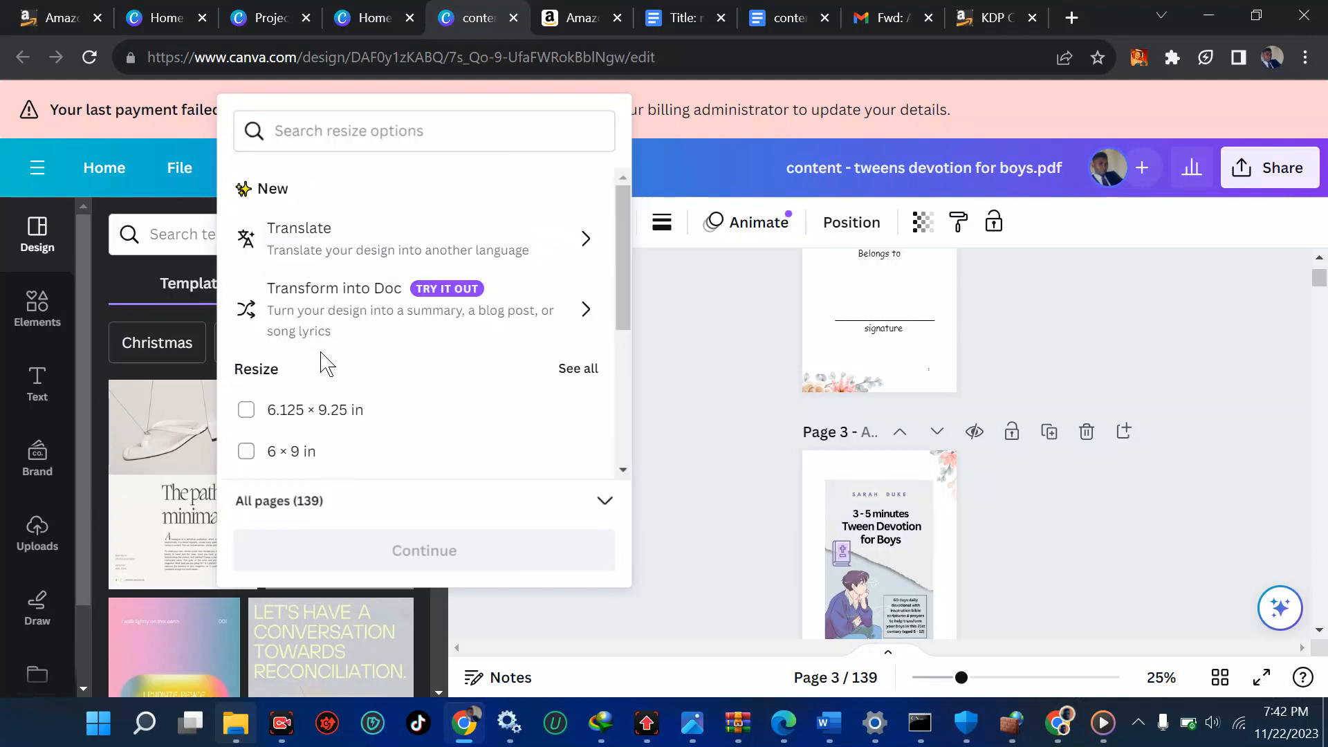
pyautogui.click(315, 409)
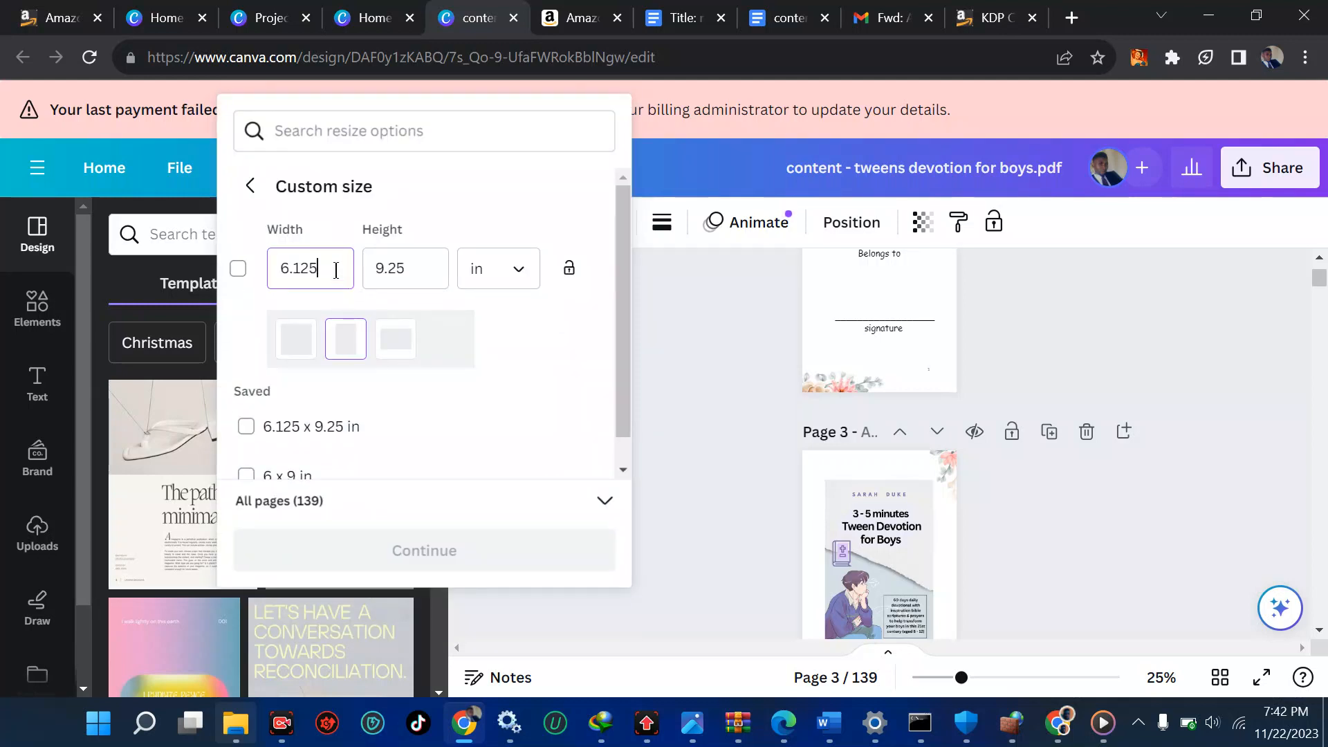
pyautogui.press('Backspace')
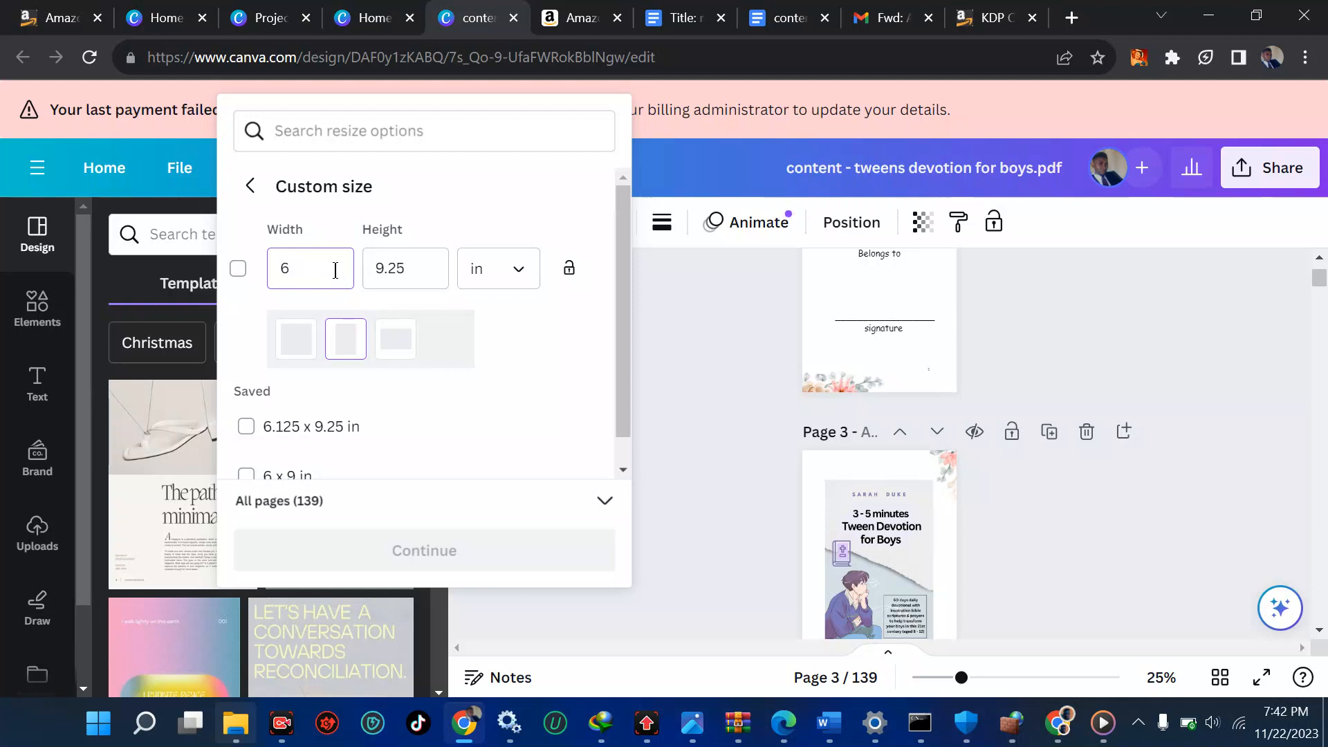
pyautogui.click(672, 17)
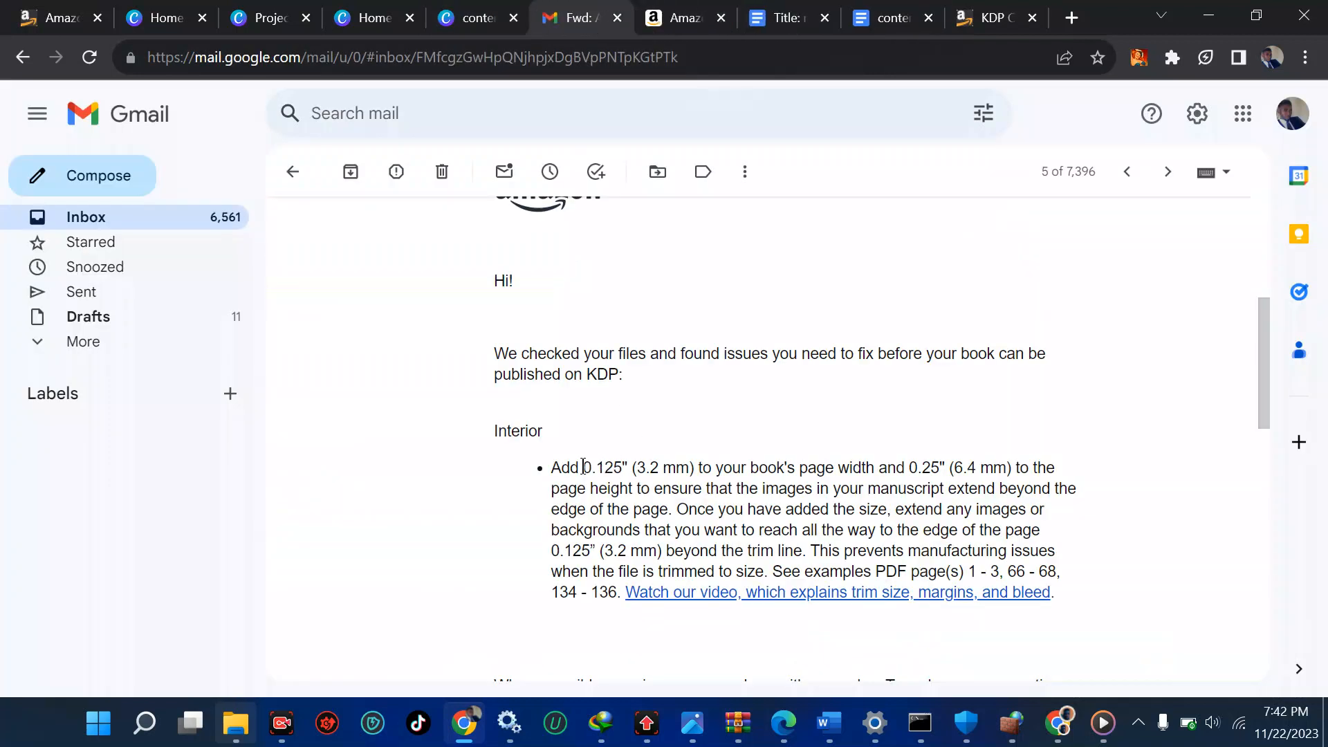
pyautogui.doubleClick(601, 467)
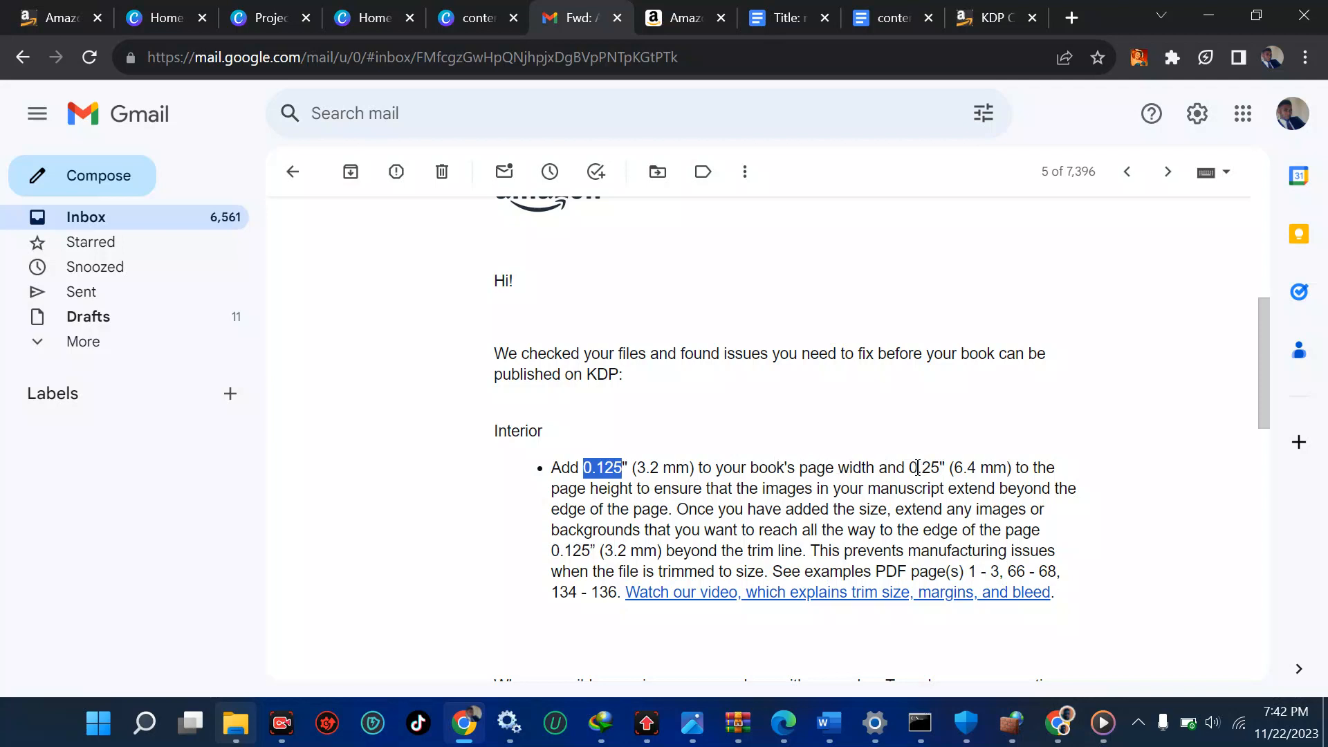
pyautogui.click(475, 16)
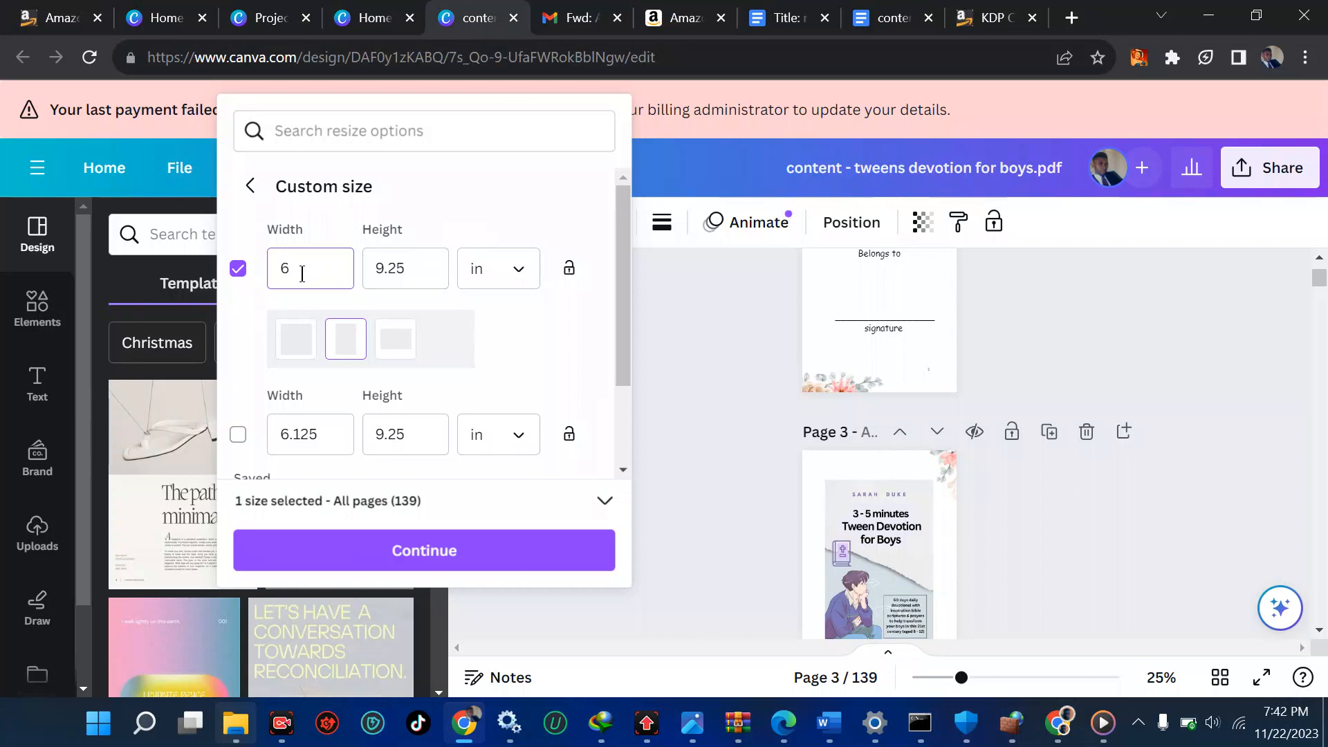
# Enter a 6.125 × 9.25 in custom size, keeping inches as the unit
pyautogui.write('.125')
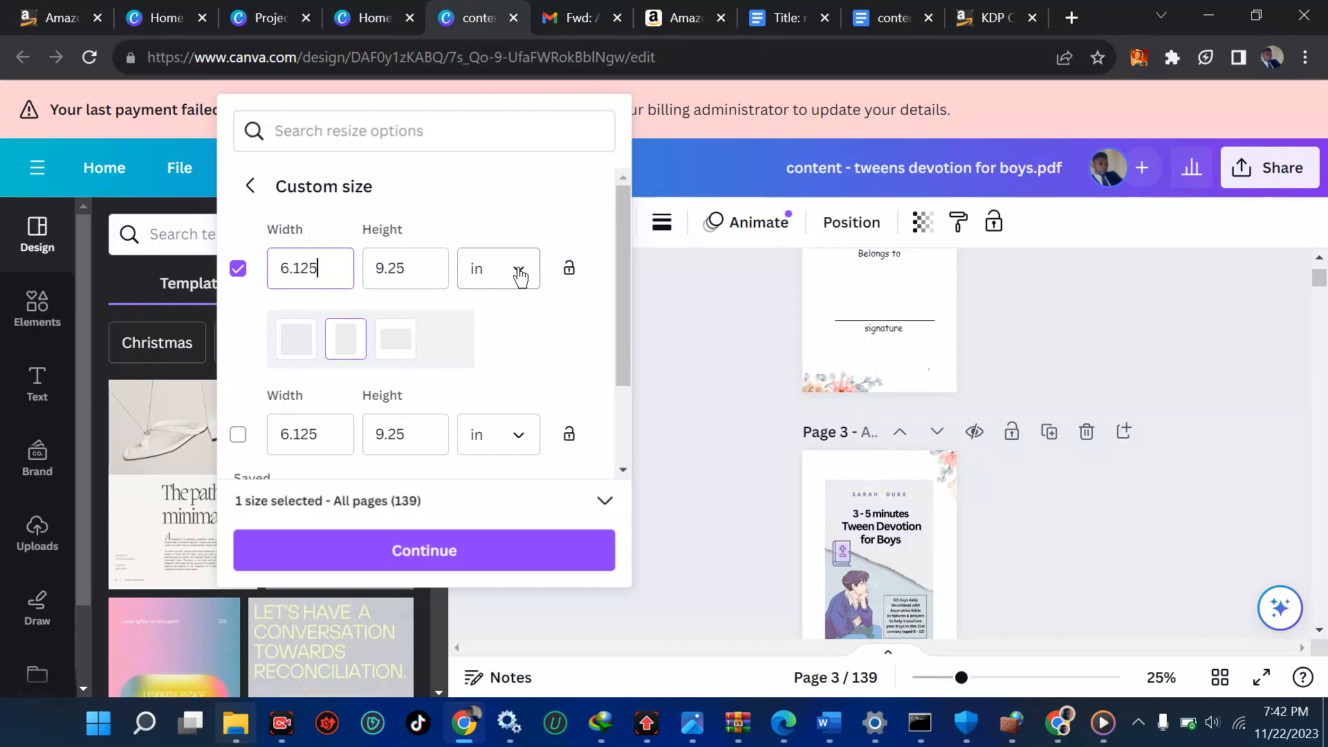
pyautogui.click(499, 268)
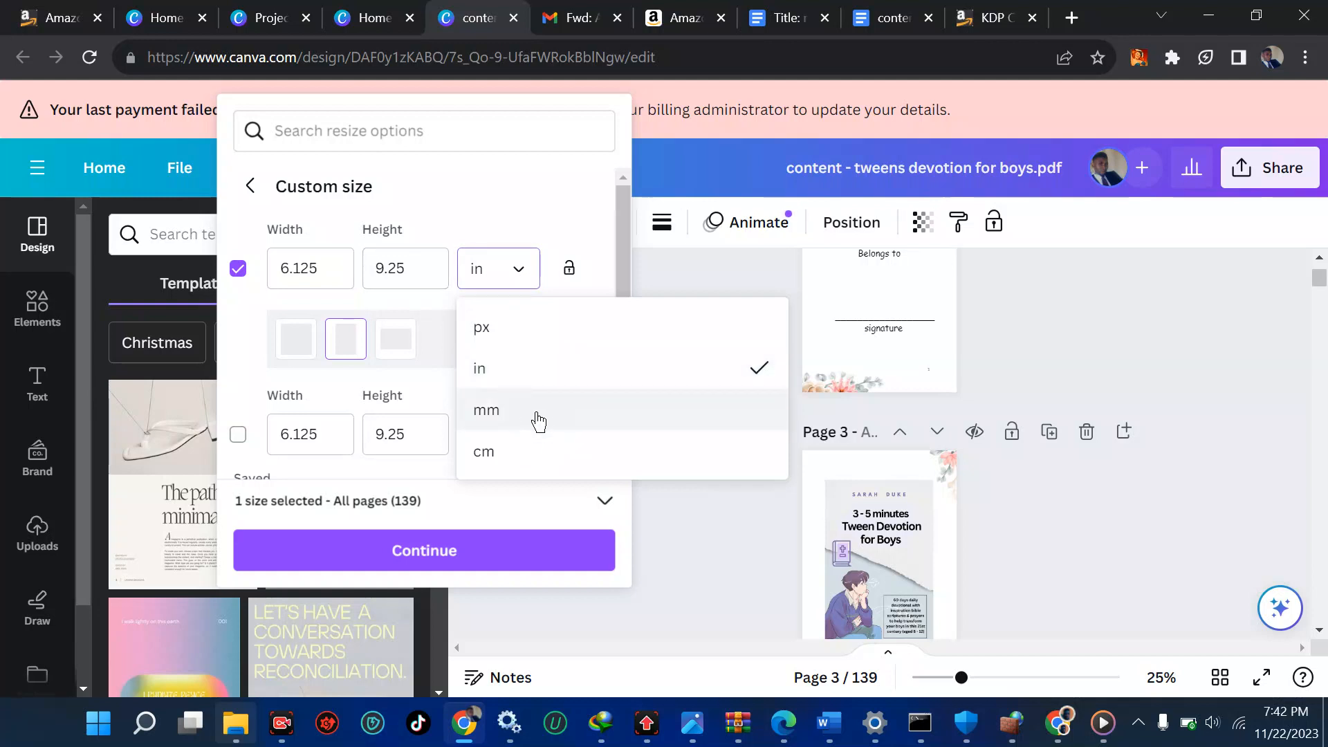
pyautogui.click(581, 16)
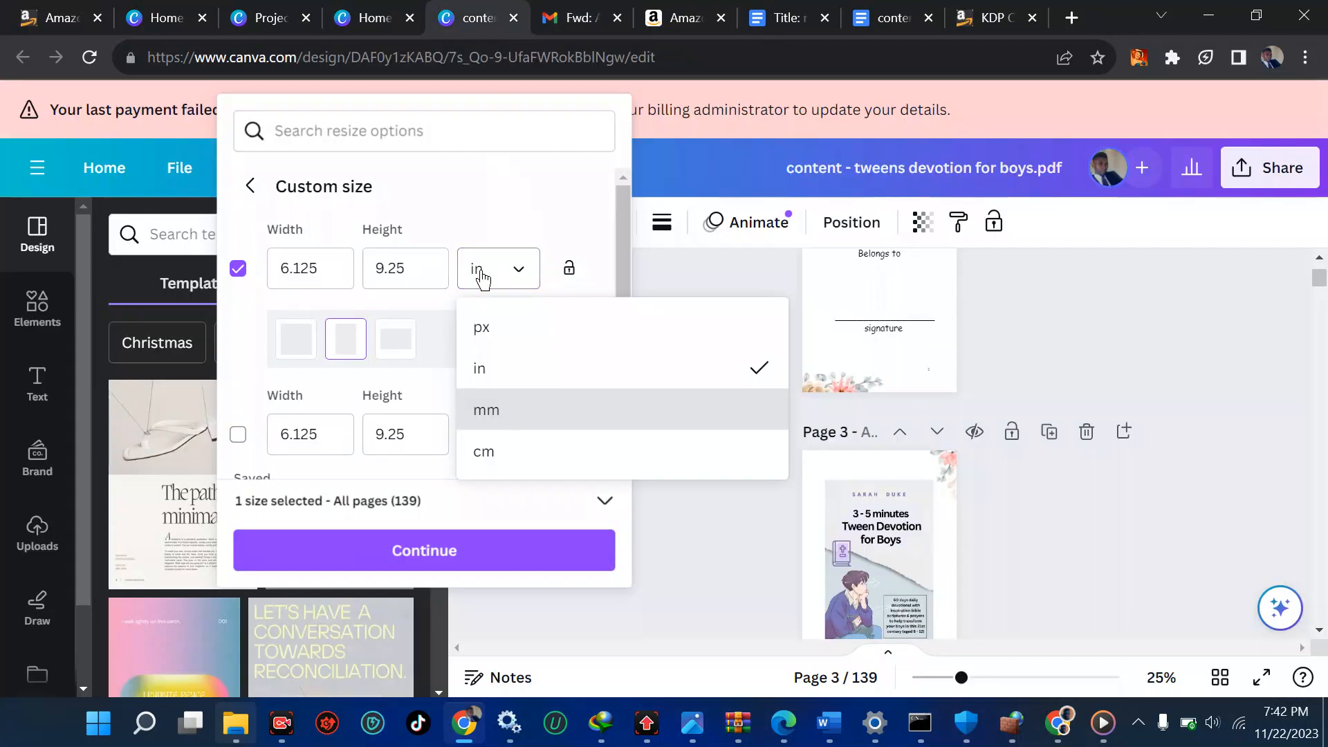
pyautogui.click(479, 368)
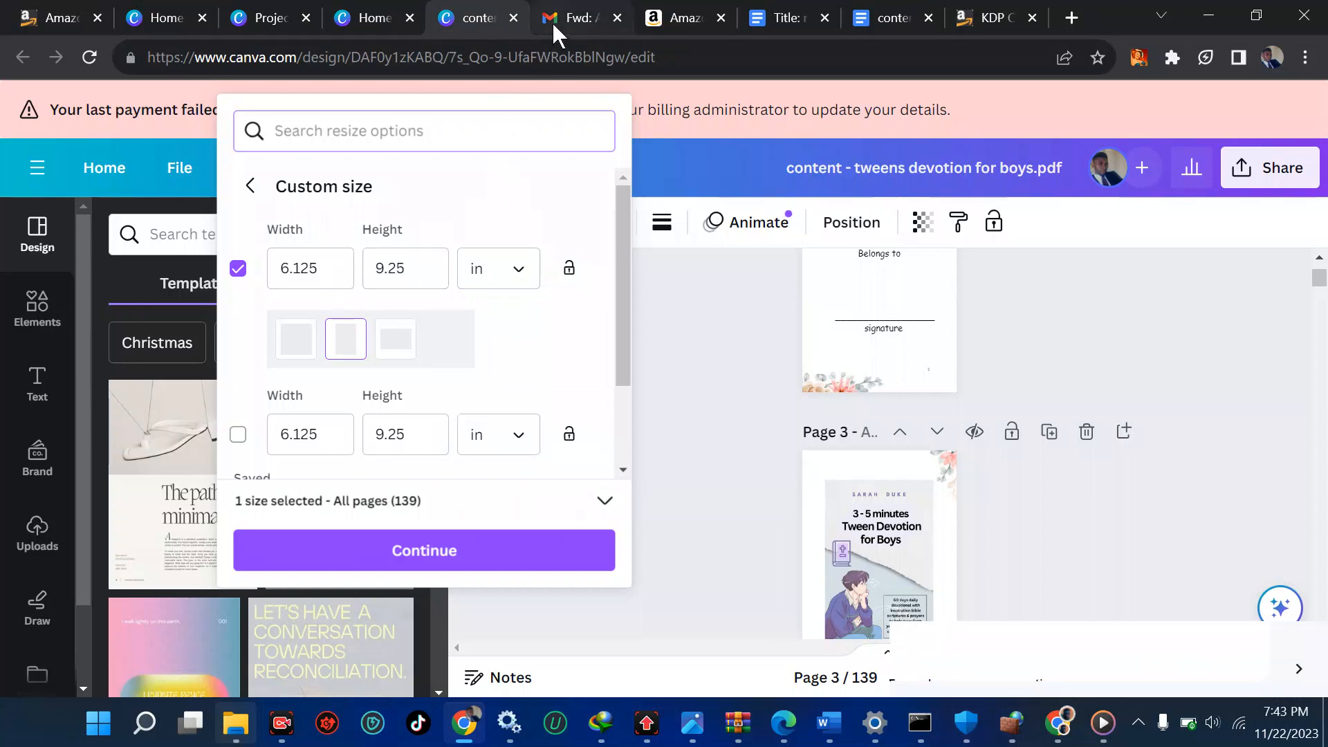
pyautogui.click(573, 17)
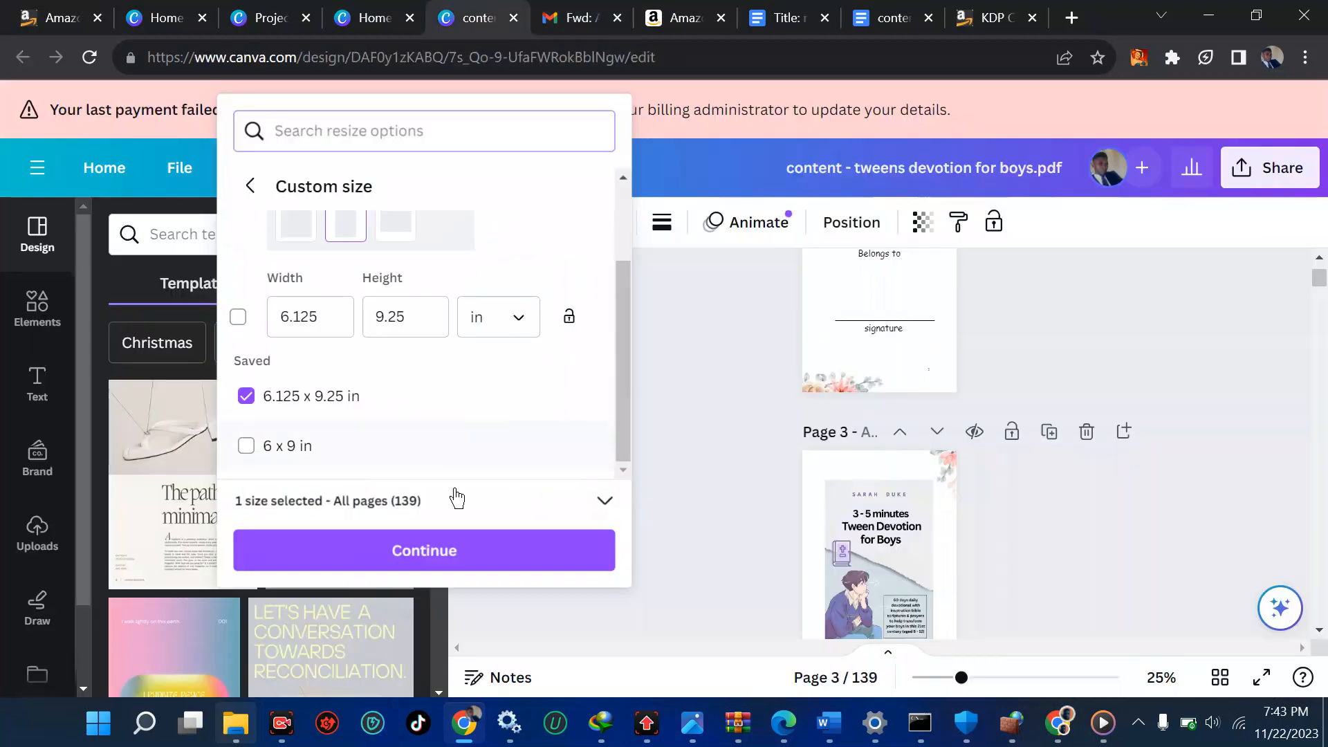
pyautogui.moveTo(512, 523)
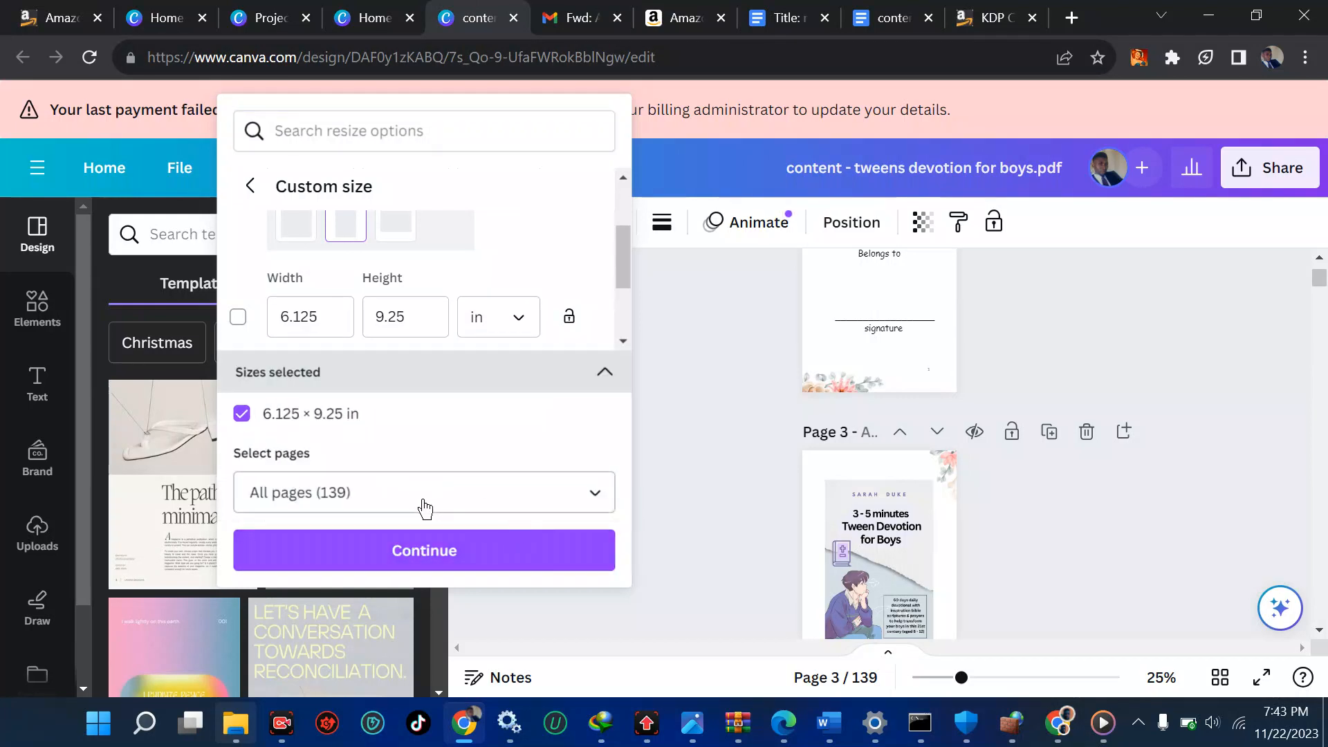
# Review the page selection, briefly excluding page 1, then confirm all 139 pages
pyautogui.click(424, 492)
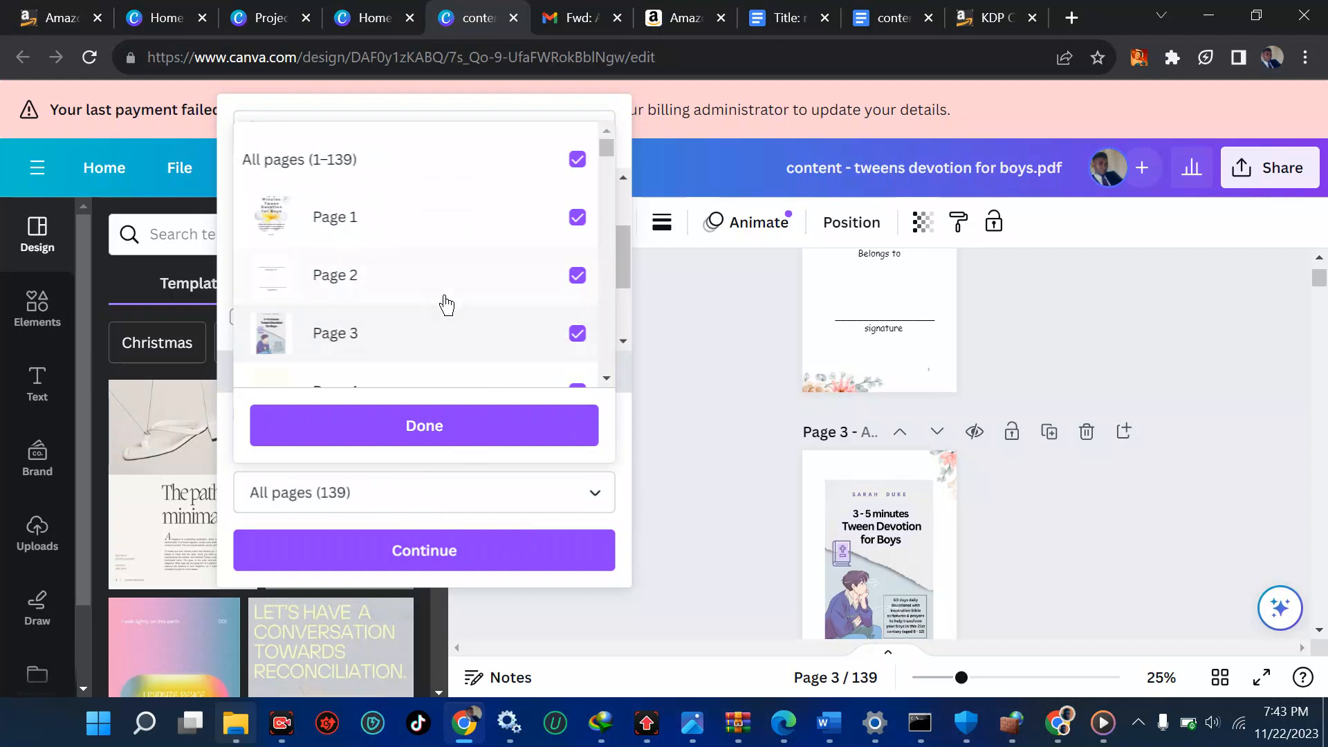
pyautogui.moveTo(456, 347)
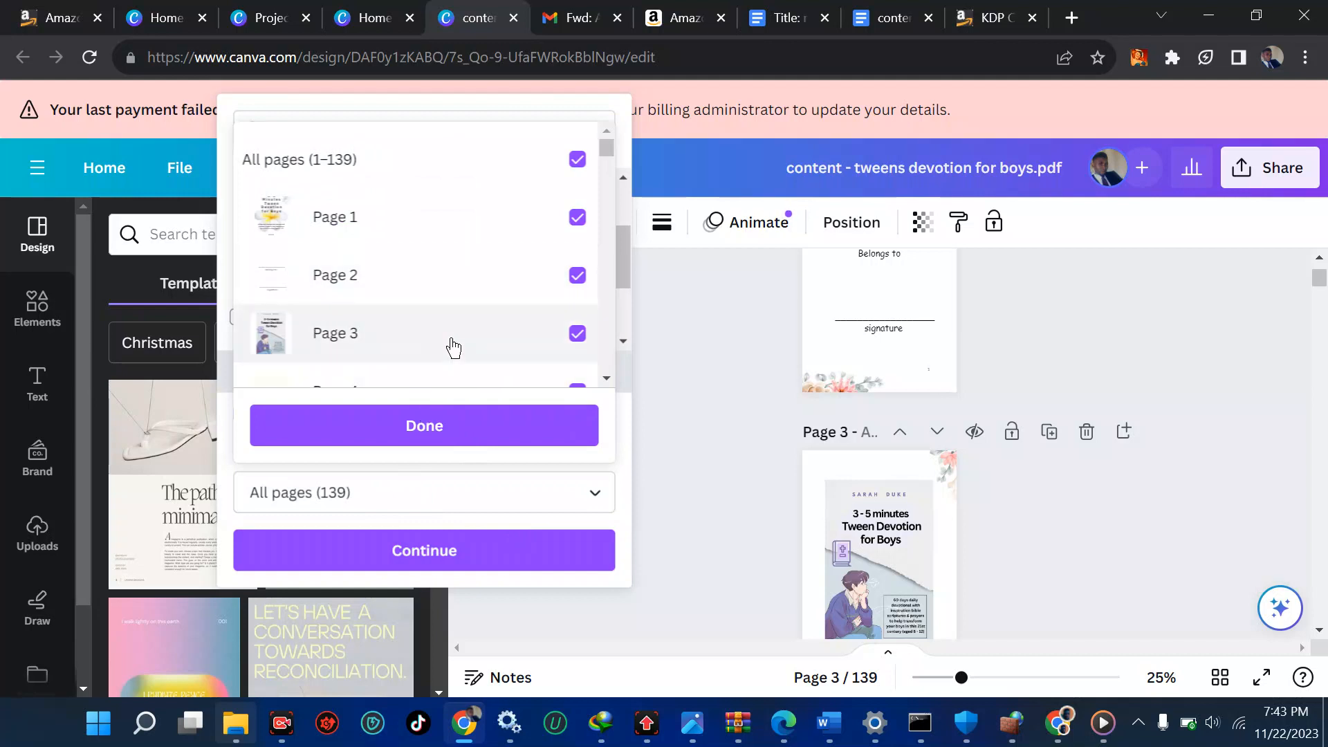
pyautogui.click(580, 18)
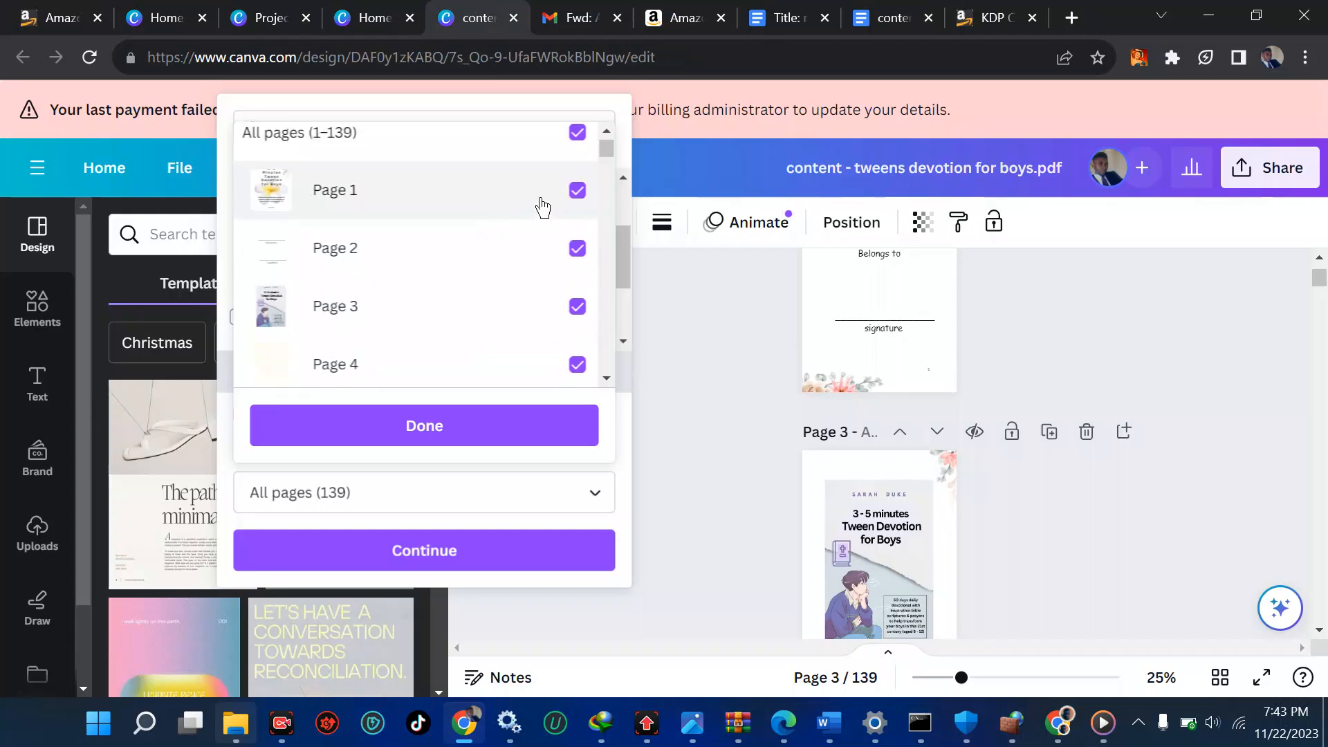
pyautogui.click(577, 249)
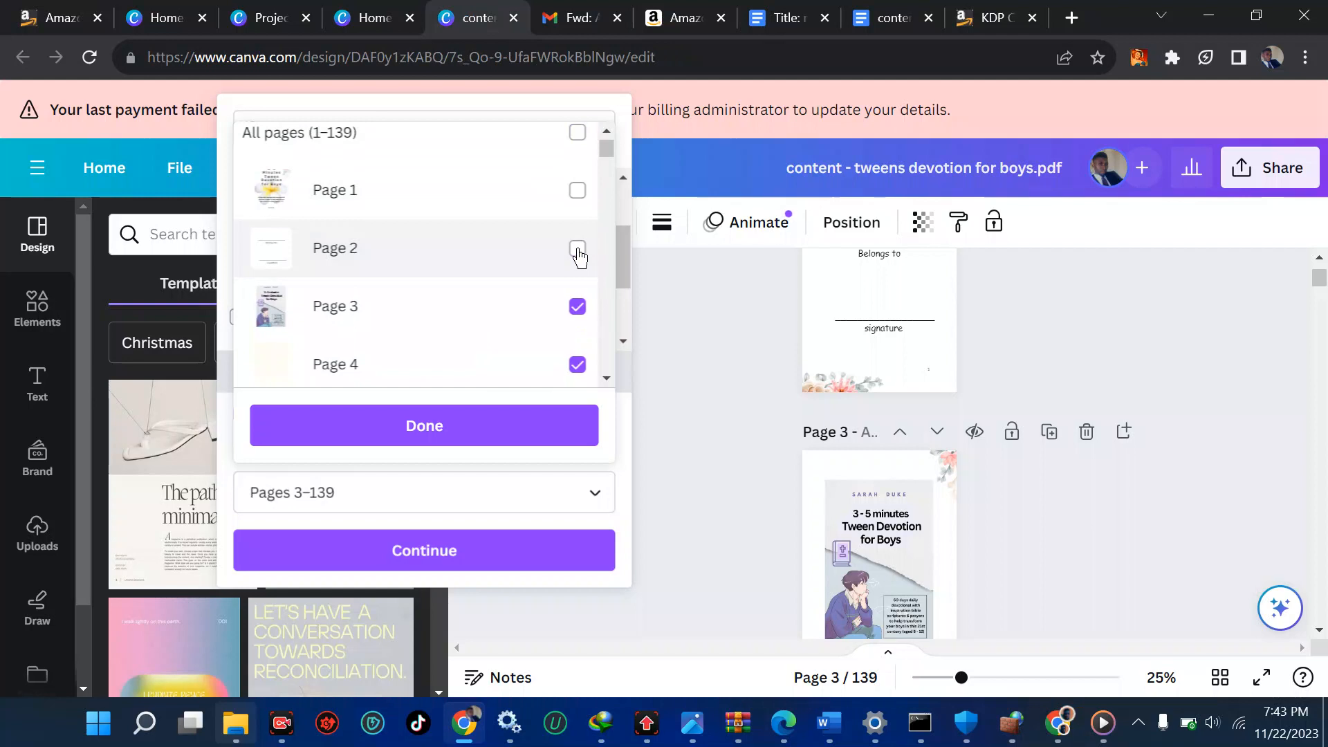
pyautogui.scroll(-3)
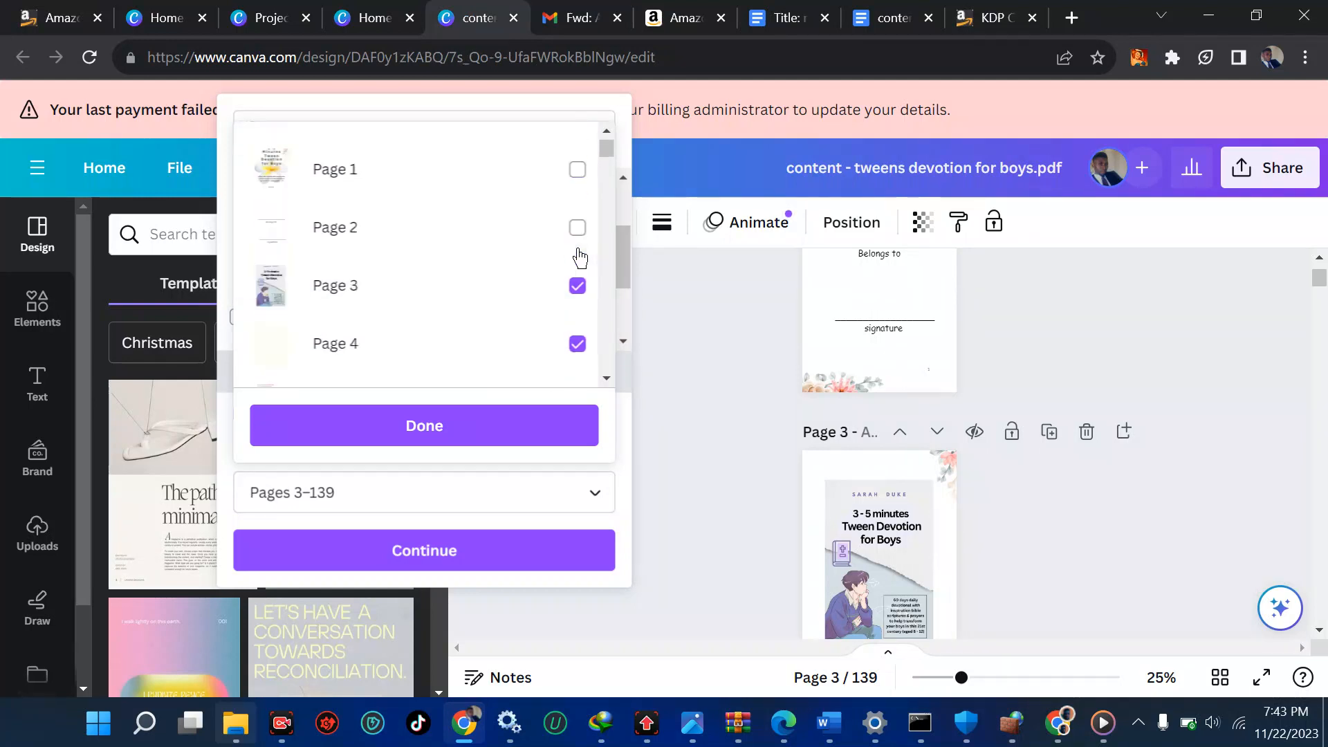
pyautogui.click(577, 160)
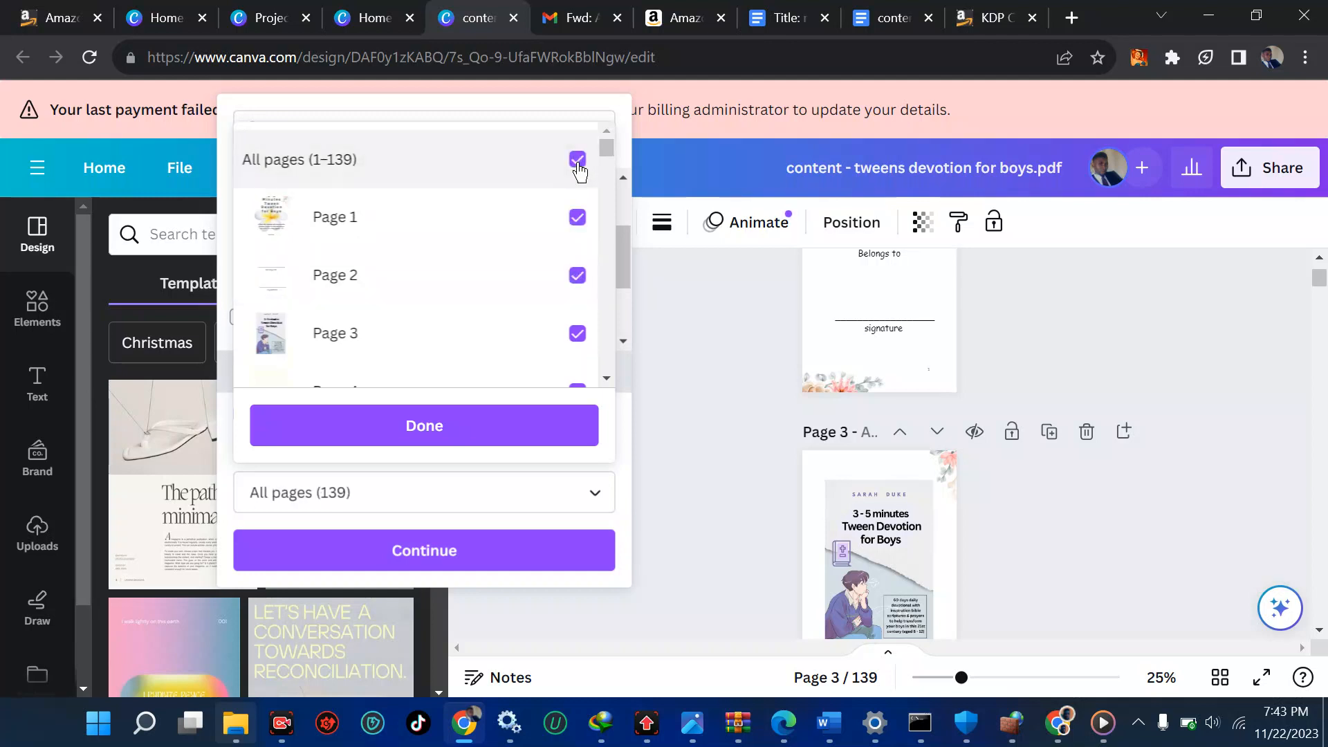
pyautogui.click(424, 426)
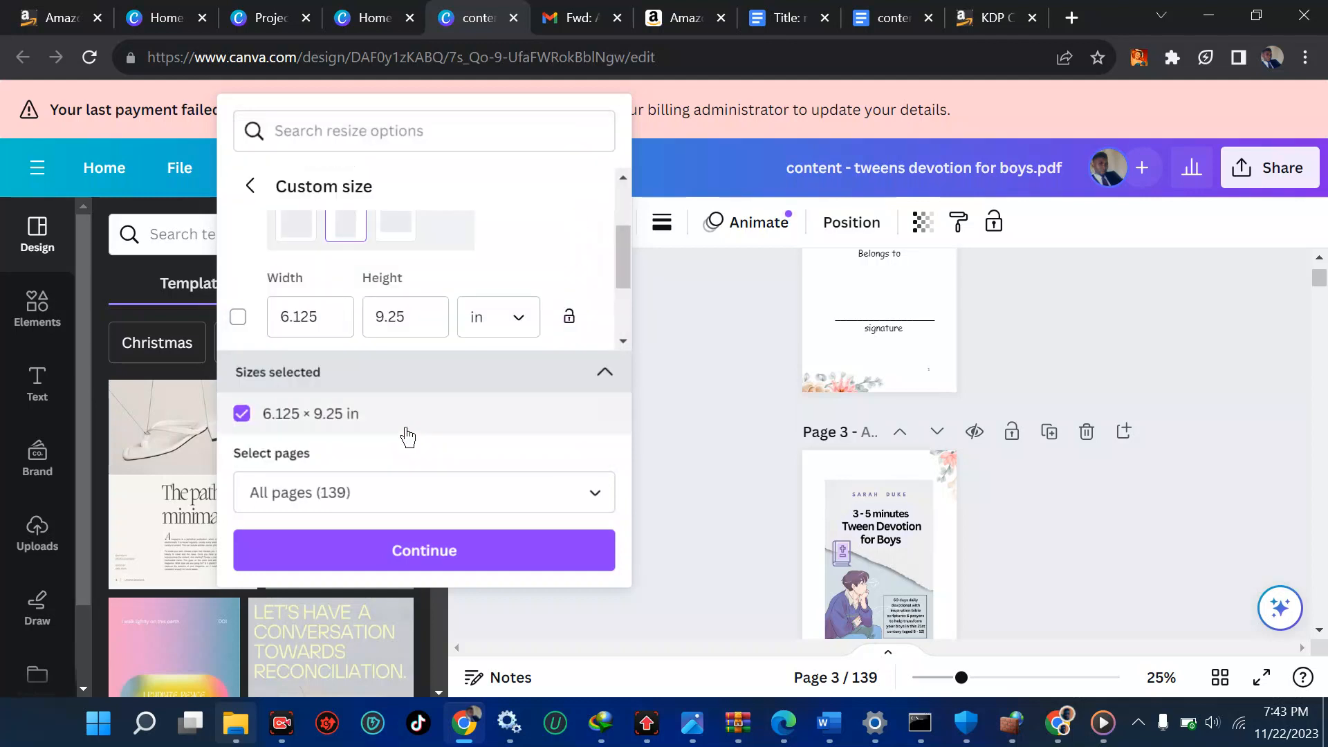
pyautogui.moveTo(328, 424)
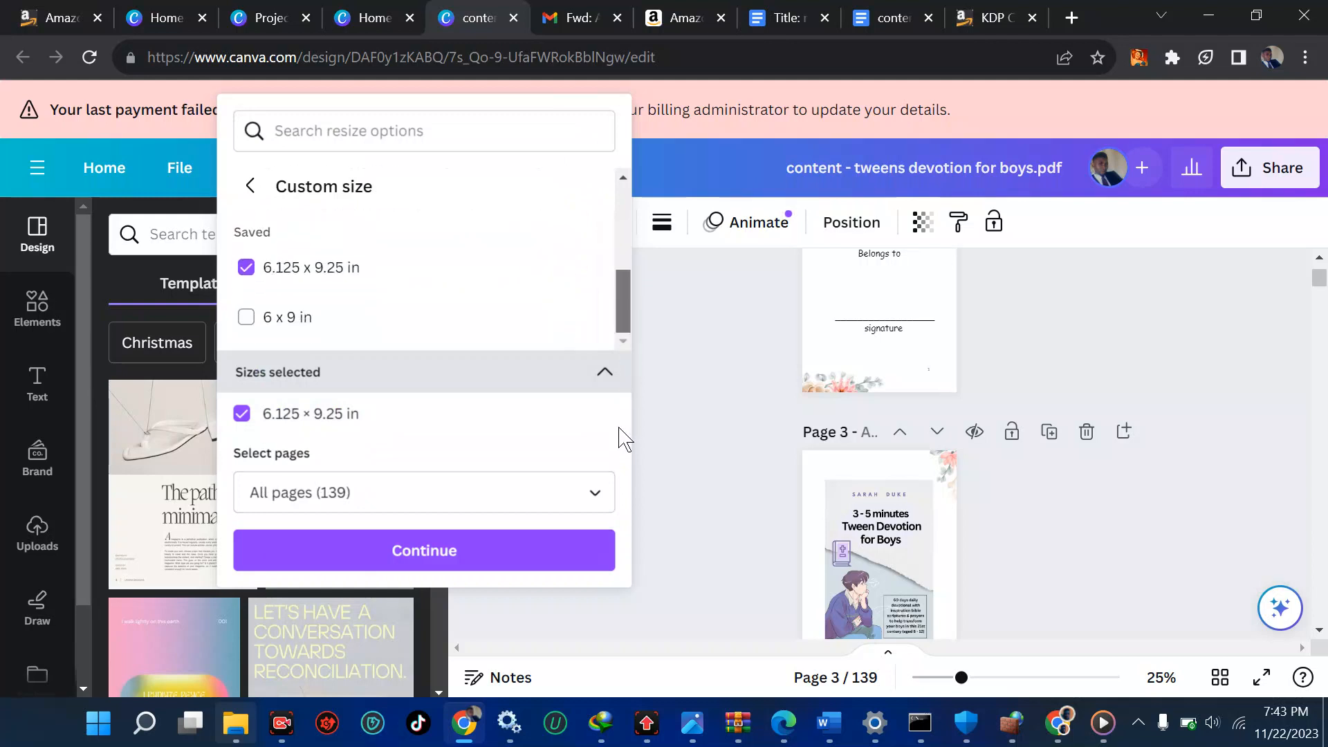
# Continue to the resize preview, then switch to the Amazon KDP Bookshelf while it loads
pyautogui.click(423, 550)
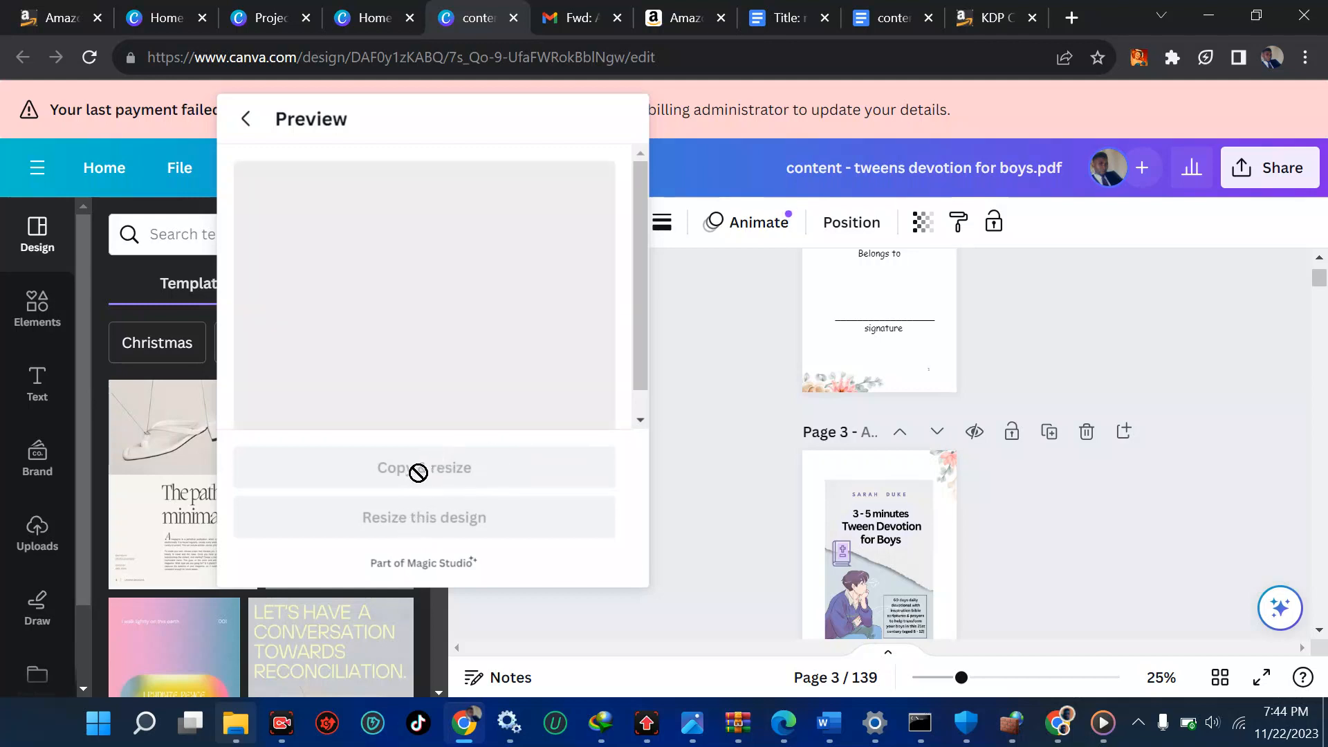
pyautogui.moveTo(407, 514)
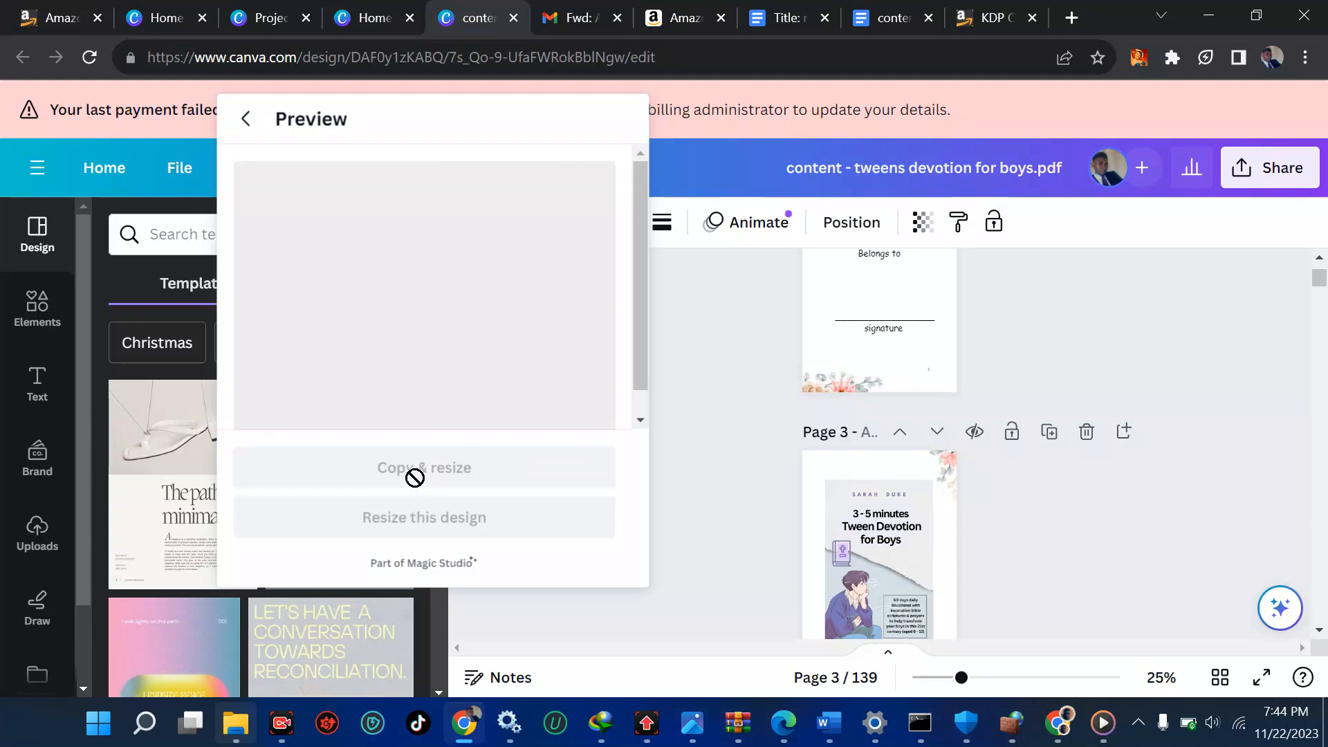
pyautogui.moveTo(394, 524)
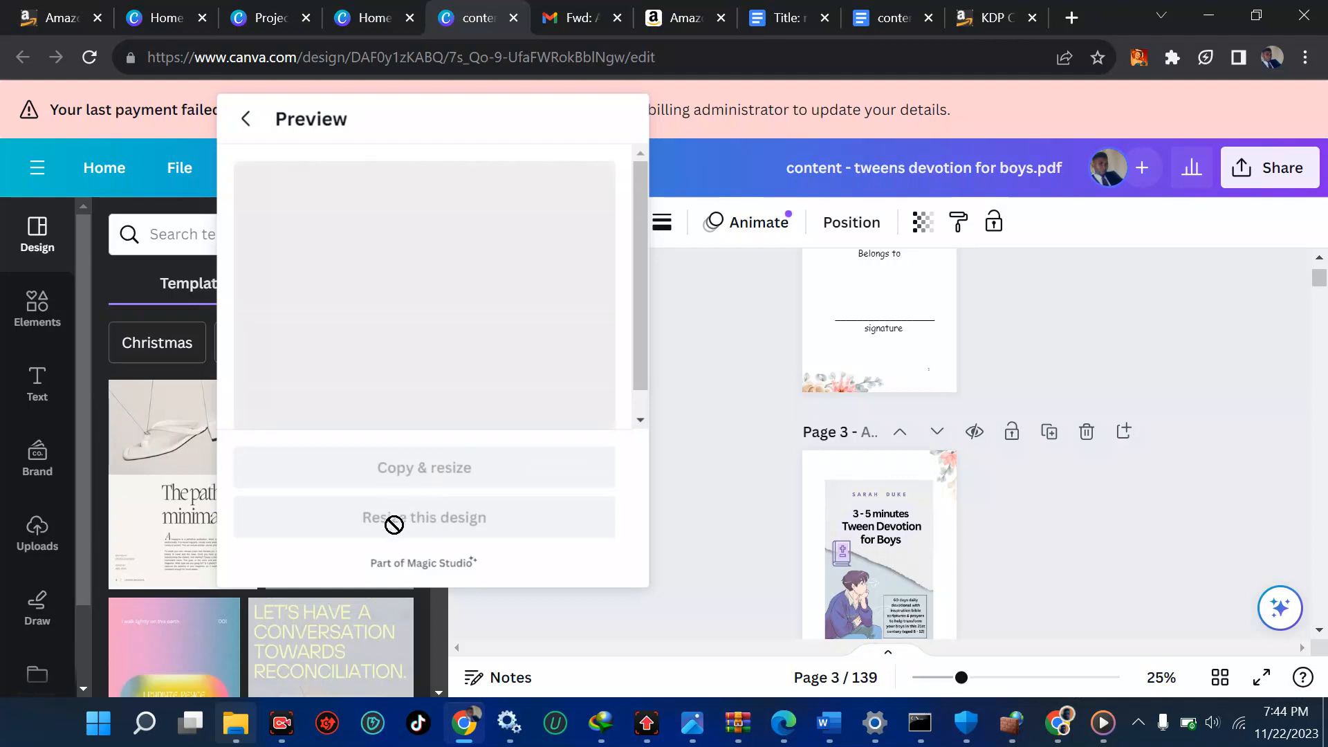
pyautogui.moveTo(409, 521)
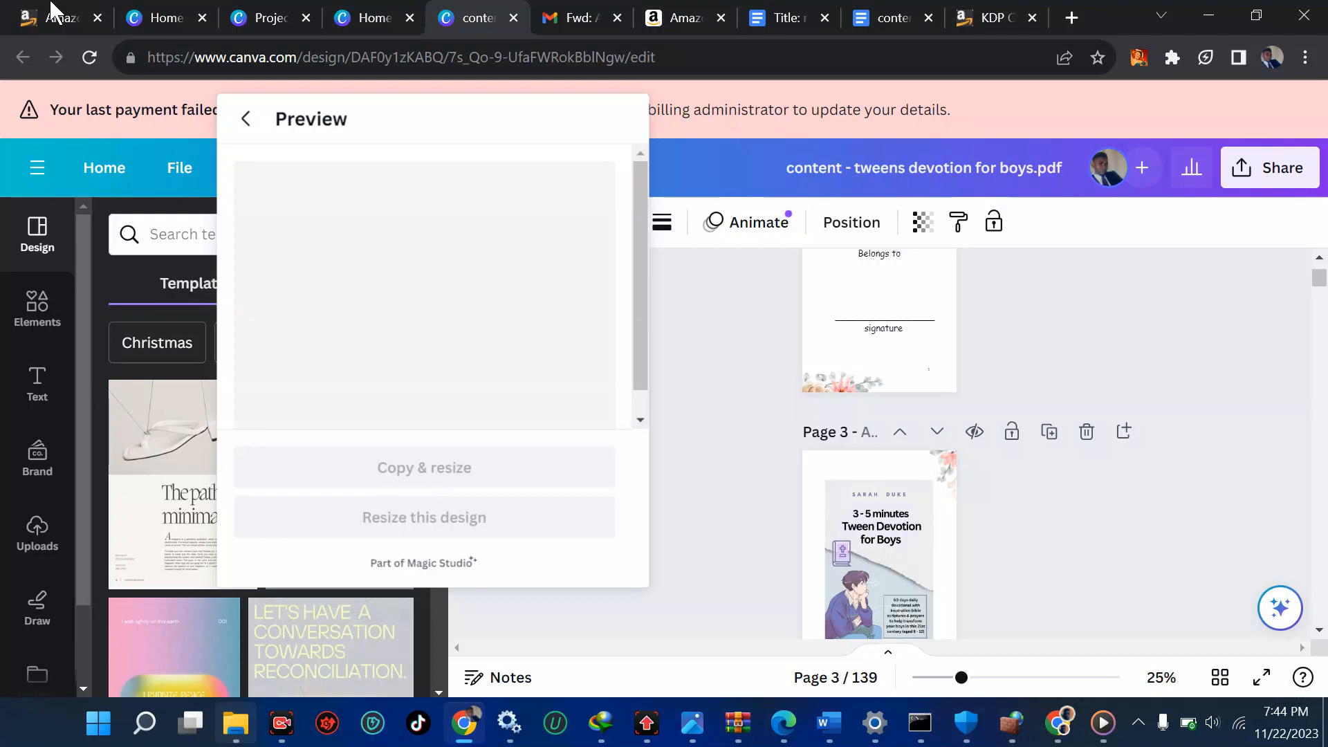
pyautogui.click(60, 16)
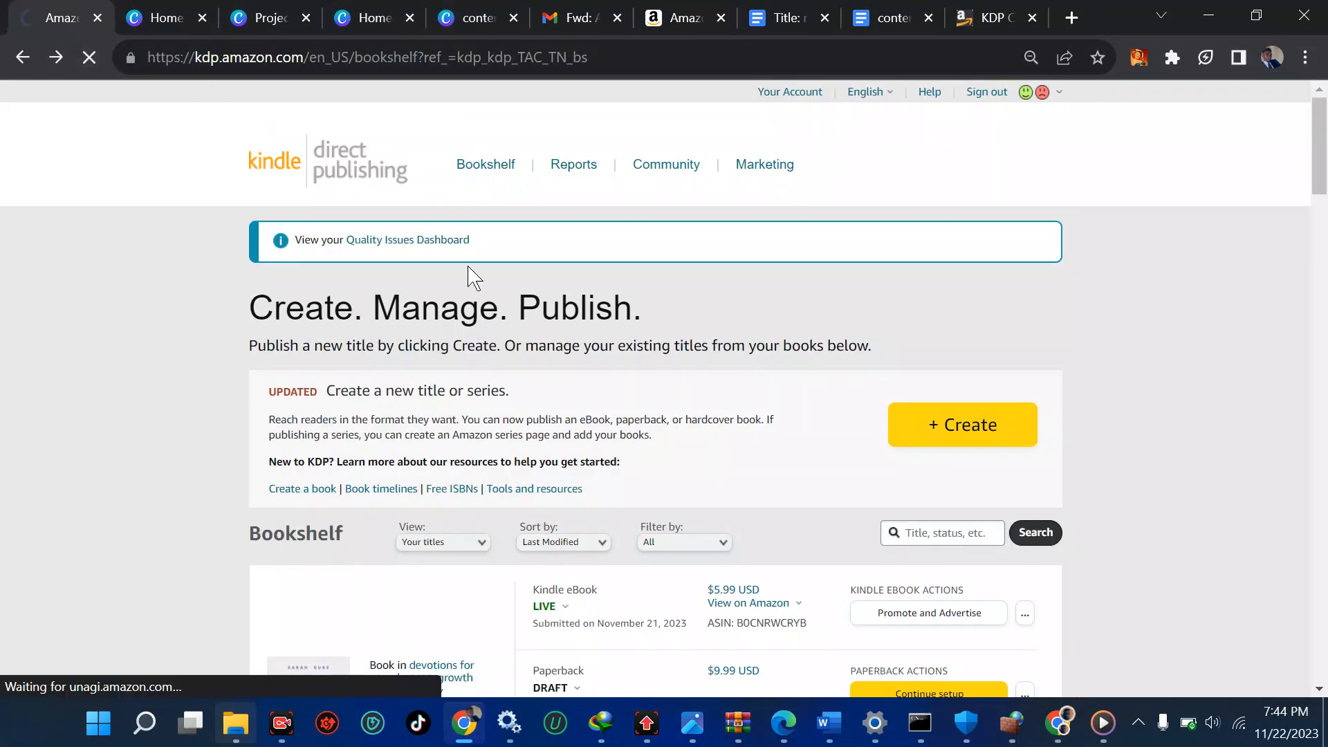
# Confirm on the KDP Bookshelf that the tween devotion paperback is still In Review
pyautogui.scroll(-3)
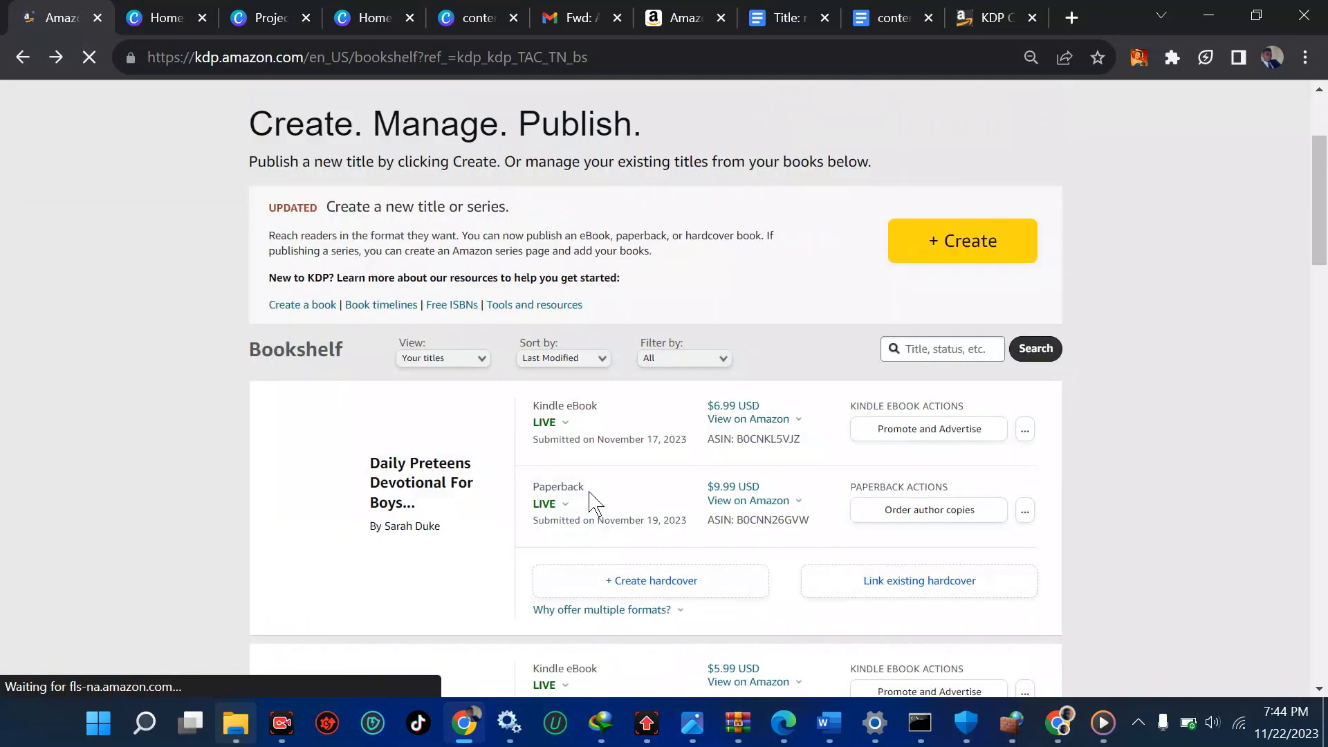
pyautogui.scroll(-3)
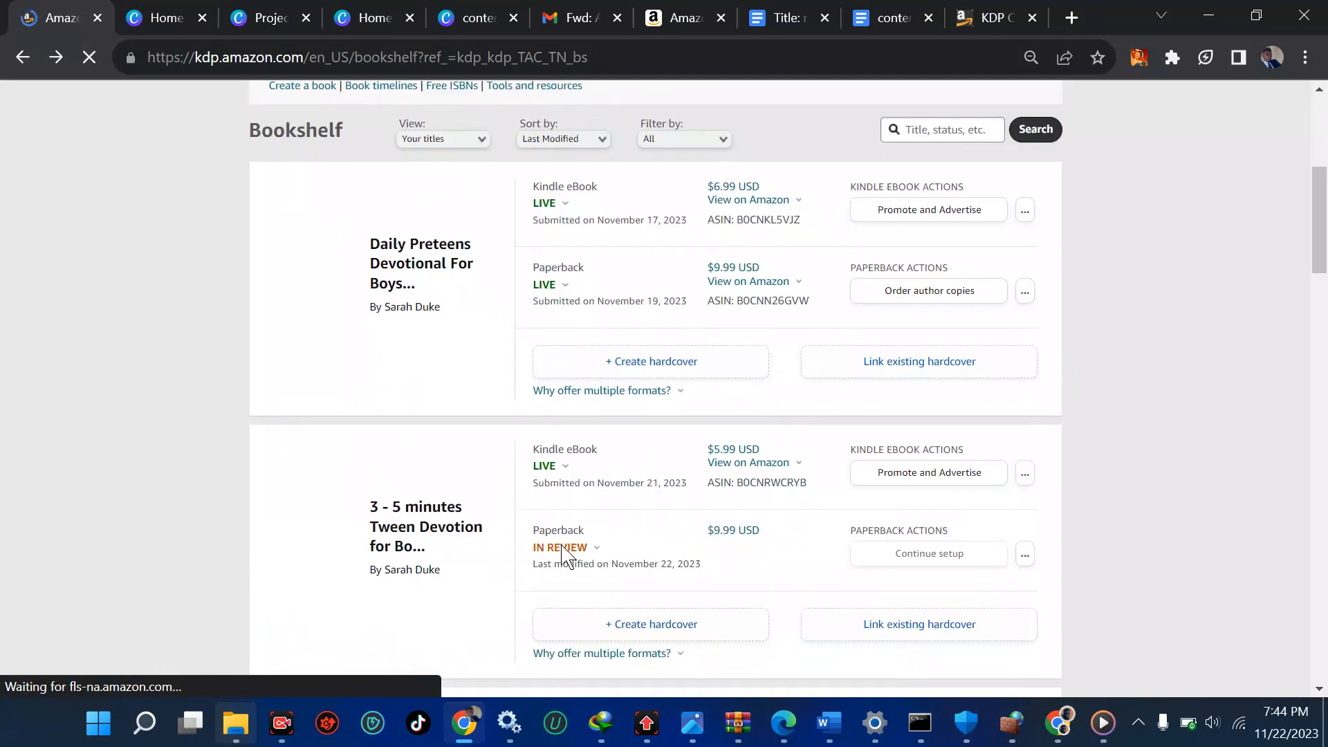
pyautogui.click(560, 547)
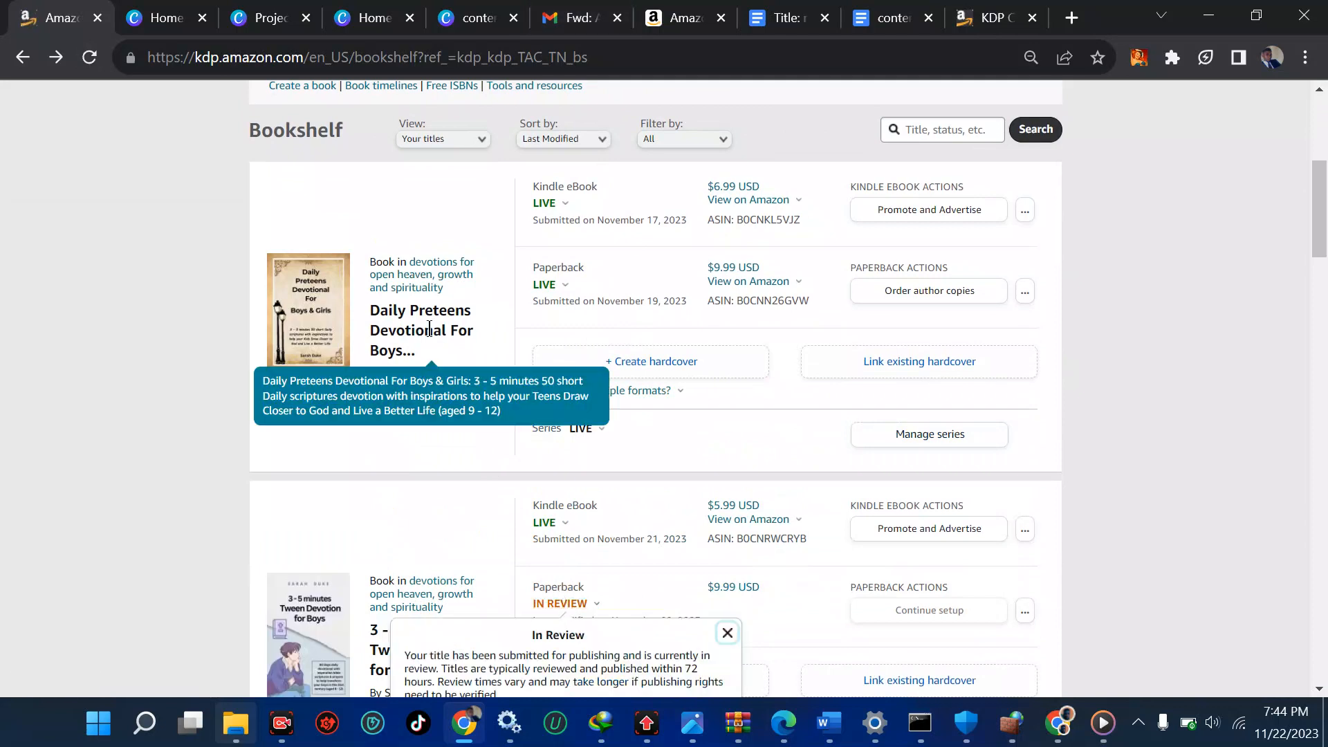
pyautogui.click(727, 633)
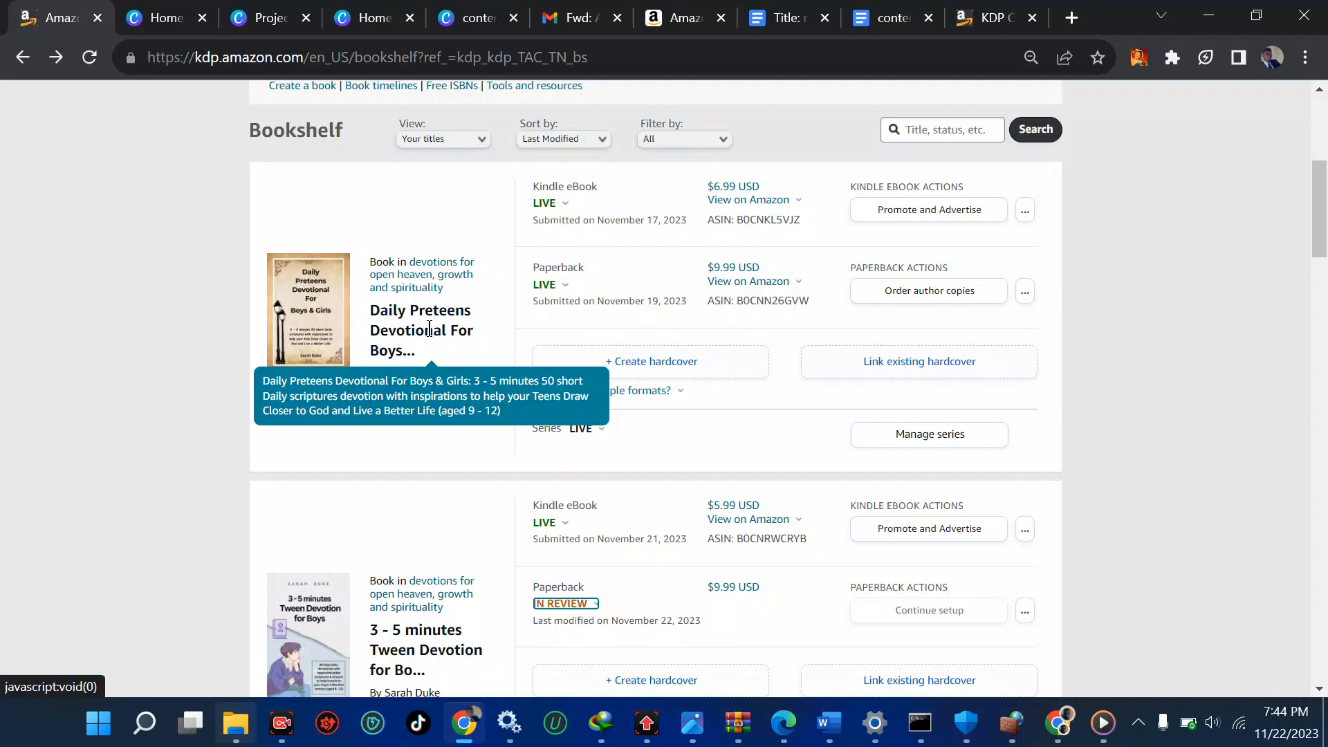
pyautogui.click(264, 17)
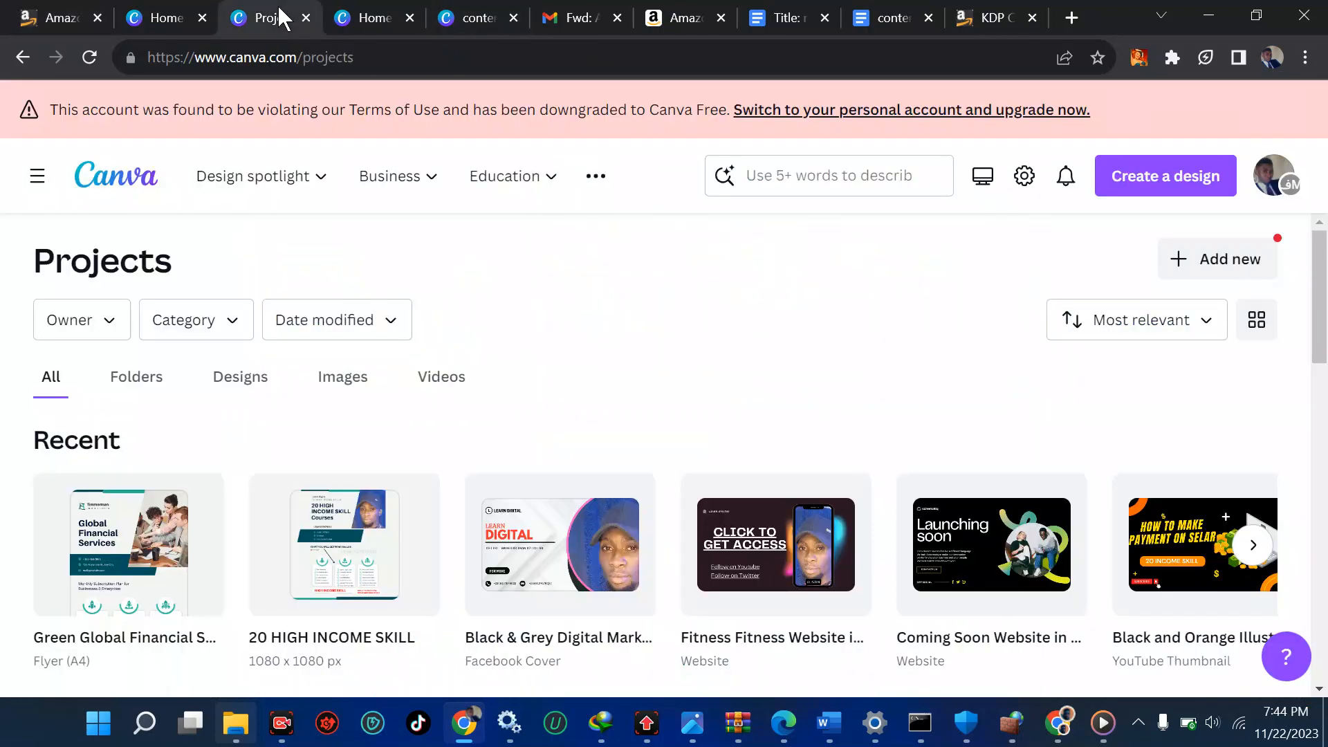
# Reopen 'content - tweens devotion for boys.pdf' to see the 3-5 Minutes Tween Devotion cover preview
pyautogui.click(373, 18)
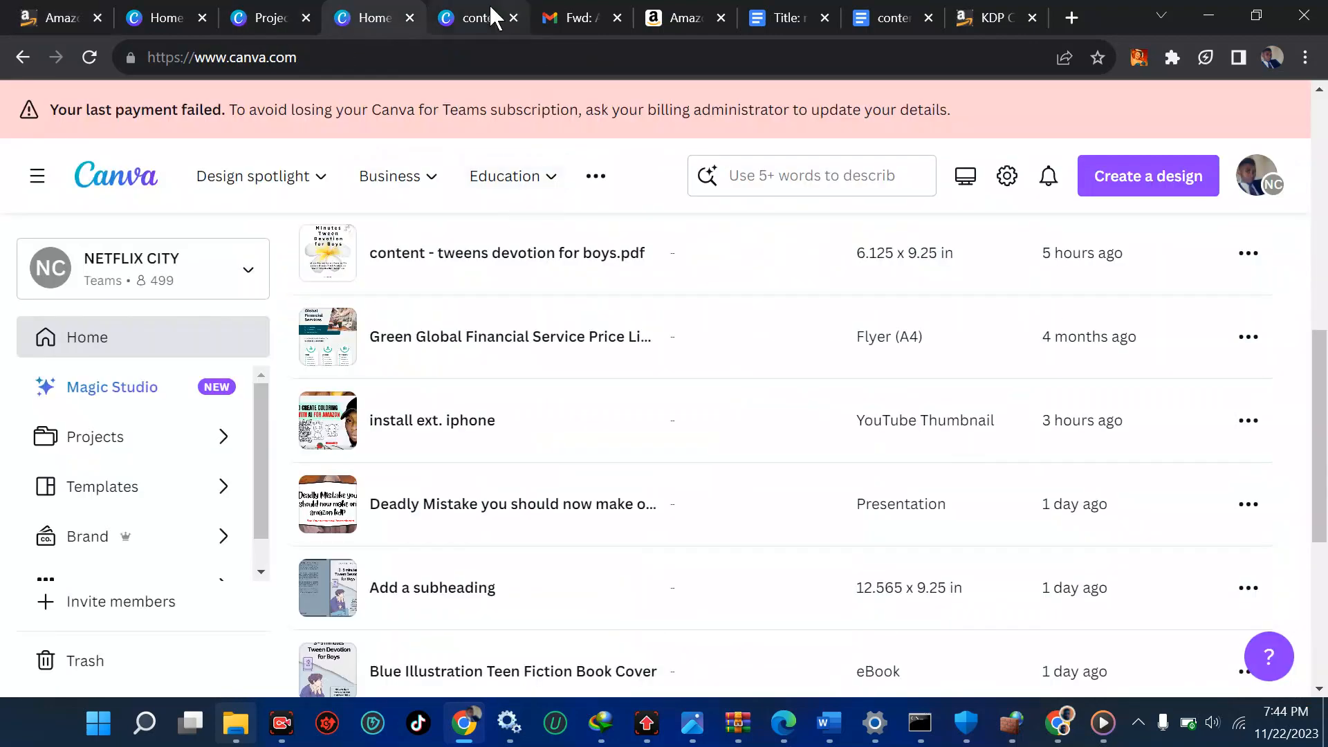
pyautogui.click(506, 253)
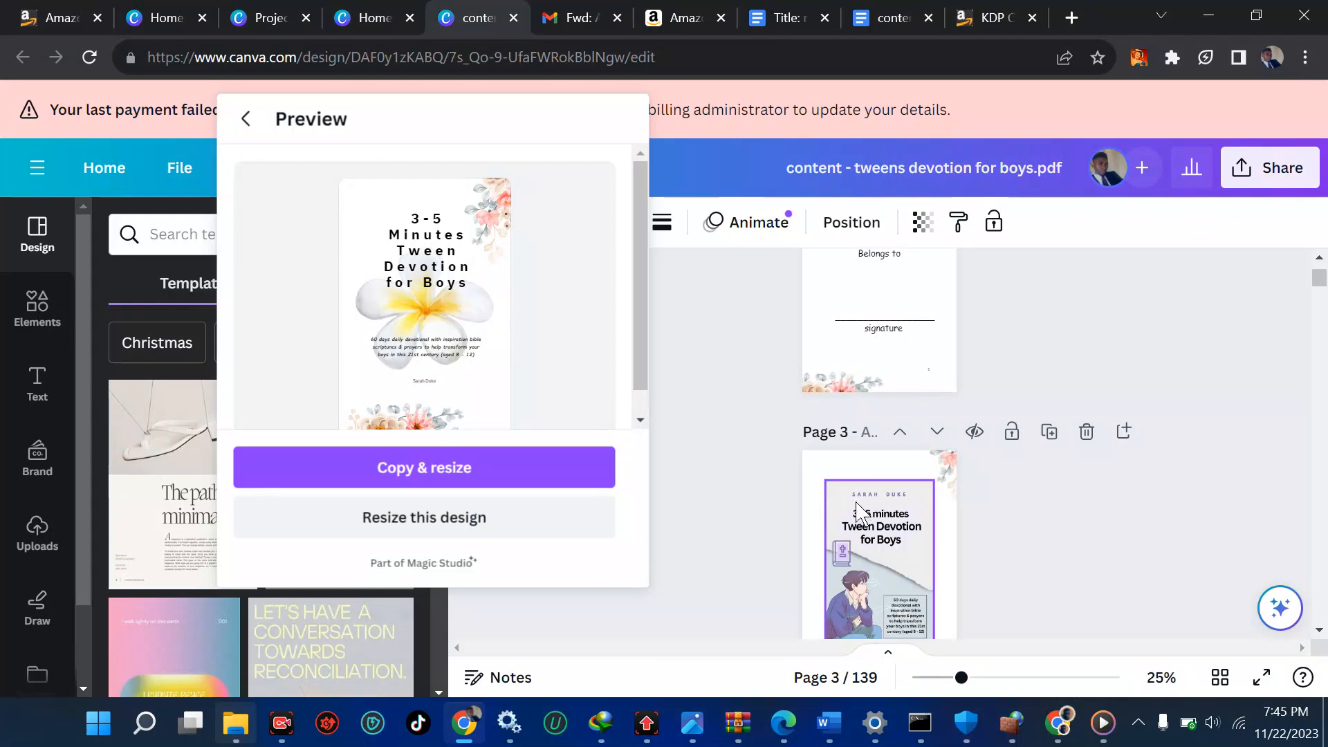
pyautogui.scroll(-3)
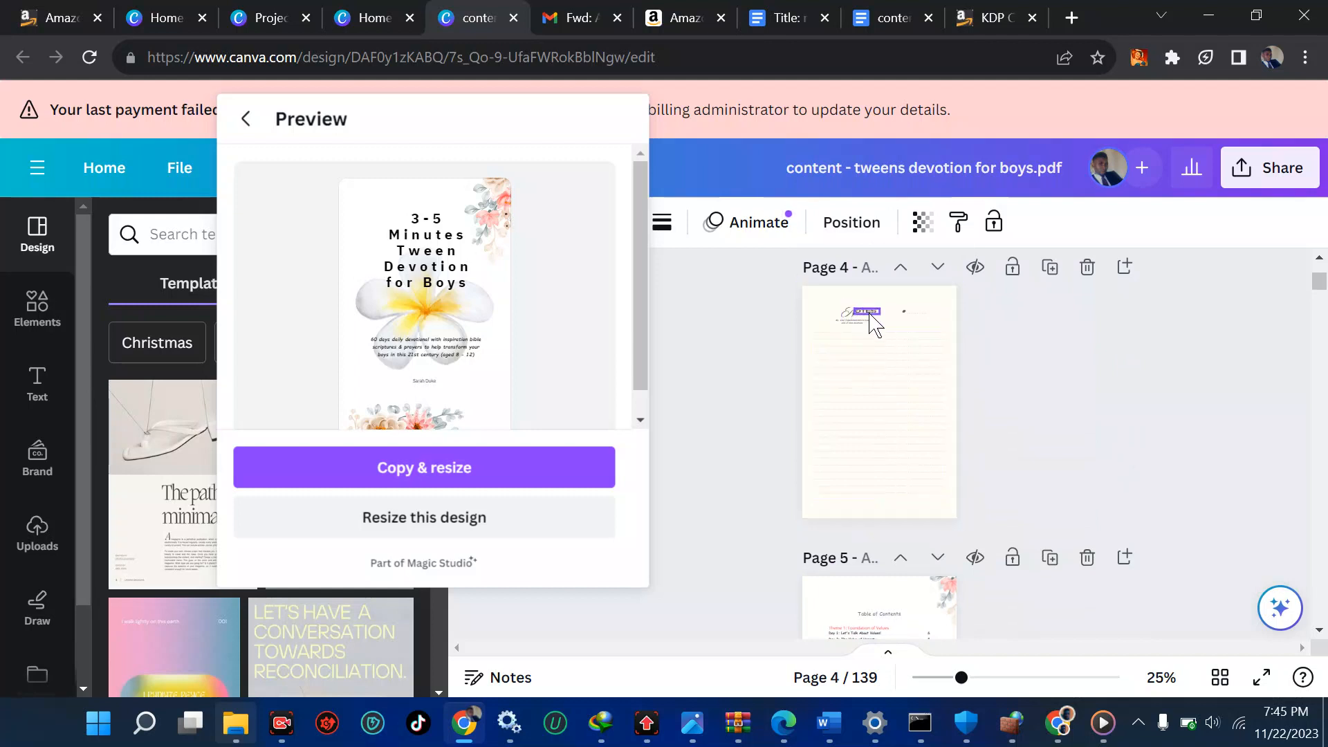
# Move page 4's small script text beside the heading, inside the top-left margin
pyautogui.click(855, 317)
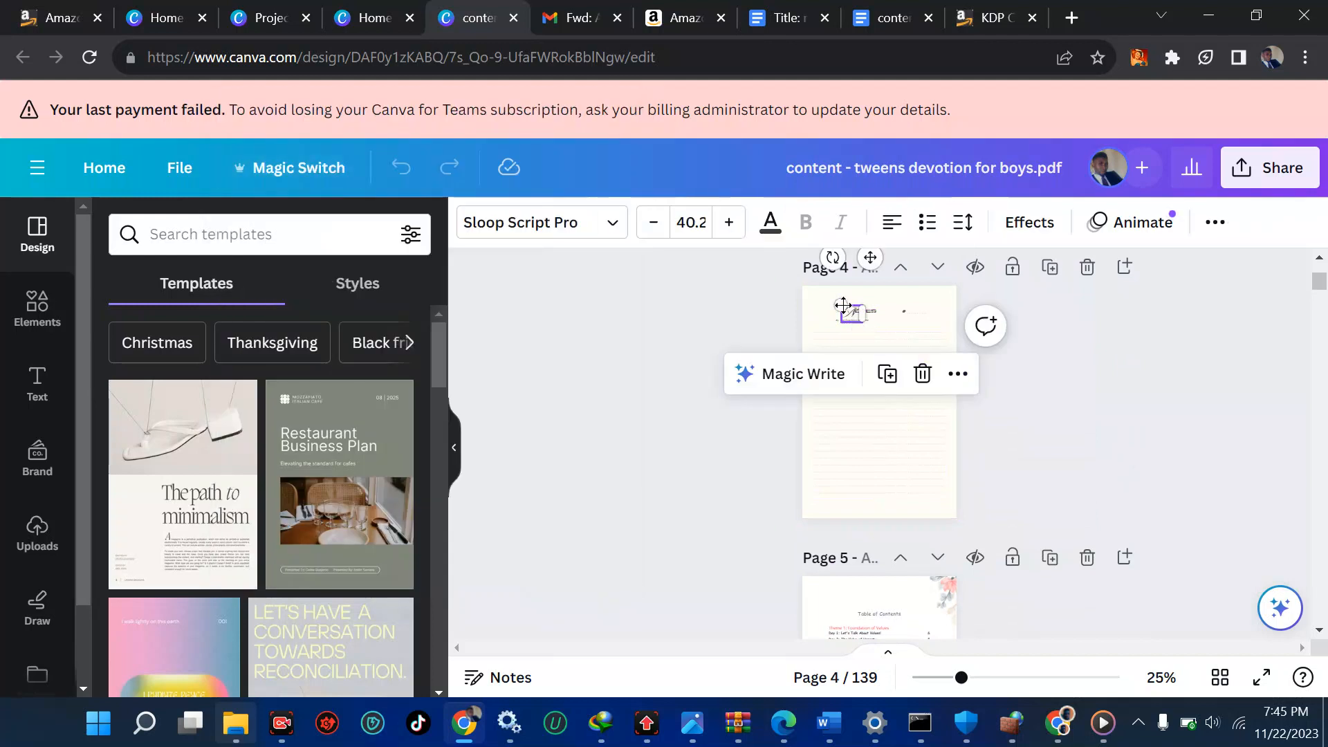
pyautogui.moveTo(847, 312); pyautogui.dragTo(826, 301)
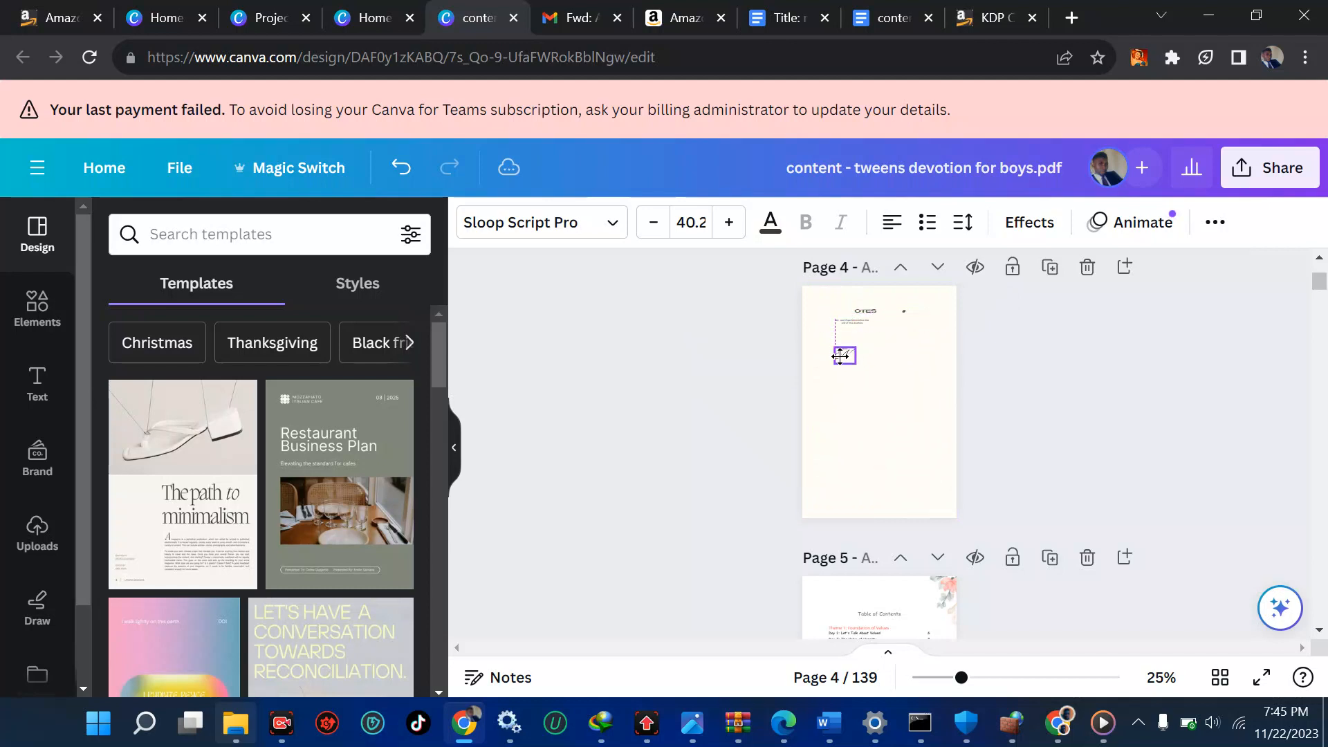
pyautogui.moveTo(844, 354); pyautogui.dragTo(822, 309)
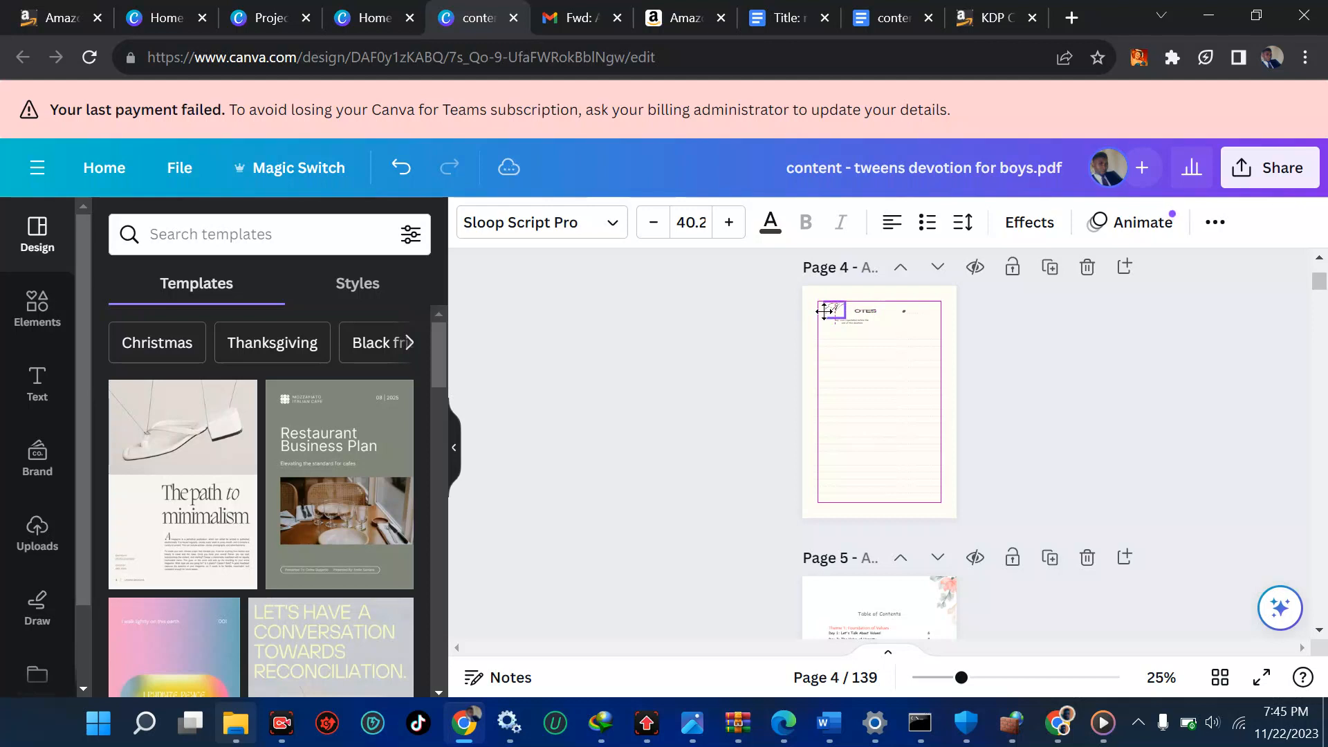
pyautogui.click(834, 311)
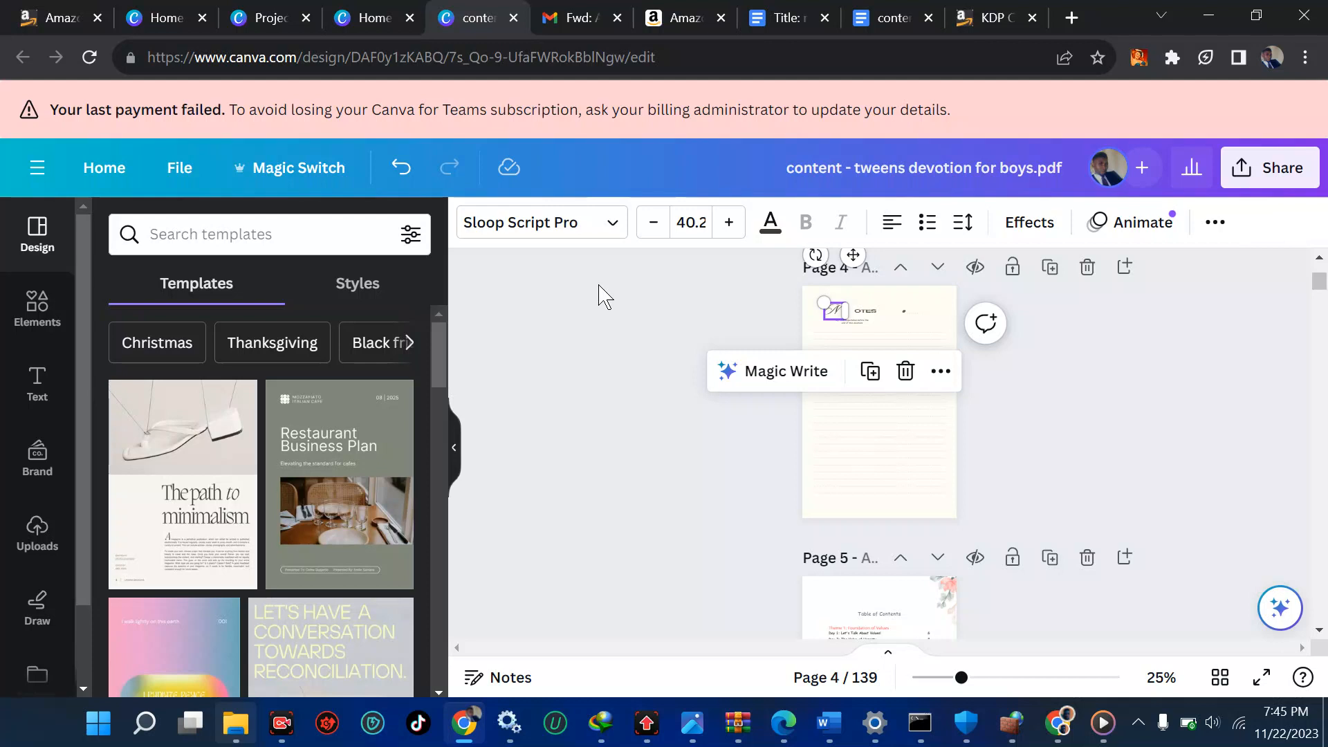
pyautogui.scroll(-3)
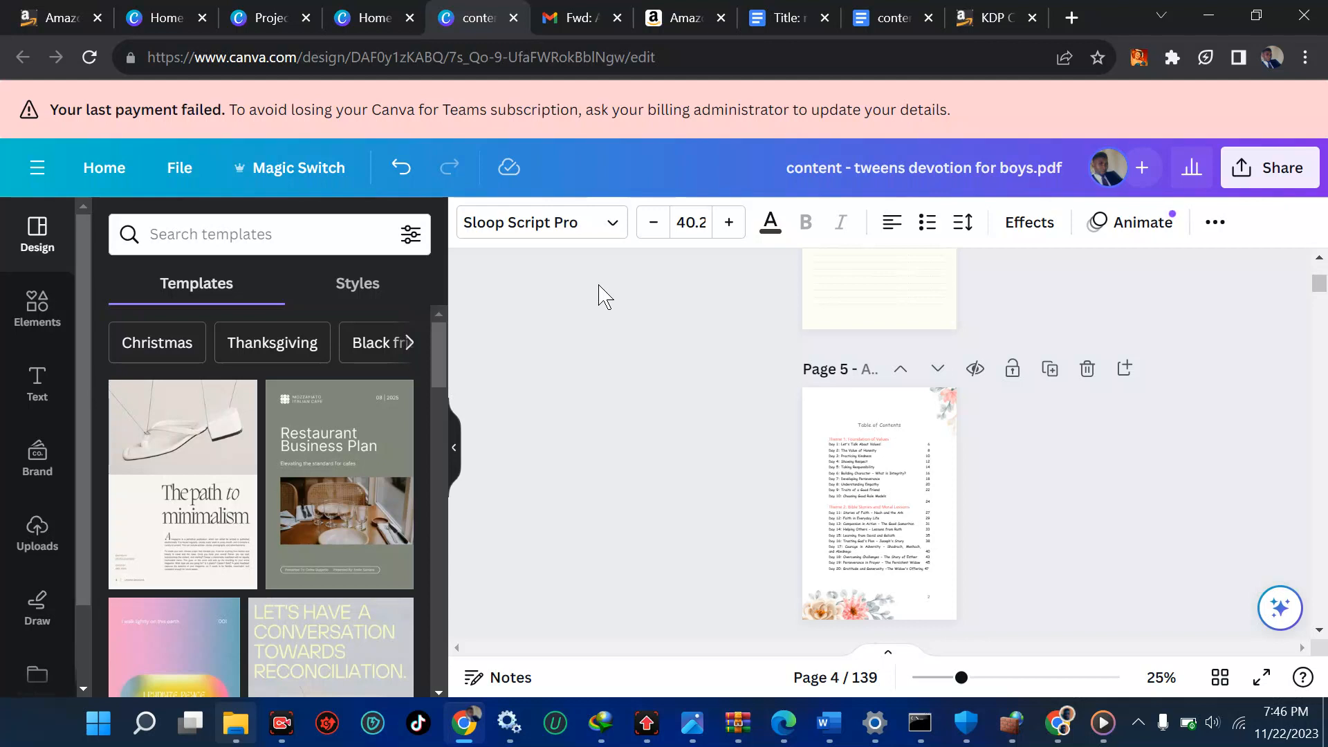
pyautogui.scroll(-3)
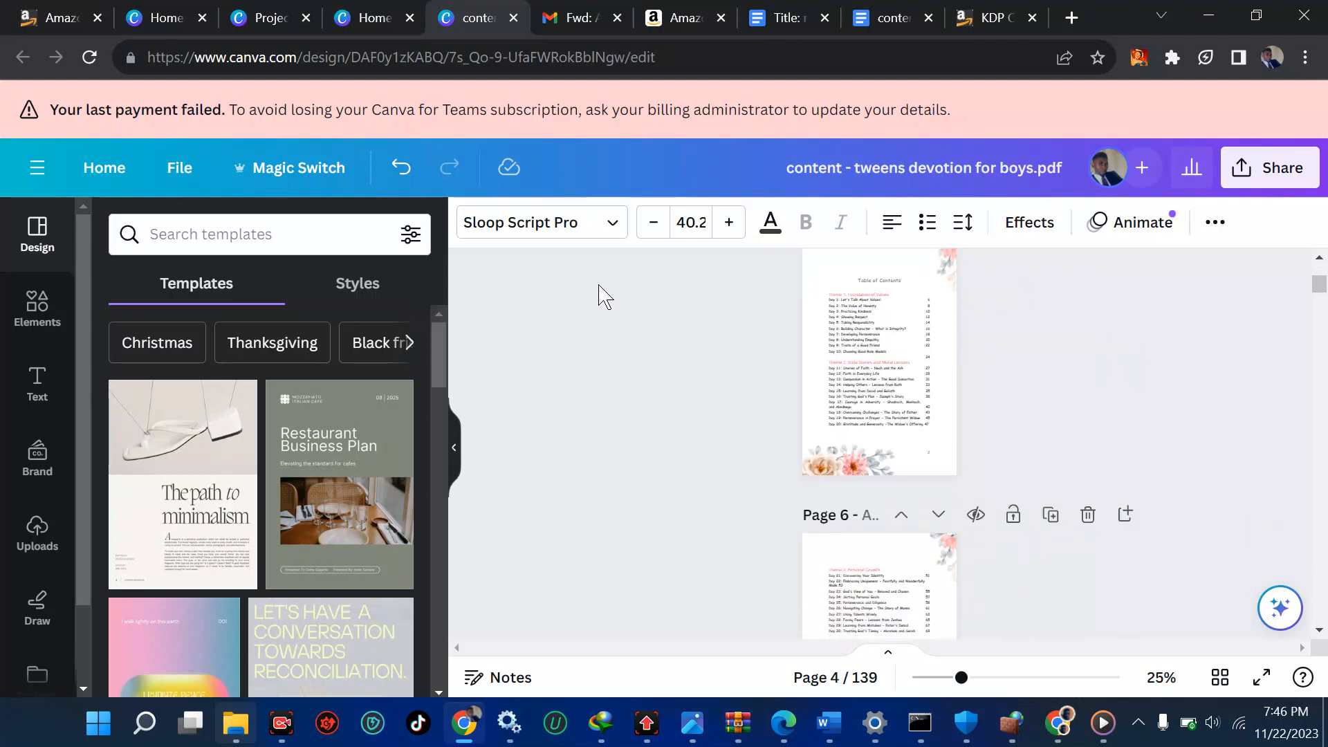